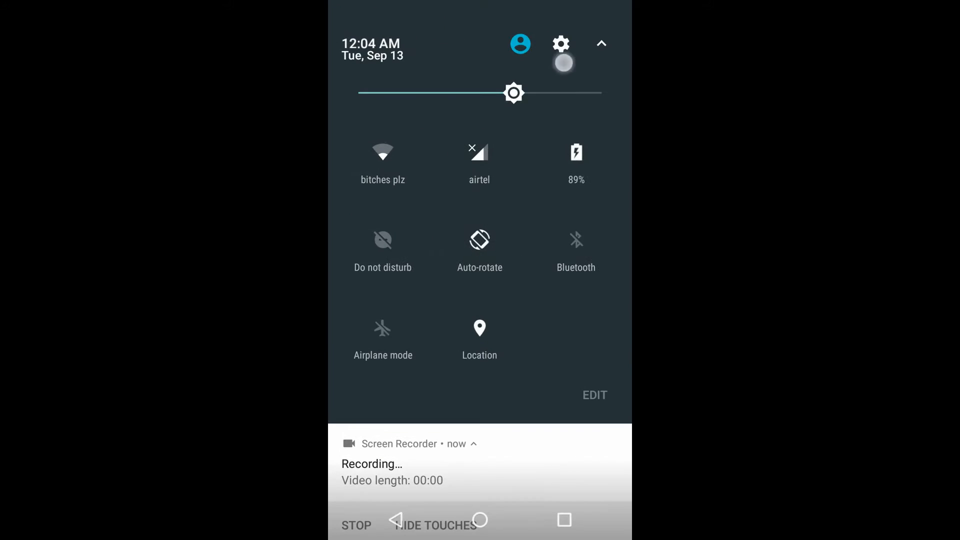
# Open About phone and scroll through the MotoG3, Android 7.0 and CyanogenMod version details.
pyautogui.click(560, 43)
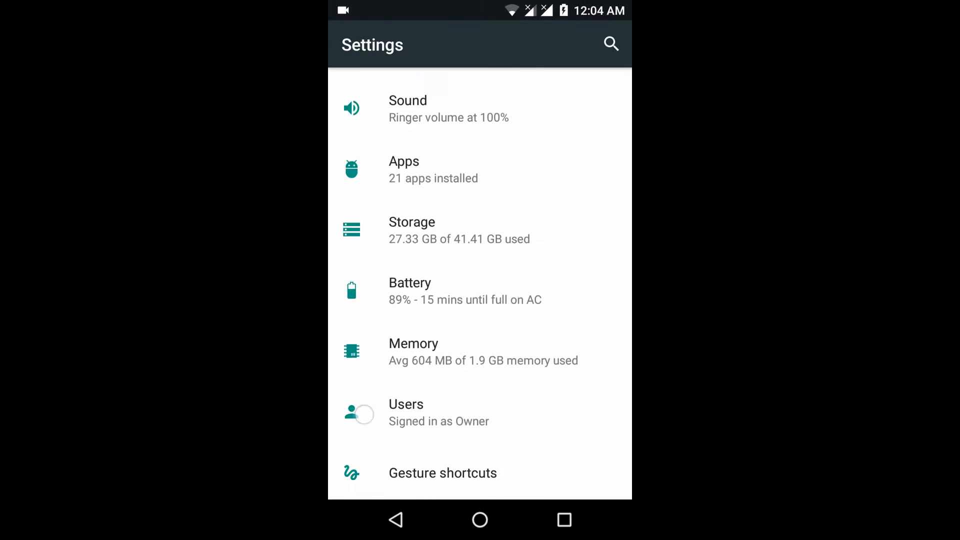
pyautogui.scroll(-3)
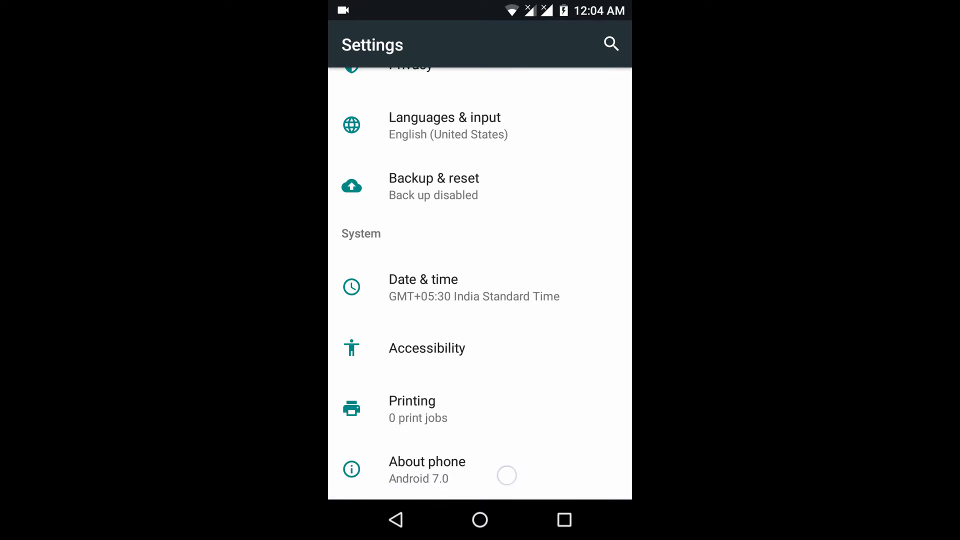
pyautogui.click(427, 469)
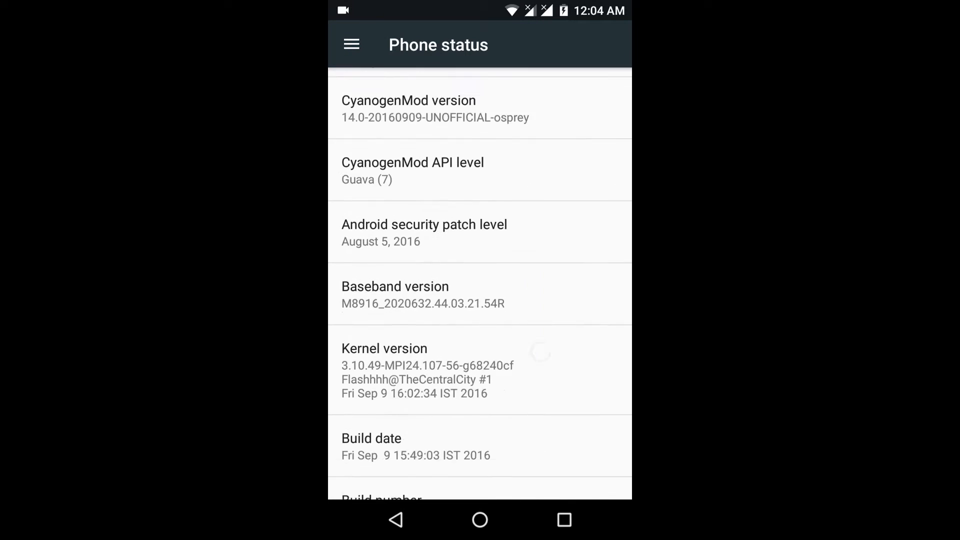
pyautogui.scroll(-3)
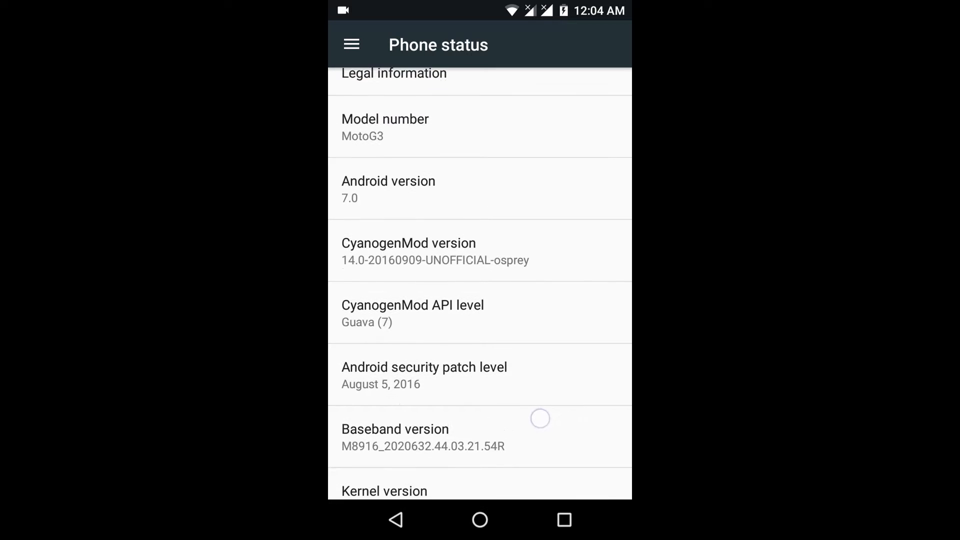
pyautogui.scroll(3)
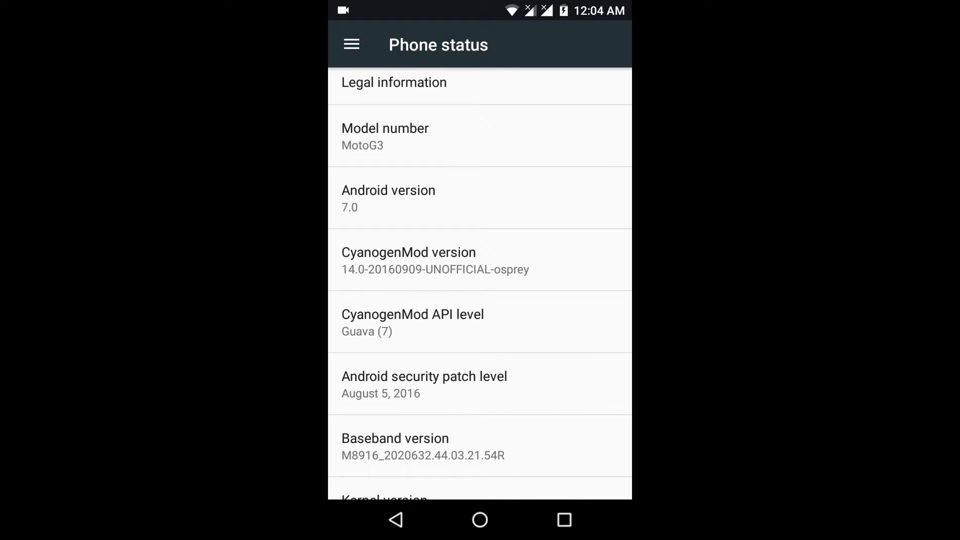
pyautogui.scroll(-3)
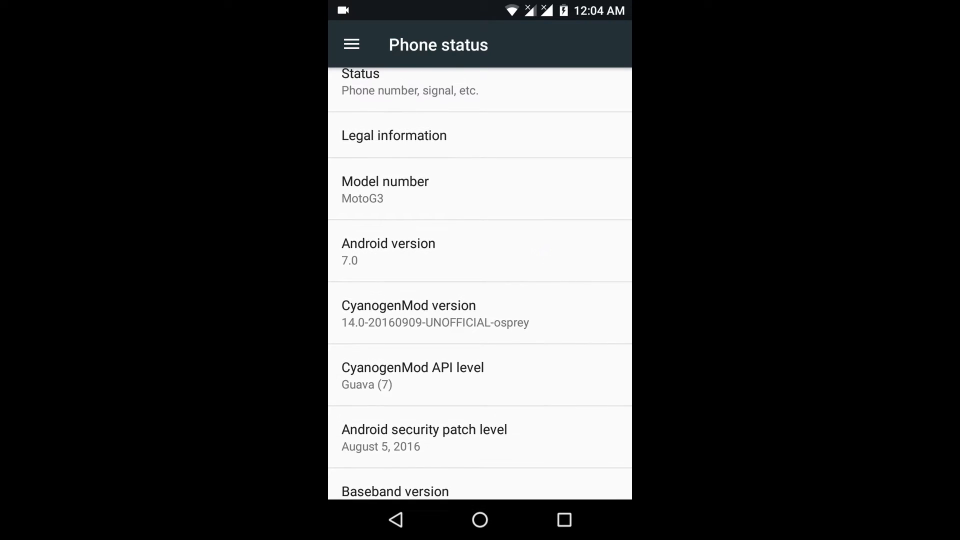
pyautogui.scroll(-3)
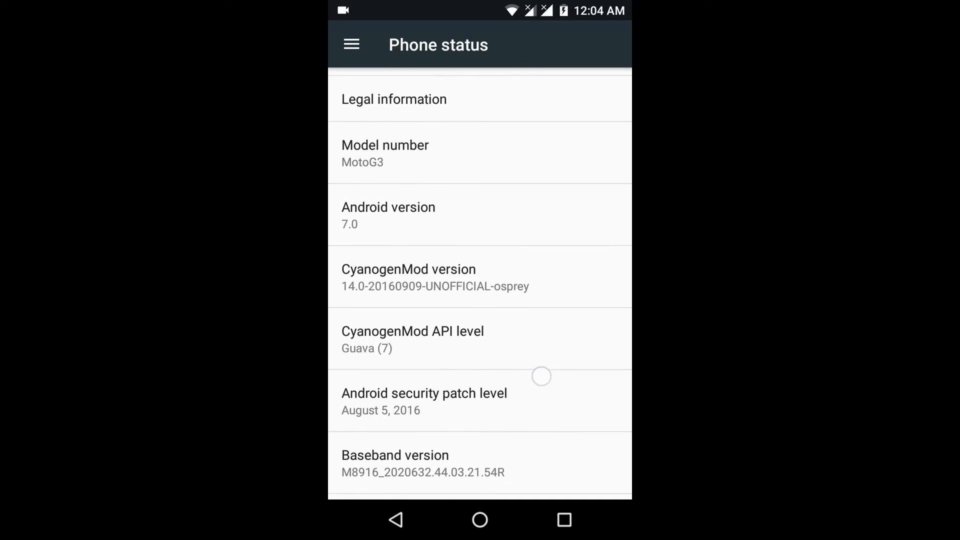
pyautogui.scroll(-3)
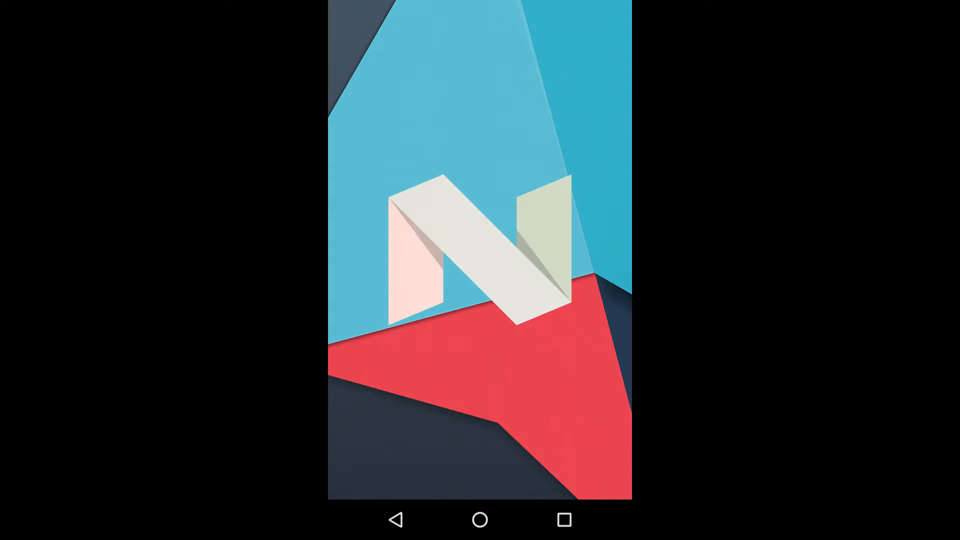
# Show the Android N easter egg, return home, and pull down the quick settings tiles.
pyautogui.click(396, 520)
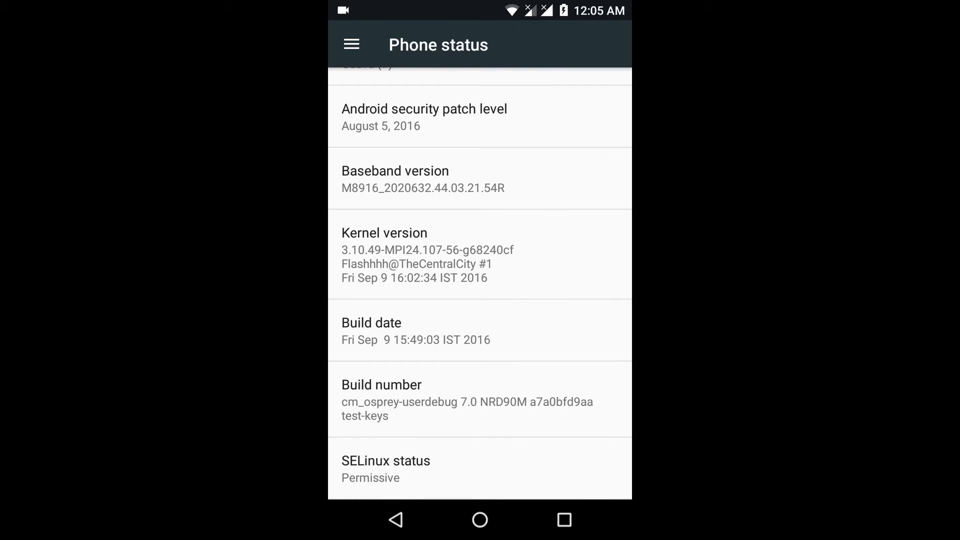
pyautogui.click(480, 520)
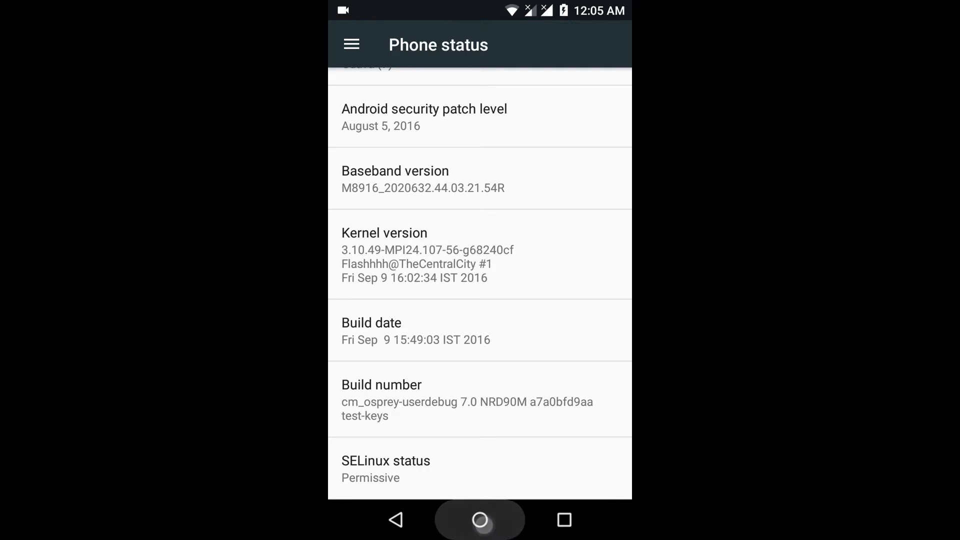
pyautogui.click(480, 519)
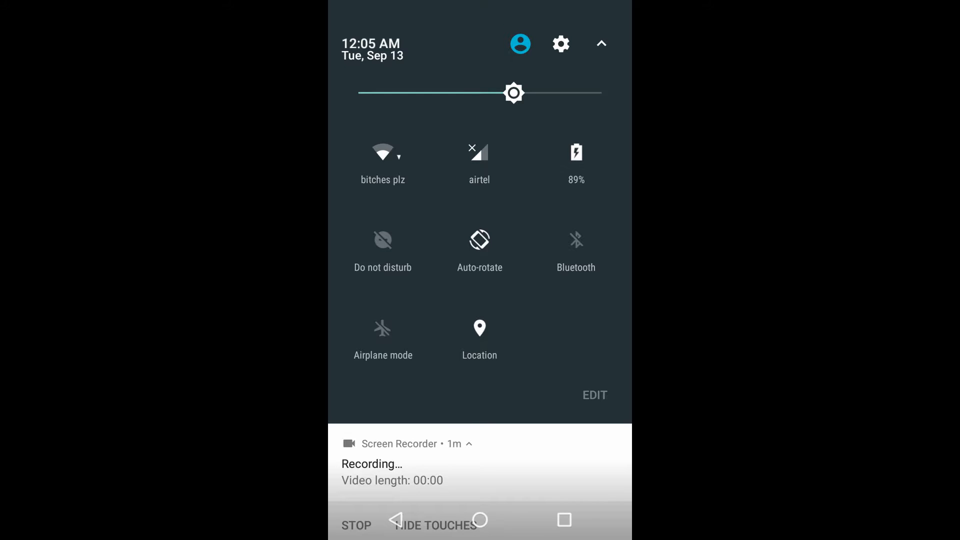
# Drag the Data Saver tile into the active quick settings tiles and finish editing.
pyautogui.click(594, 395)
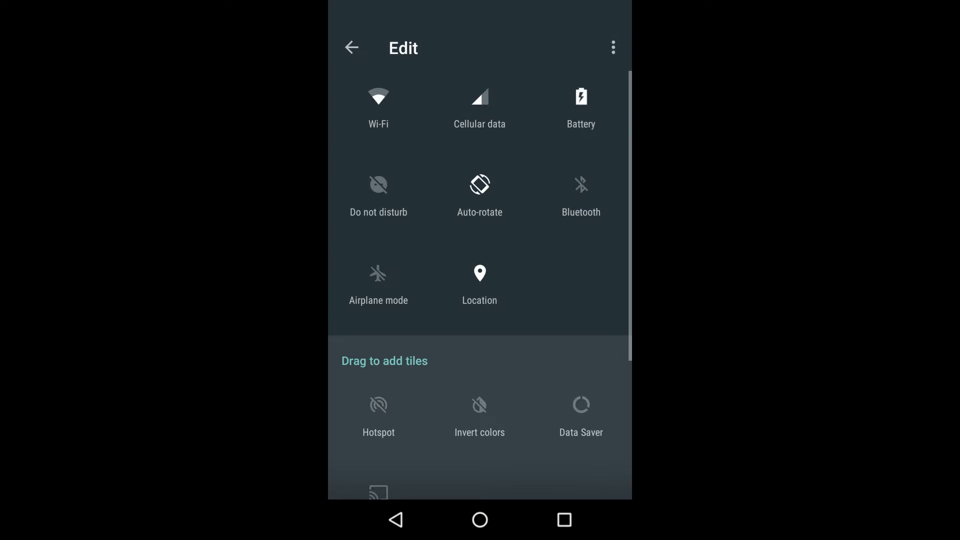
pyautogui.scroll(-3)
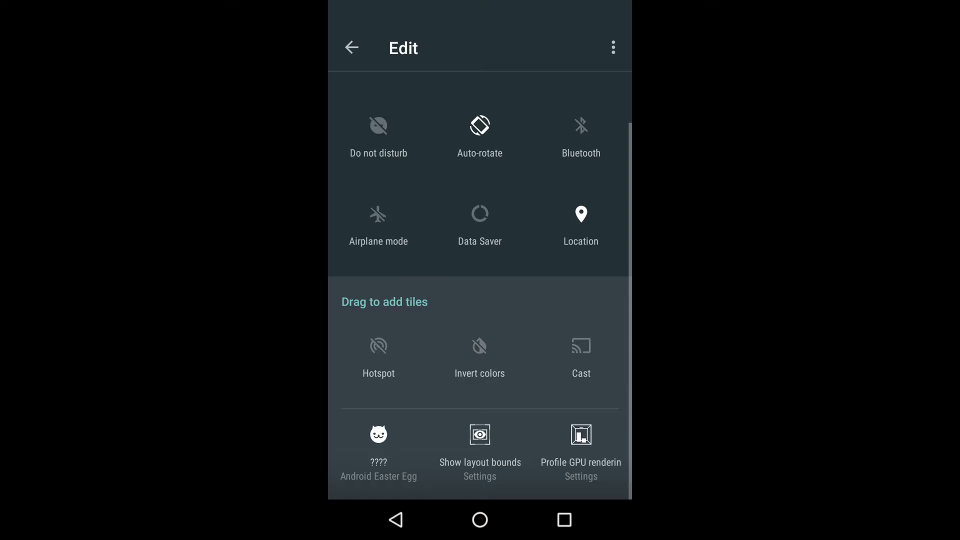
pyautogui.scroll(3)
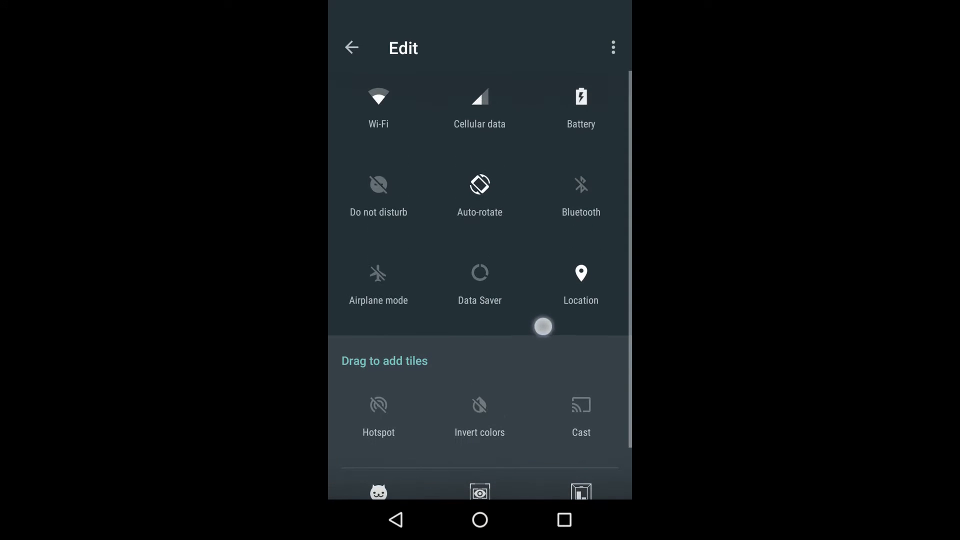
pyautogui.scroll(-3)
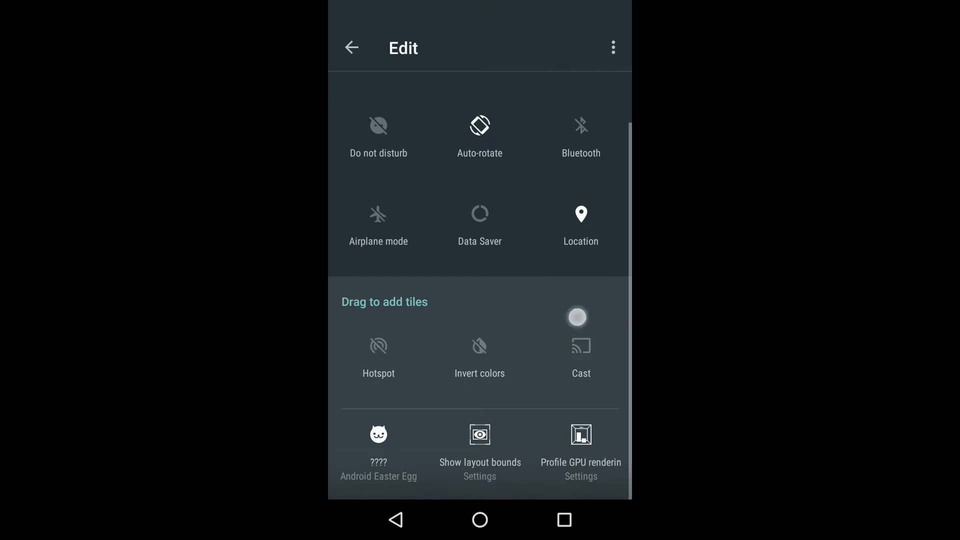
pyautogui.click(351, 48)
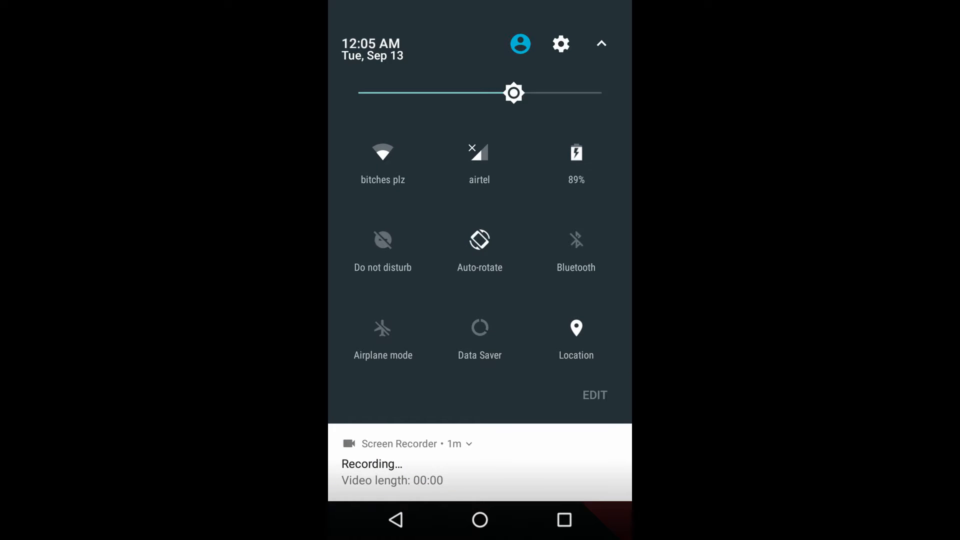
pyautogui.click(521, 44)
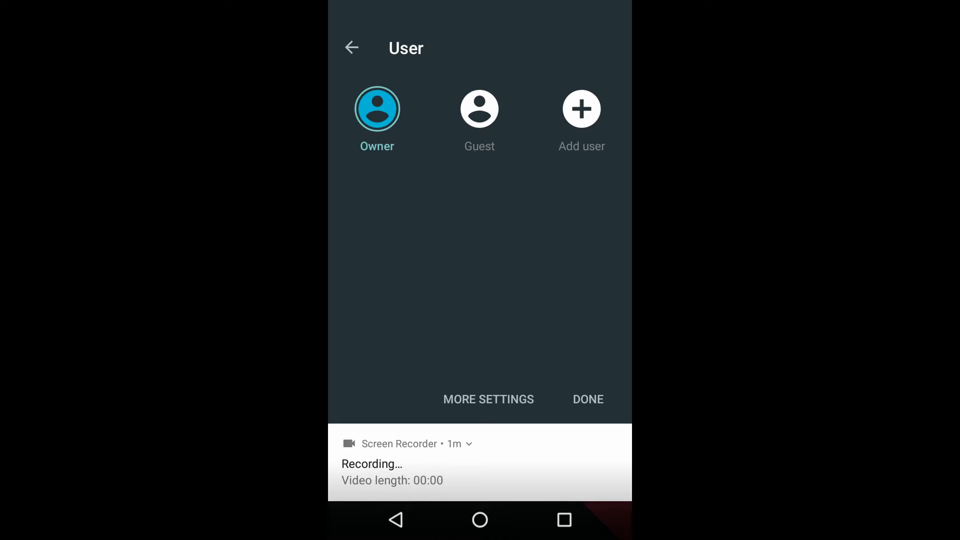
pyautogui.click(587, 398)
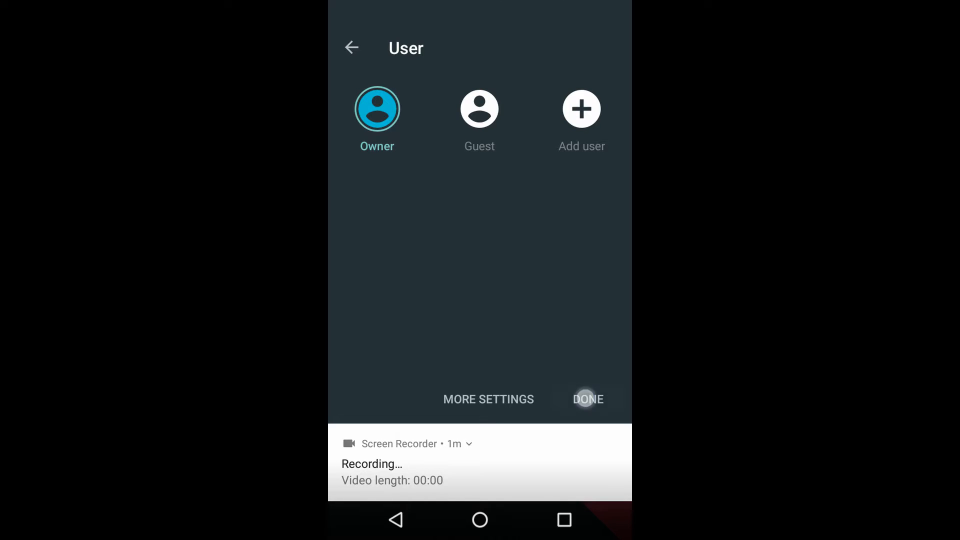
pyautogui.click(587, 398)
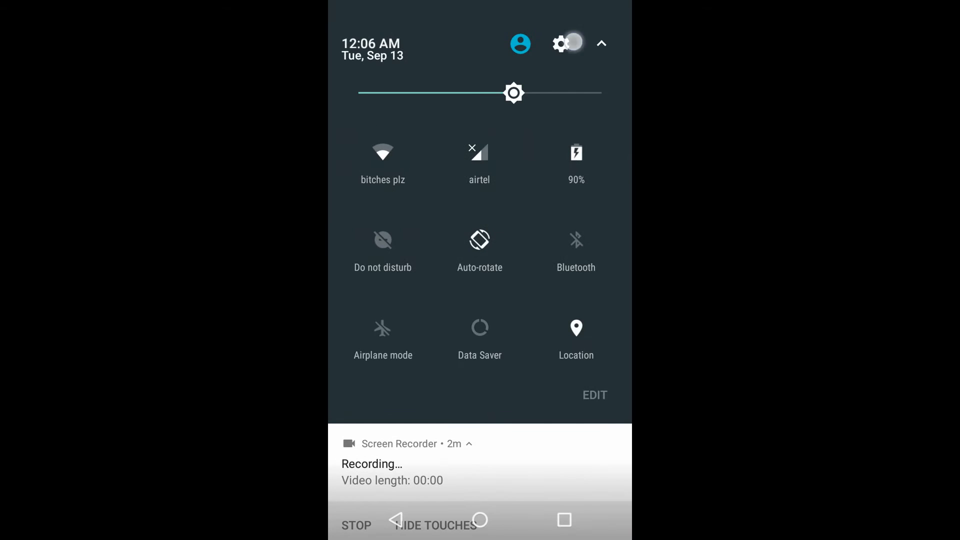
# Open Settings from quick settings and go to the Wi-Fi network list.
pyautogui.click(561, 43)
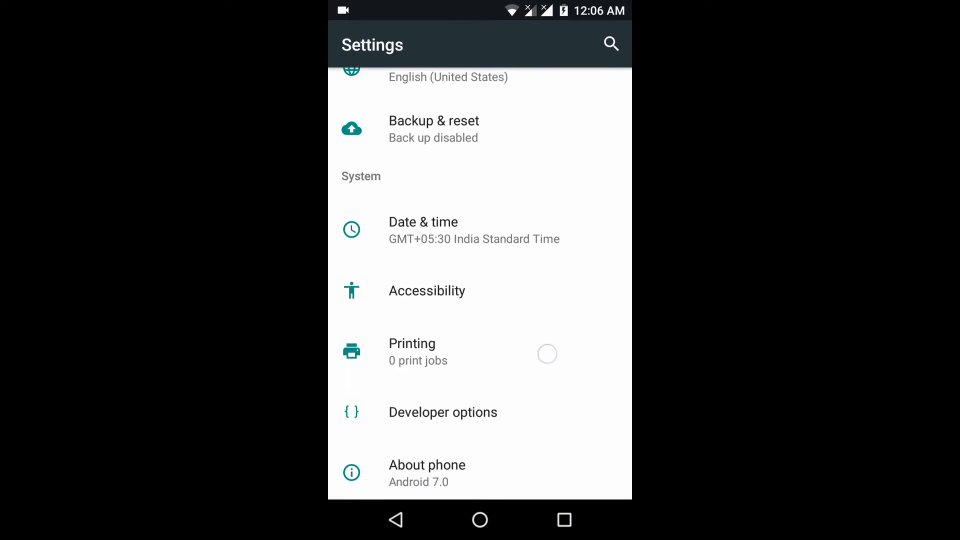
pyautogui.scroll(-3)
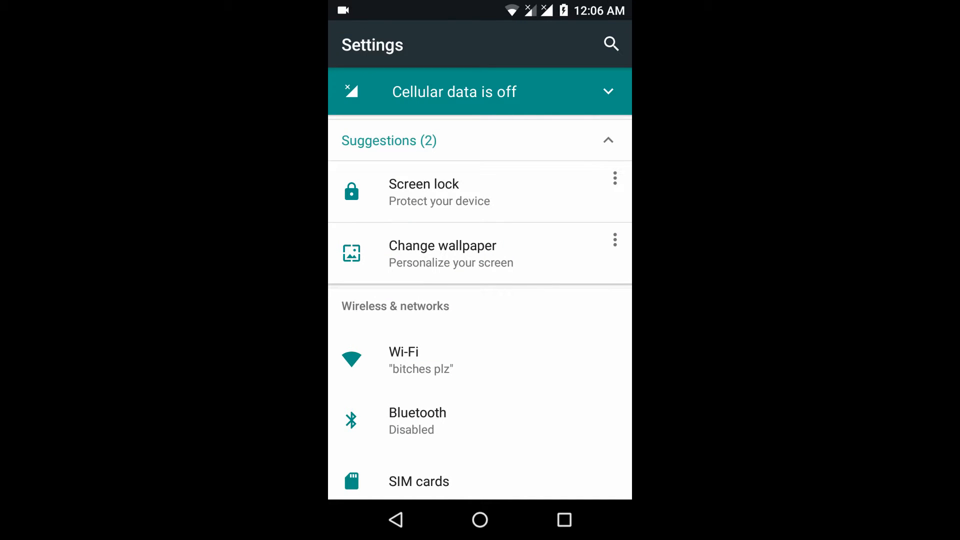
pyautogui.scroll(-3)
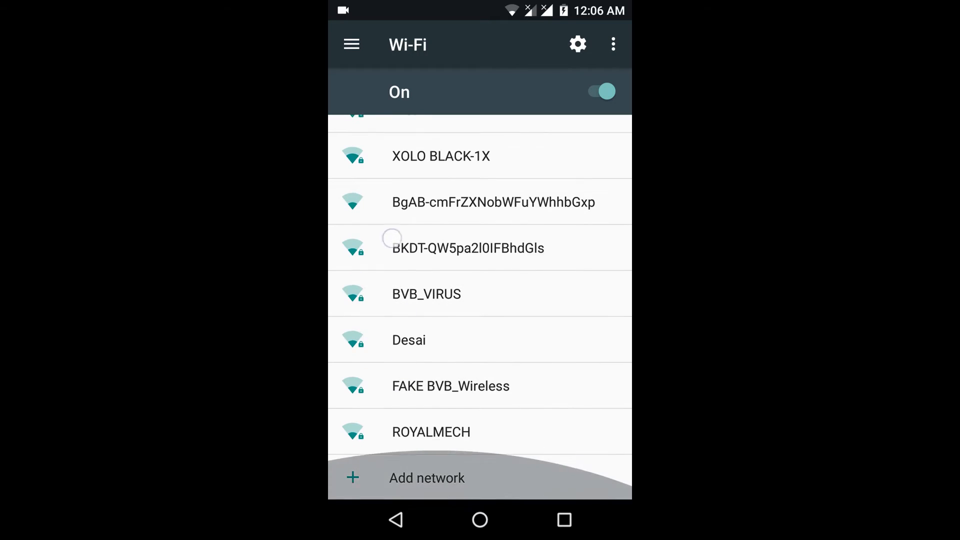
# Visit the Bluetooth and SIM cards pages, returning to the main Settings list each time.
pyautogui.click(395, 521)
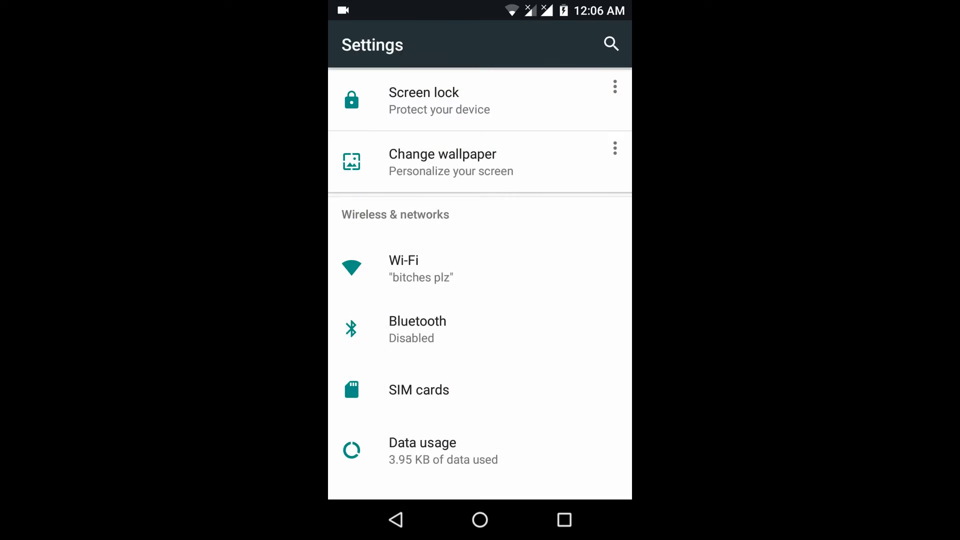
pyautogui.scroll(-3)
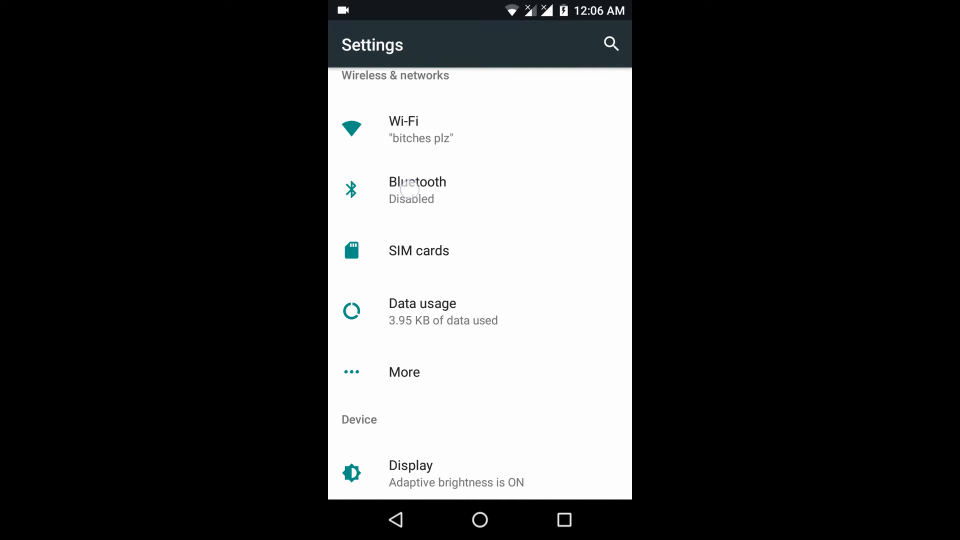
pyautogui.click(418, 190)
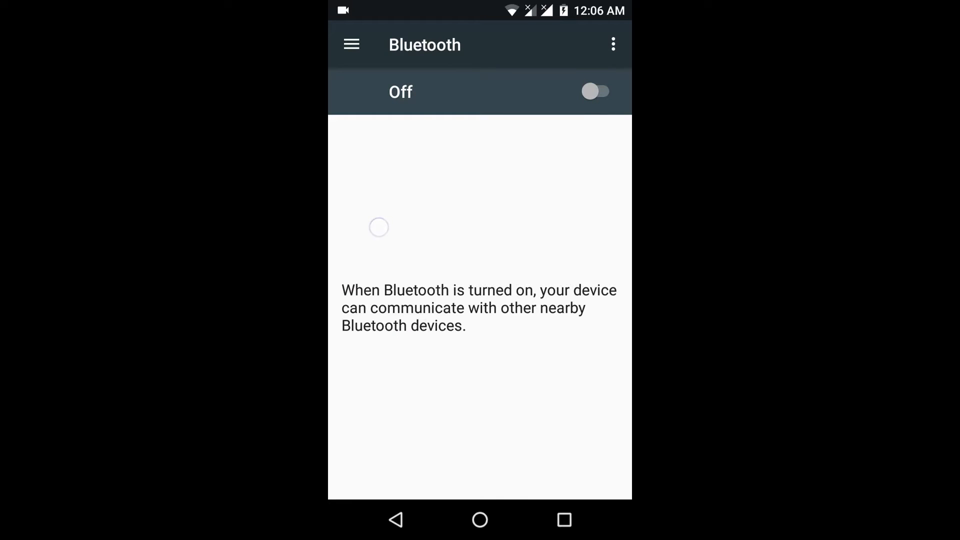
pyautogui.click(395, 521)
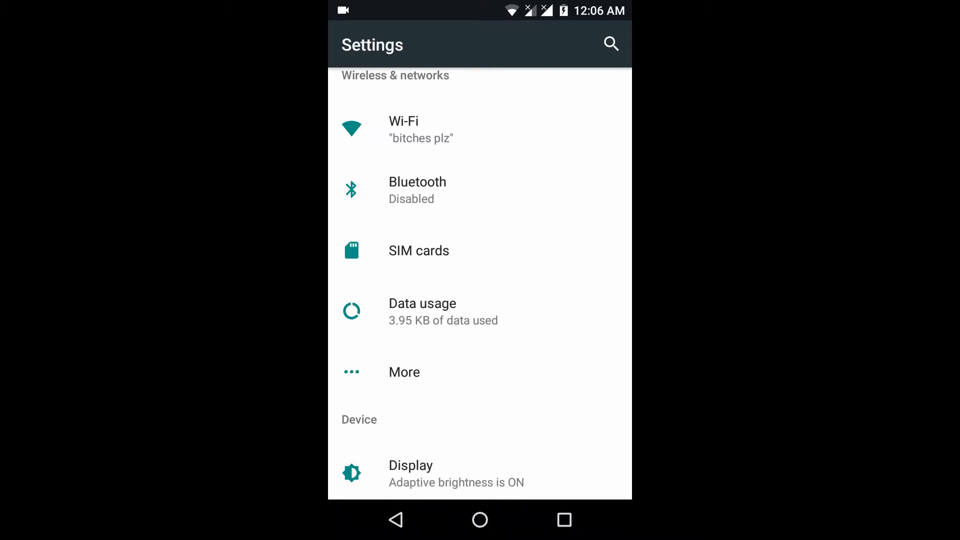
pyautogui.click(419, 250)
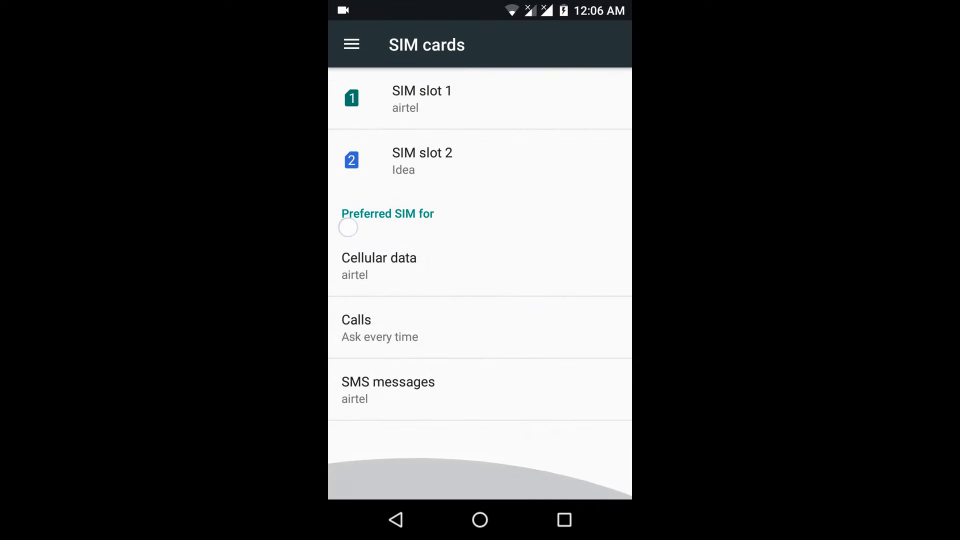
pyautogui.click(395, 520)
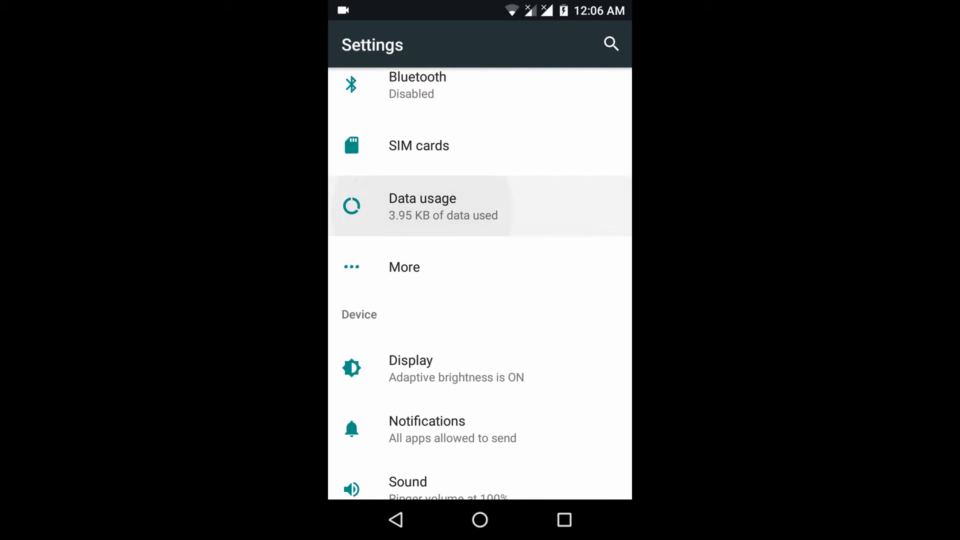
# Scroll through the mobile data usage figures and billing cycle page.
pyautogui.click(423, 205)
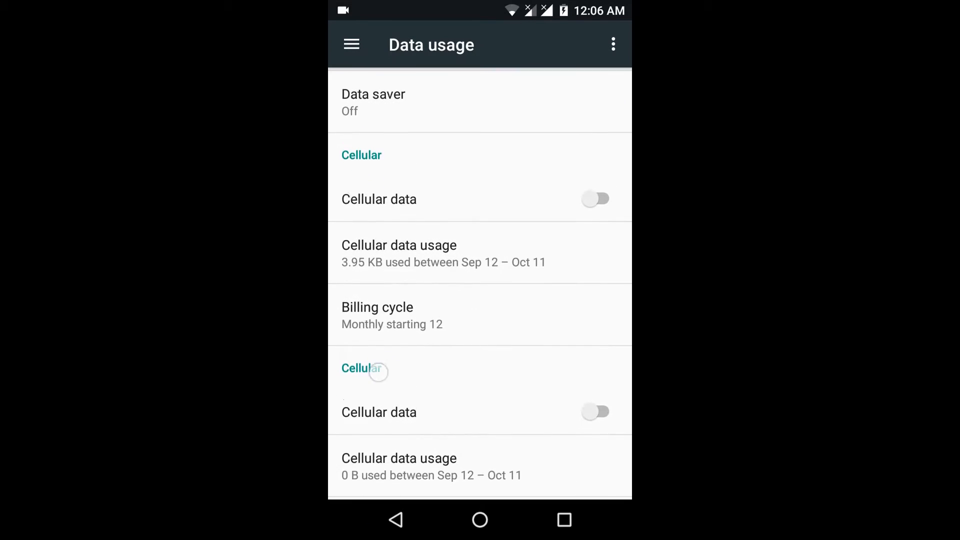
pyautogui.scroll(-3)
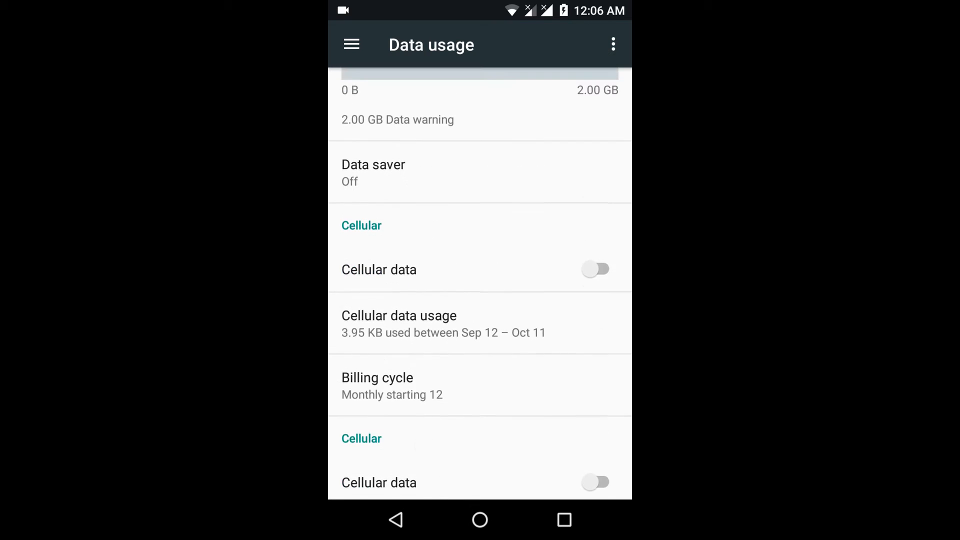
pyautogui.scroll(3)
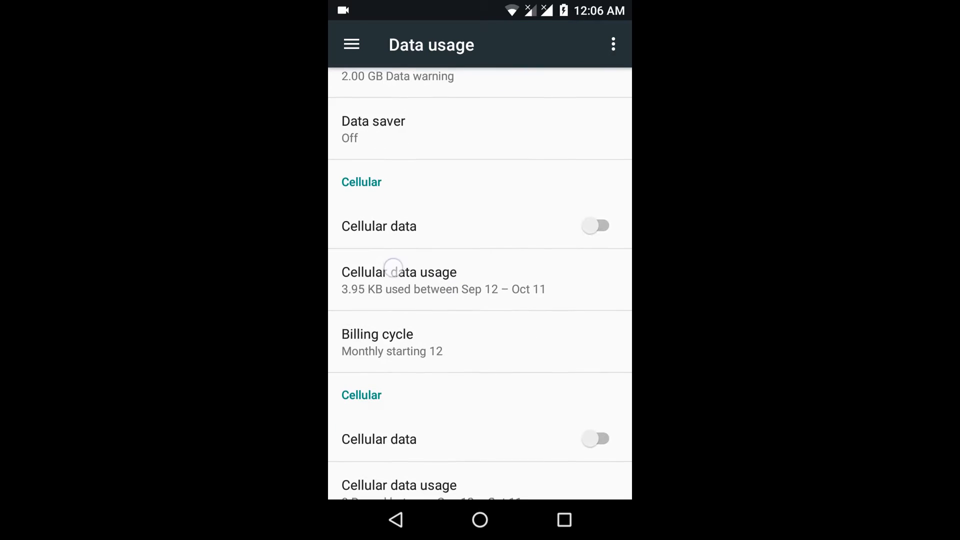
pyautogui.scroll(-3)
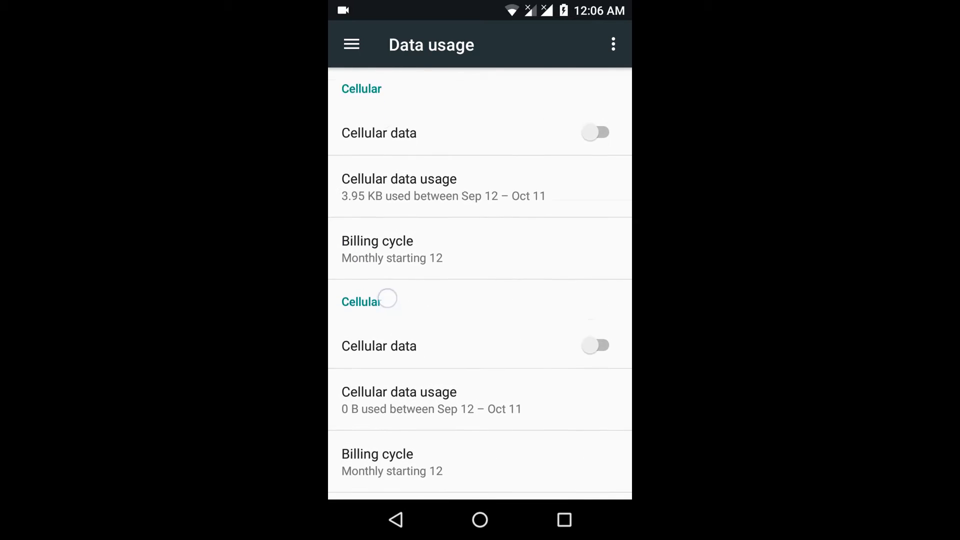
pyautogui.scroll(-3)
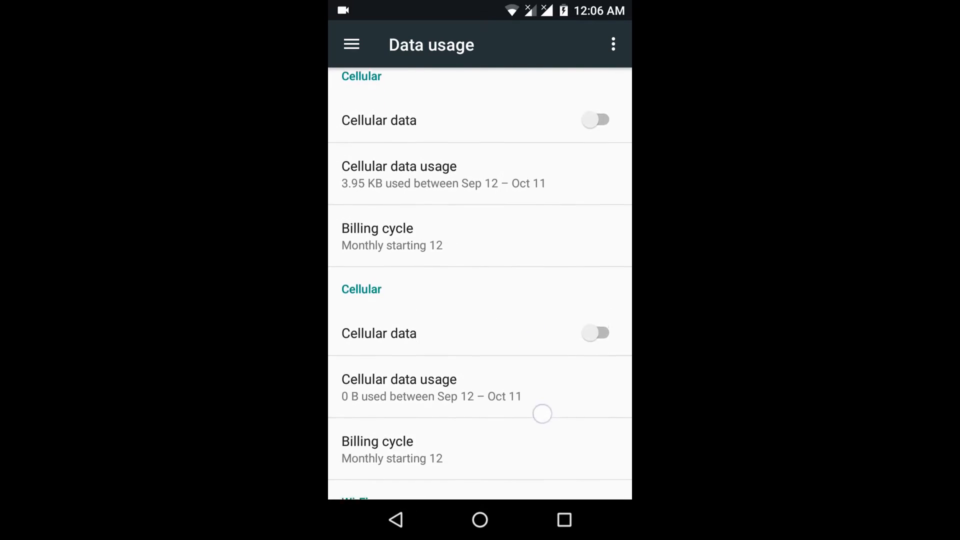
pyautogui.scroll(3)
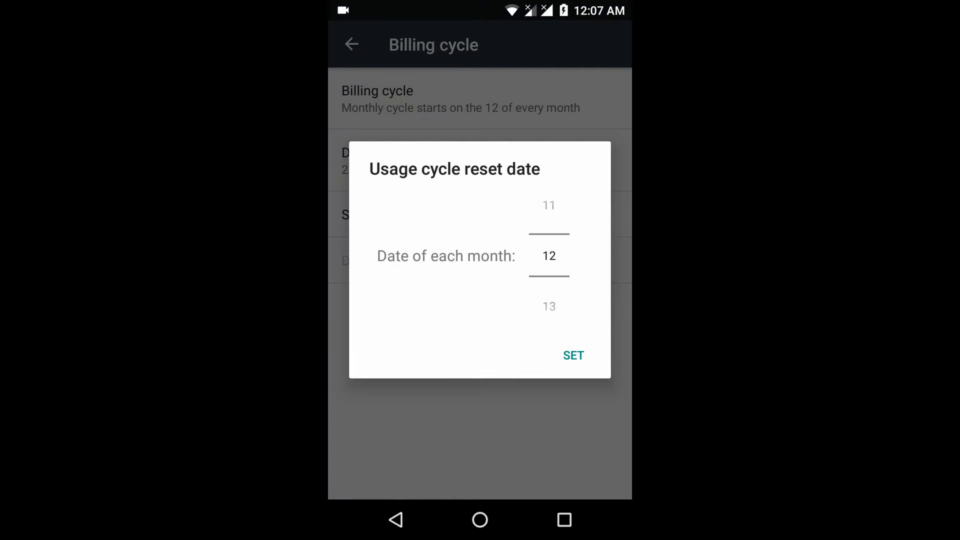
# Keep the billing cycle reset date on the 12th and return to Data usage.
pyautogui.click(572, 355)
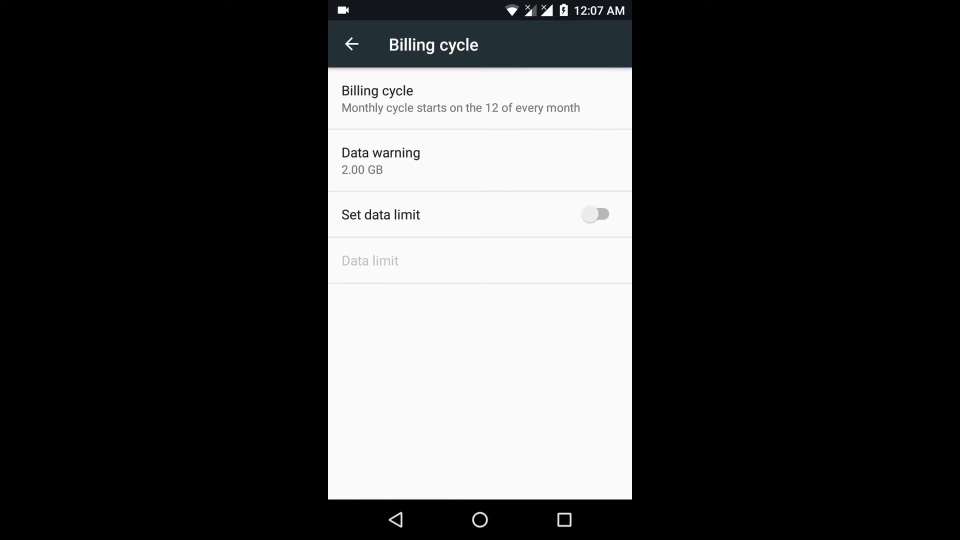
pyautogui.click(351, 44)
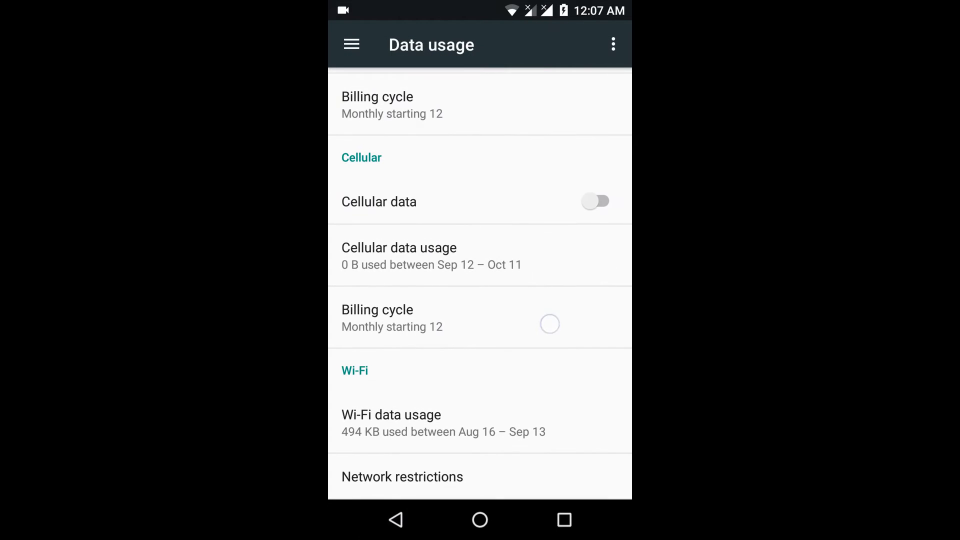
pyautogui.click(613, 44)
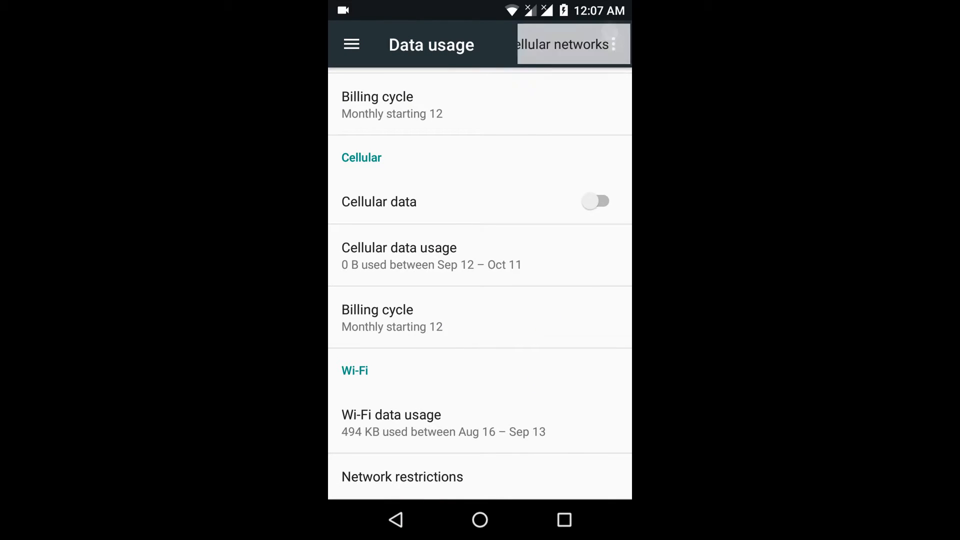
# Open and close the settings drawer, then reach the More wireless networks page.
pyautogui.click(351, 44)
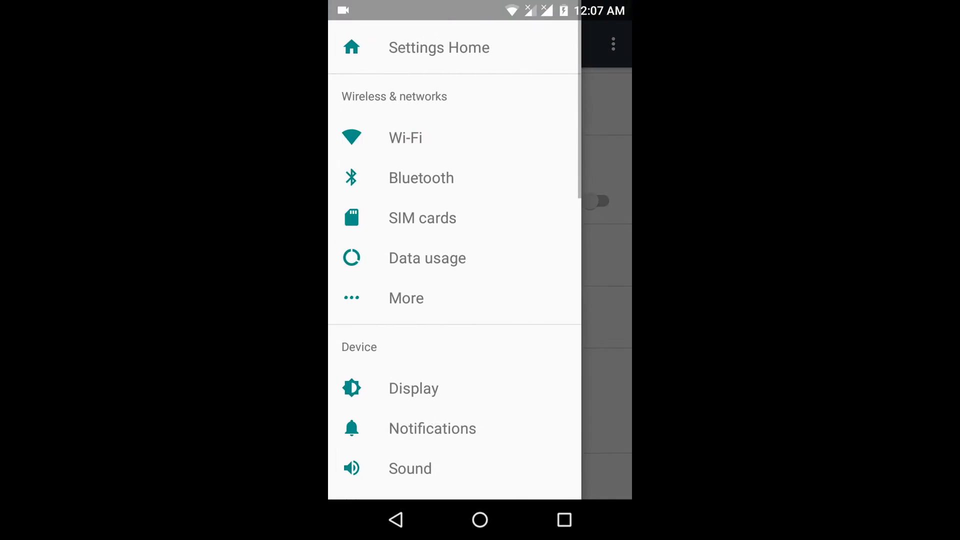
pyautogui.click(427, 258)
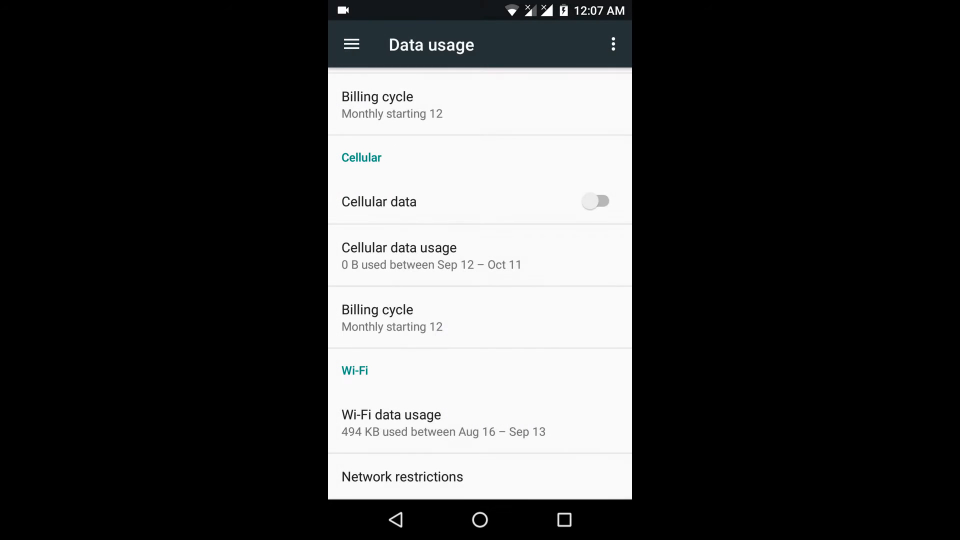
pyautogui.click(351, 44)
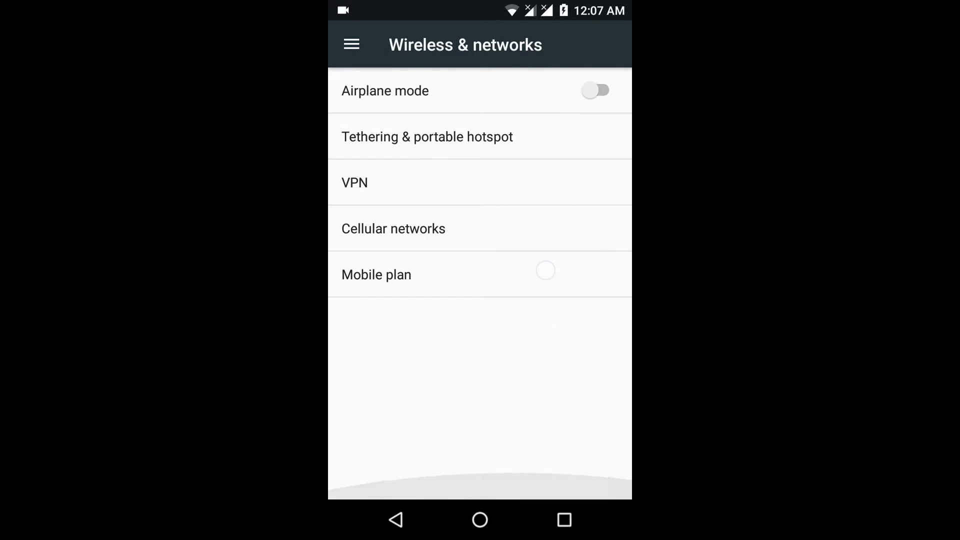
pyautogui.click(393, 229)
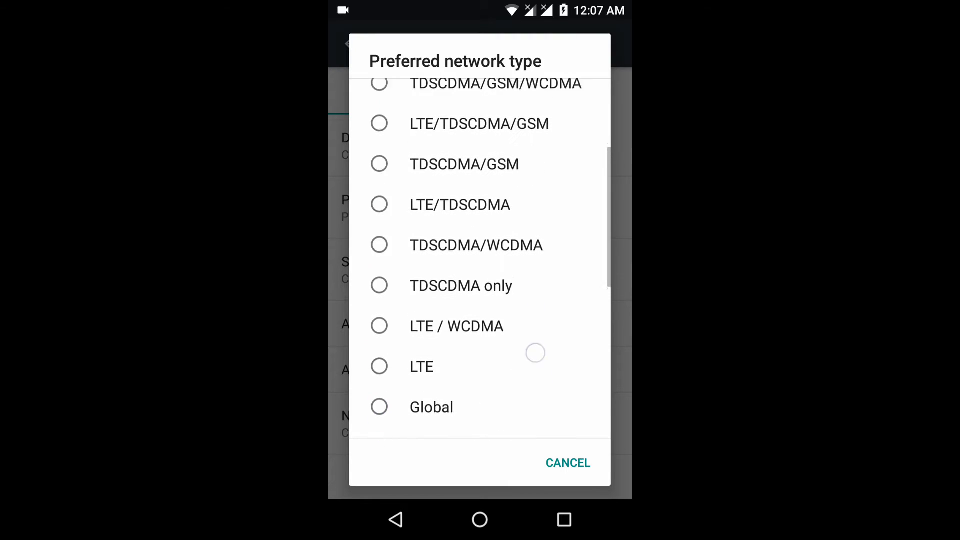
pyautogui.scroll(3)
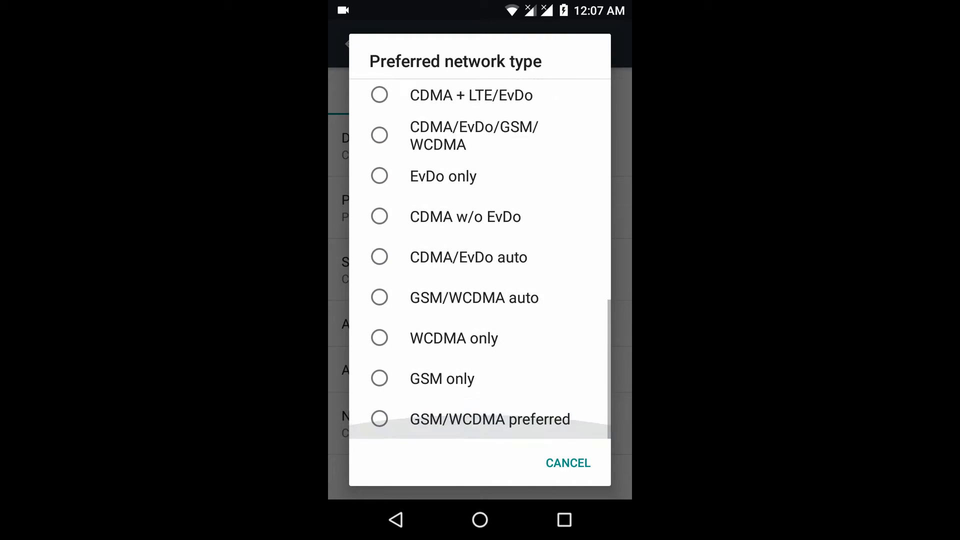
pyautogui.scroll(-3)
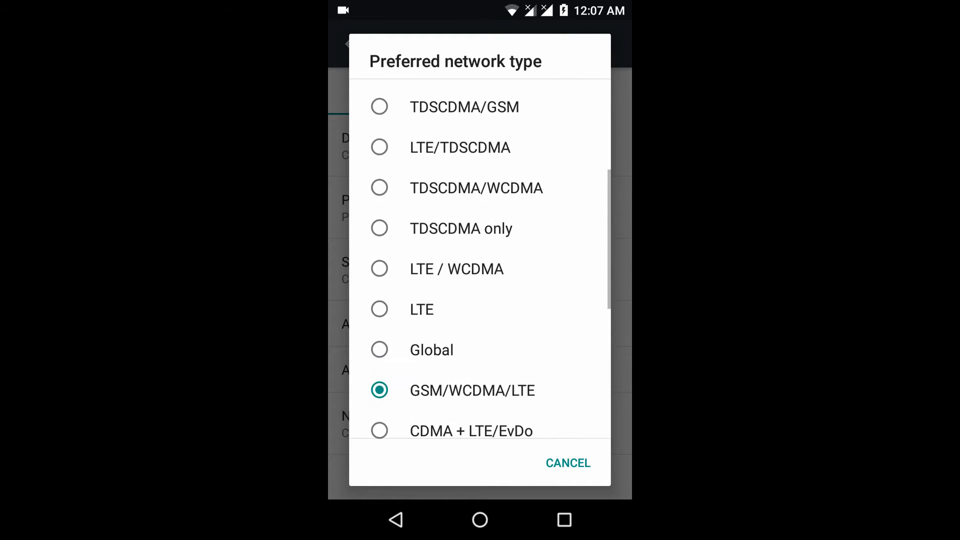
pyautogui.scroll(-3)
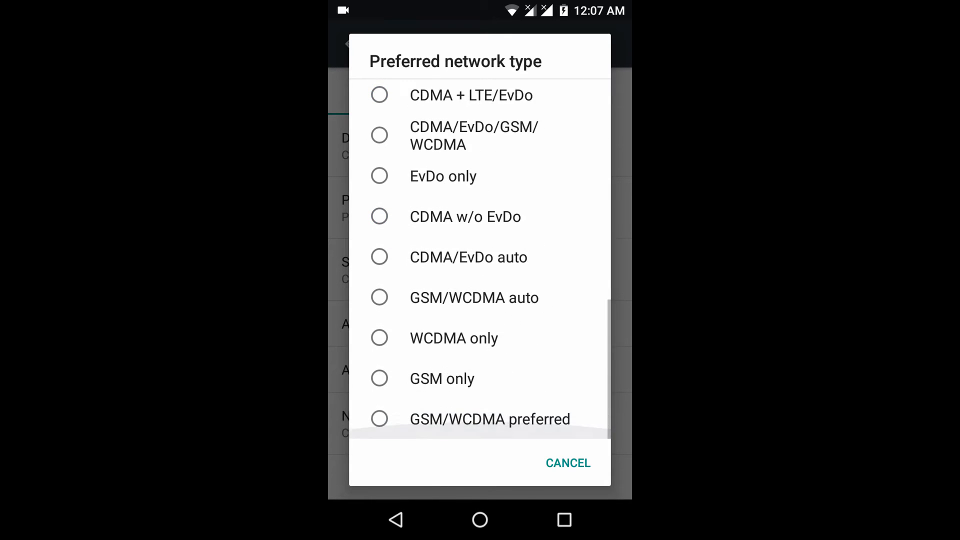
pyautogui.click(568, 463)
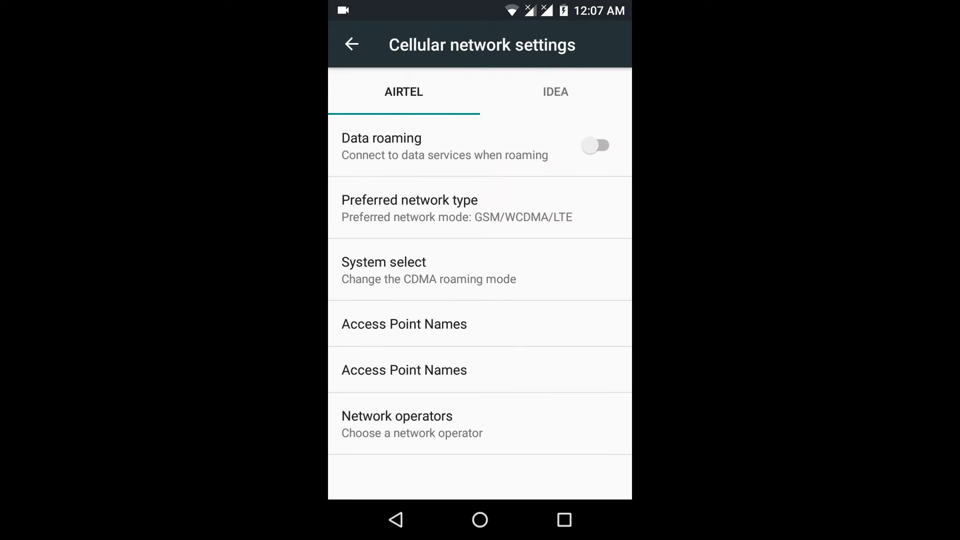
pyautogui.click(351, 44)
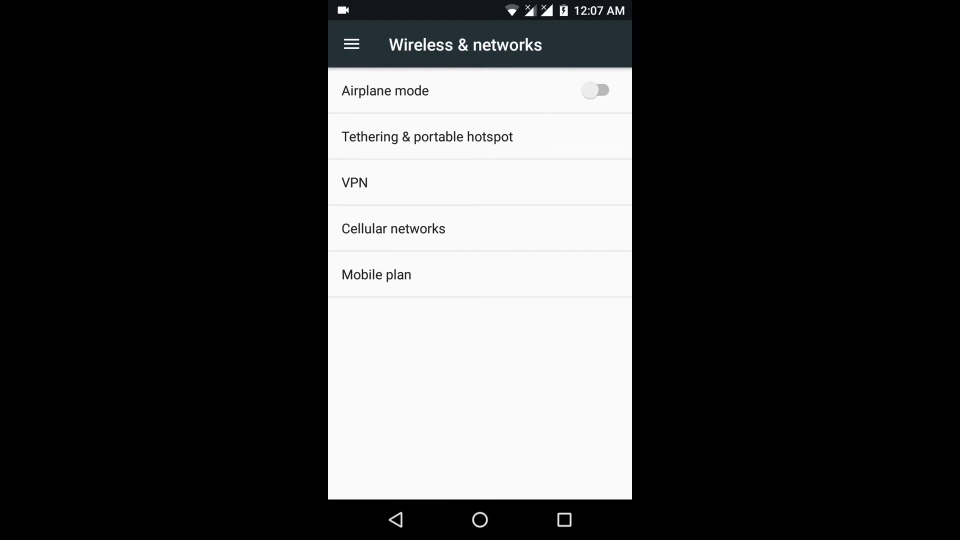
# Browse the Display settings list and open Font size, leaving it at Default.
pyautogui.click(351, 44)
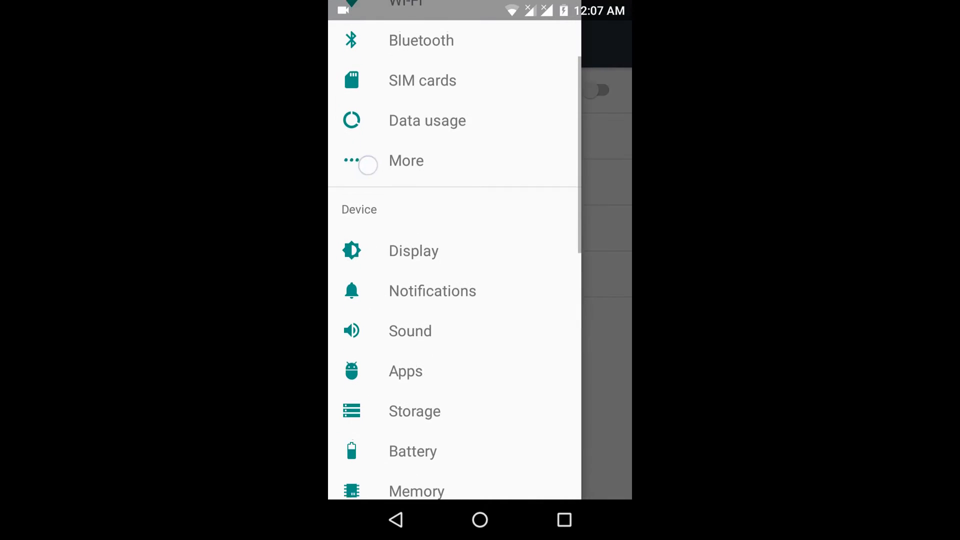
pyautogui.click(414, 250)
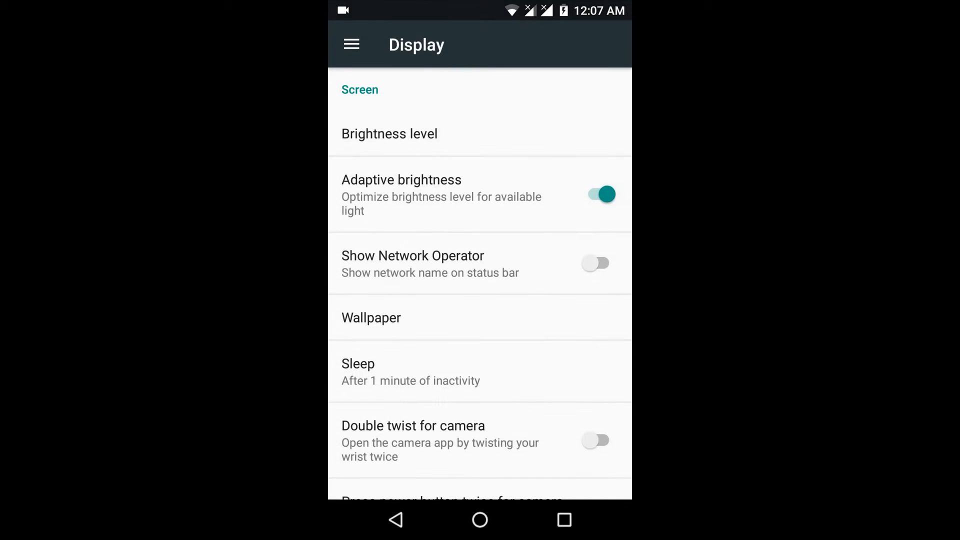
pyautogui.scroll(-3)
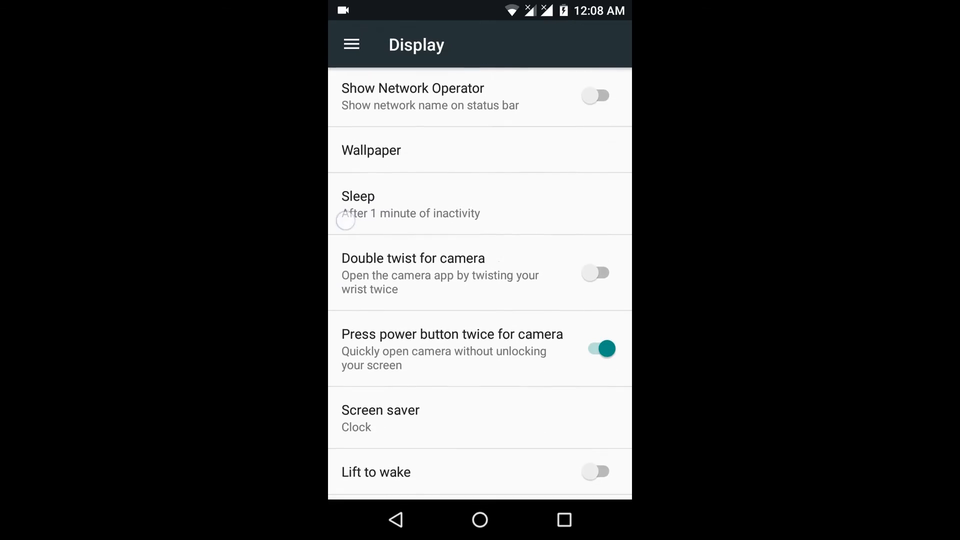
pyautogui.scroll(-3)
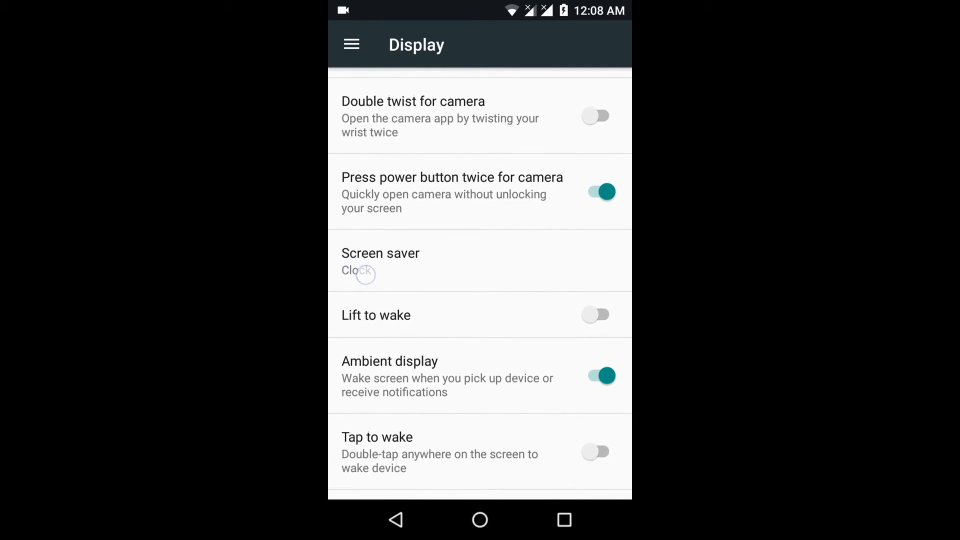
pyautogui.scroll(-3)
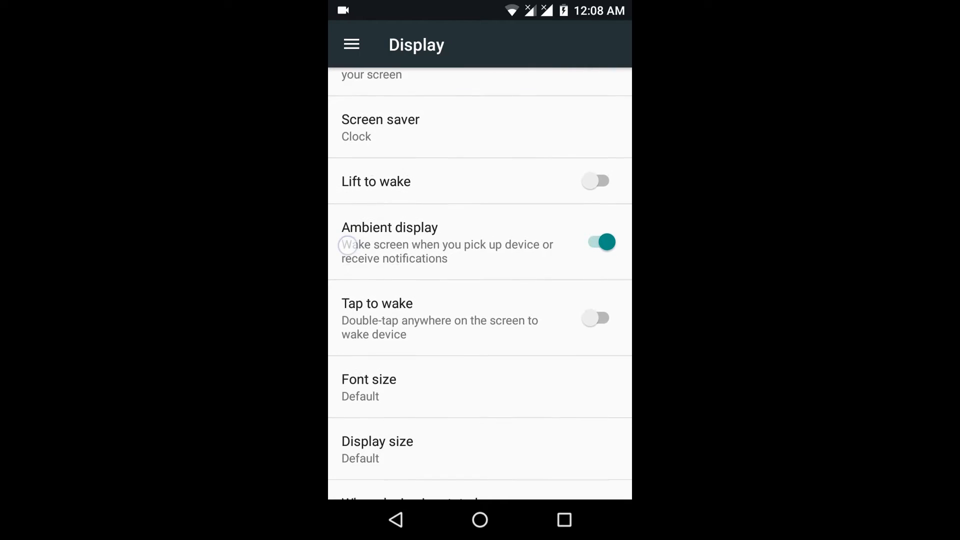
pyautogui.scroll(3)
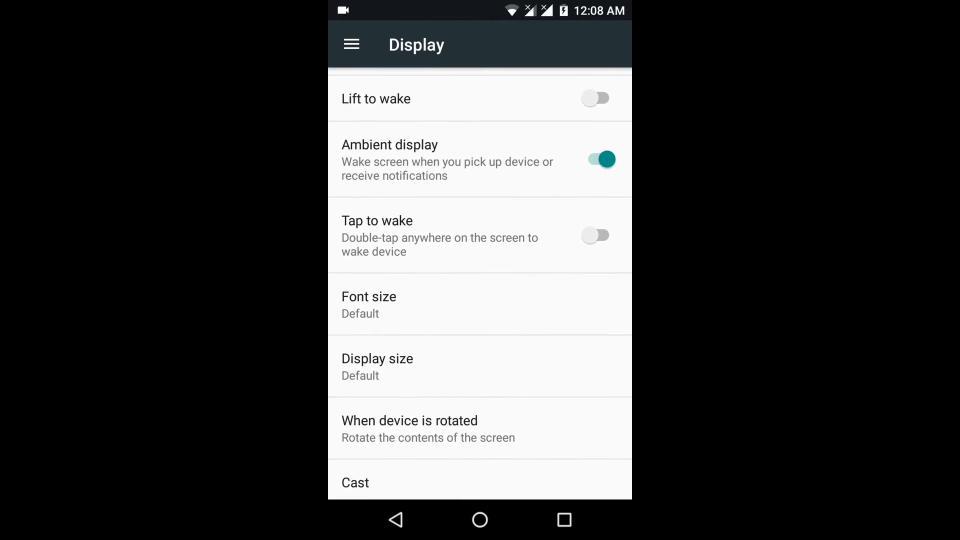
pyautogui.scroll(-3)
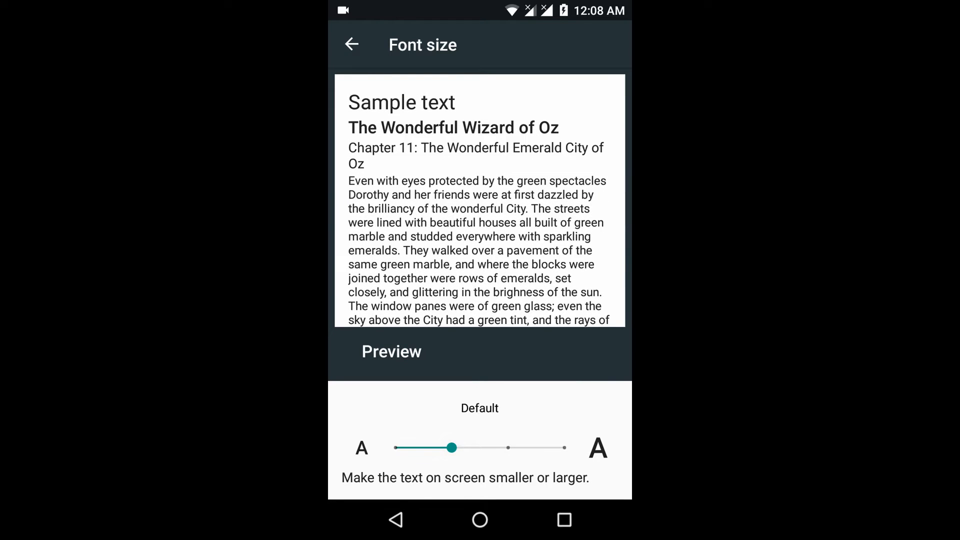
# View the screen rotation choices in Display settings, leaving rotation unchanged.
pyautogui.click(351, 44)
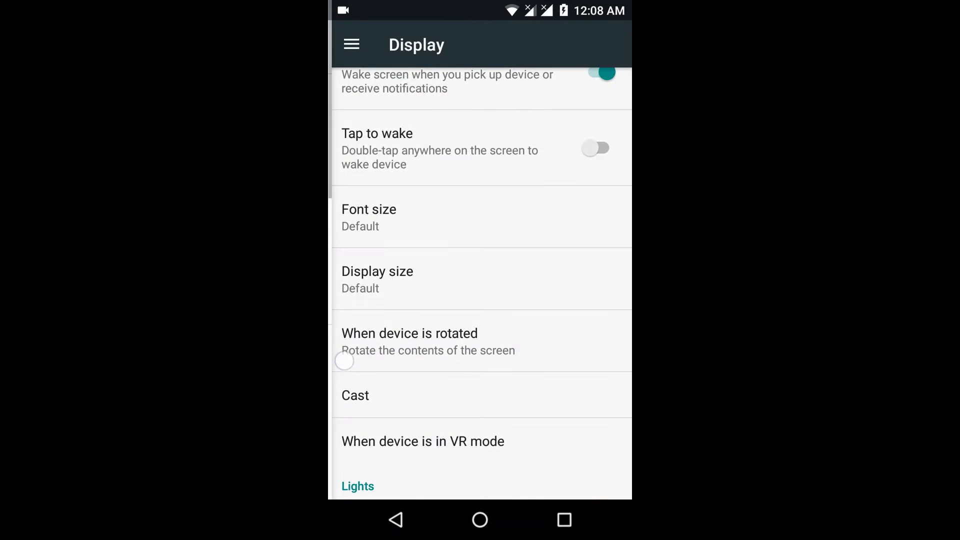
pyautogui.click(409, 333)
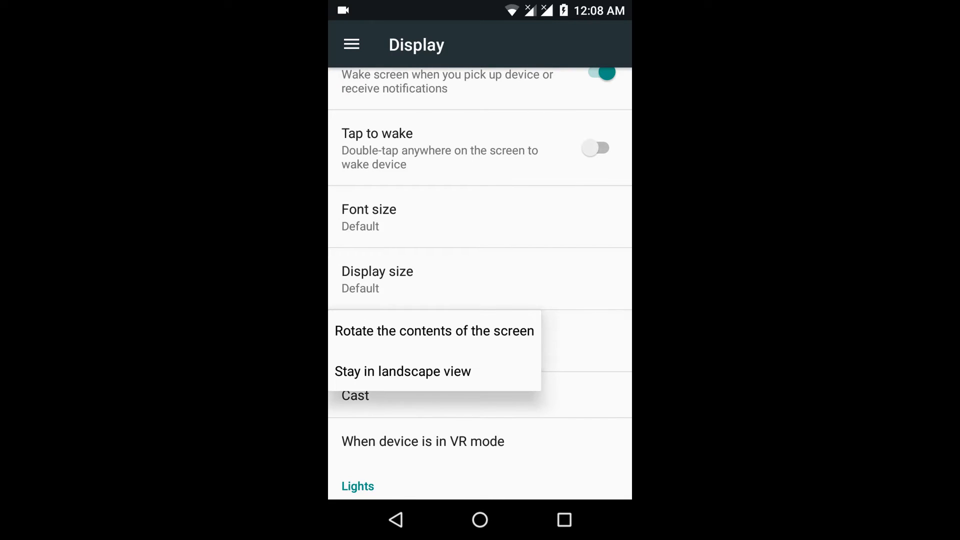
pyautogui.click(434, 331)
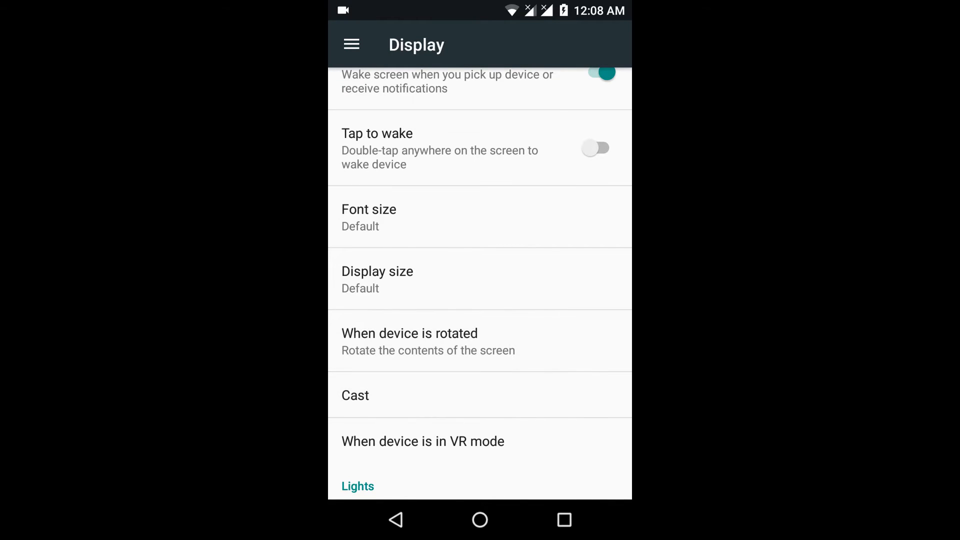
pyautogui.scroll(-3)
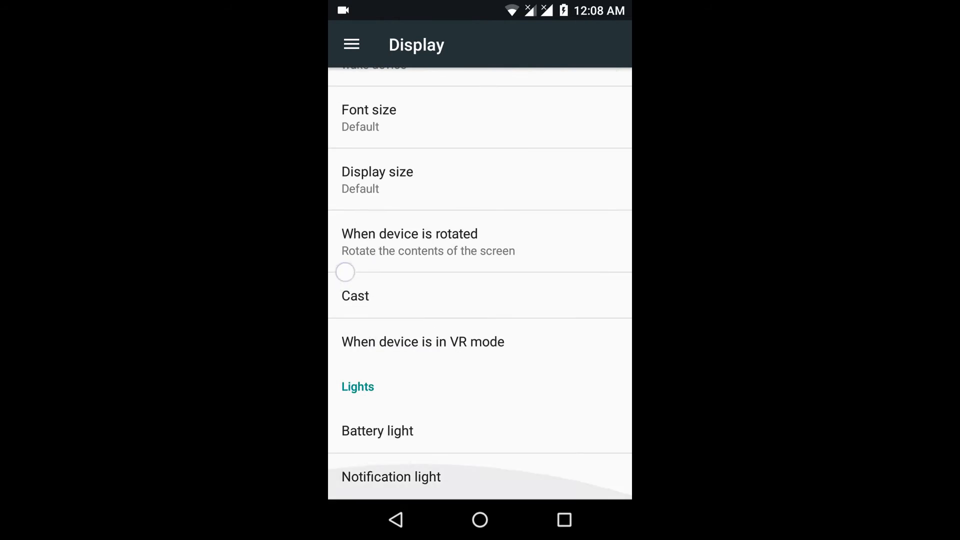
# Check Cast (no devices found) and Battery light (off), then return to main Settings.
pyautogui.click(355, 296)
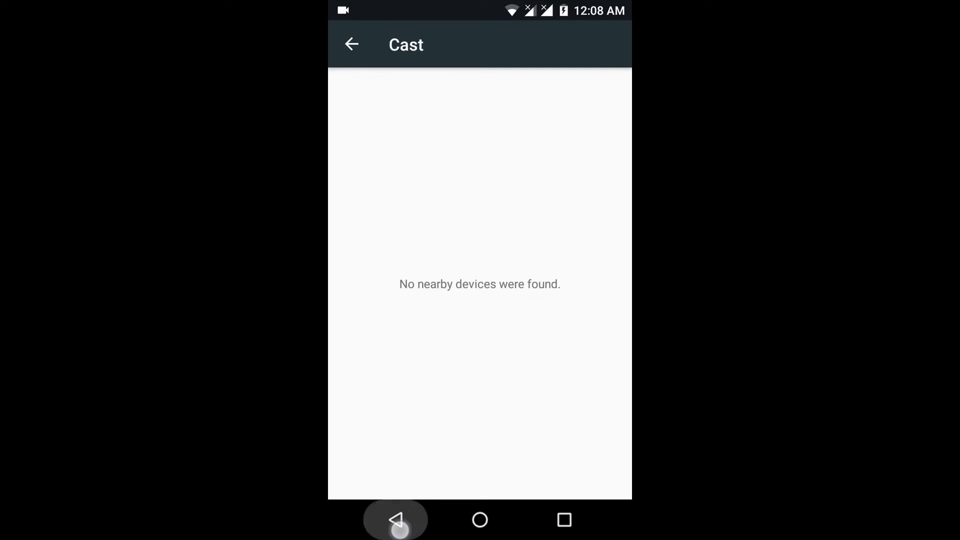
pyautogui.click(395, 519)
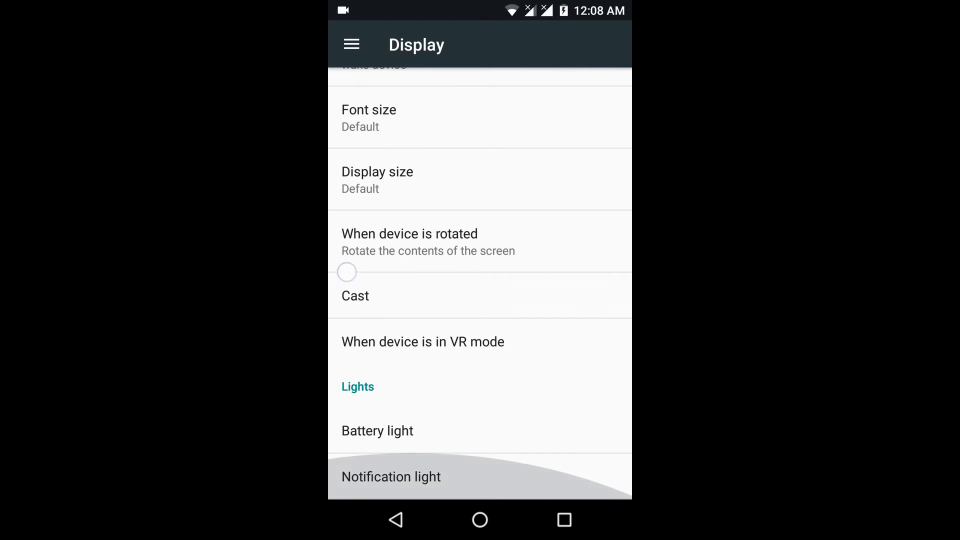
pyautogui.click(377, 431)
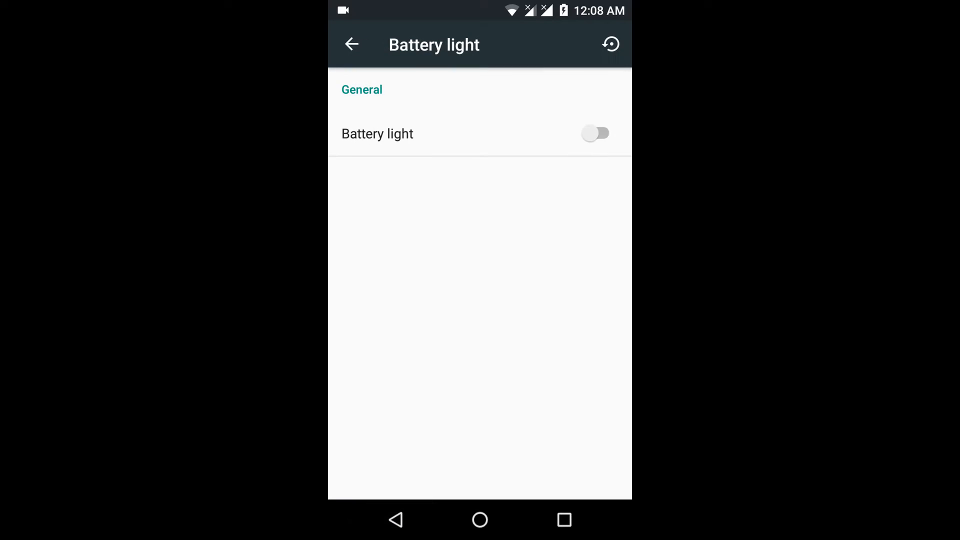
pyautogui.click(352, 44)
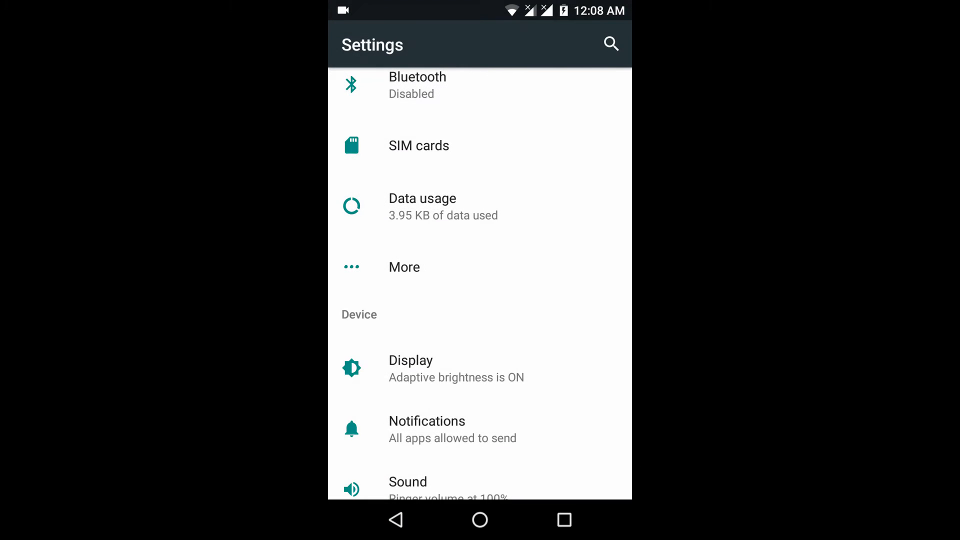
# View the Notifications app list and Sound volumes and ringtones, then reopen the section list.
pyautogui.click(426, 421)
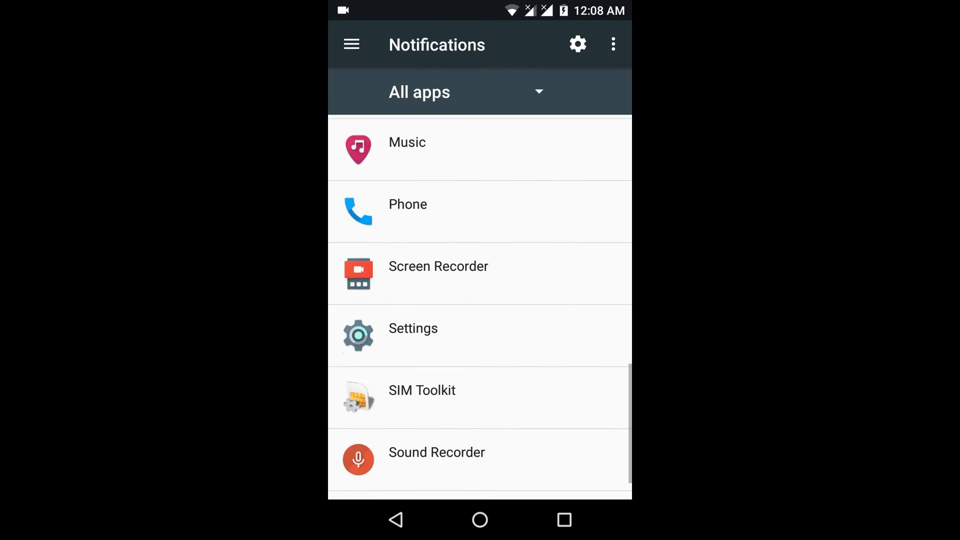
pyautogui.click(614, 44)
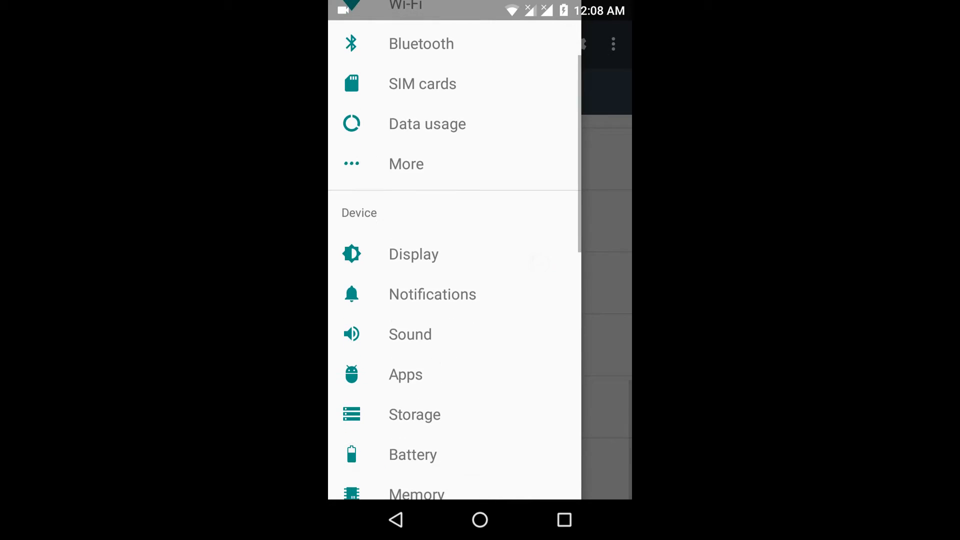
pyautogui.click(410, 335)
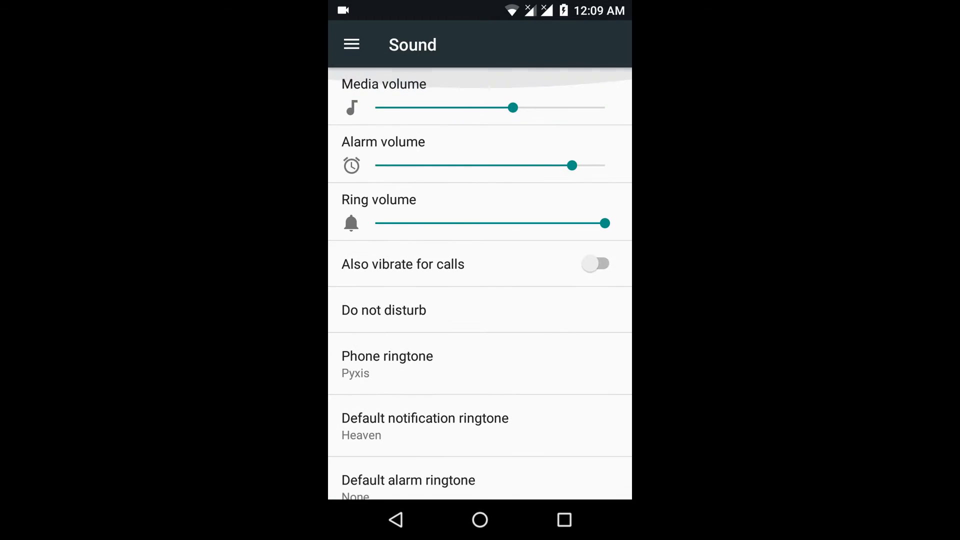
pyautogui.click(351, 44)
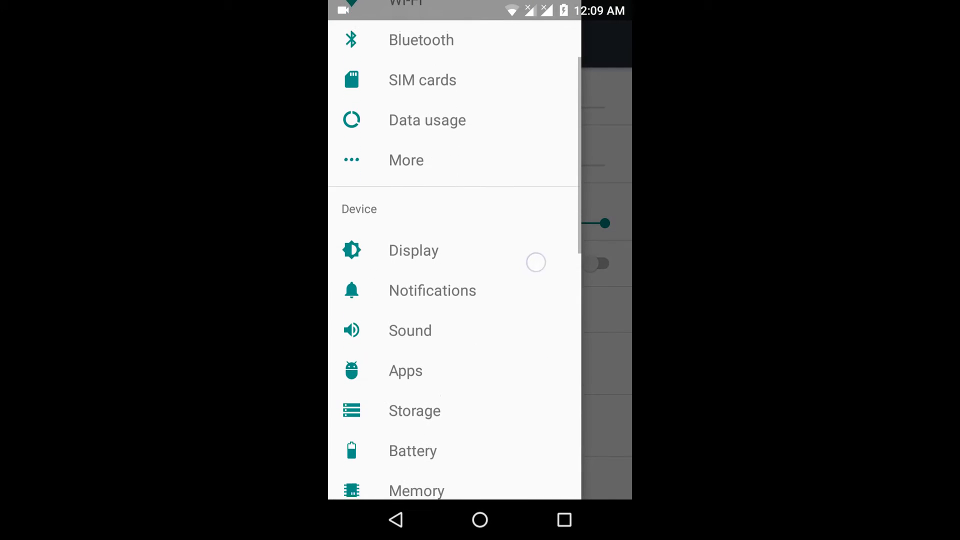
pyautogui.scroll(3)
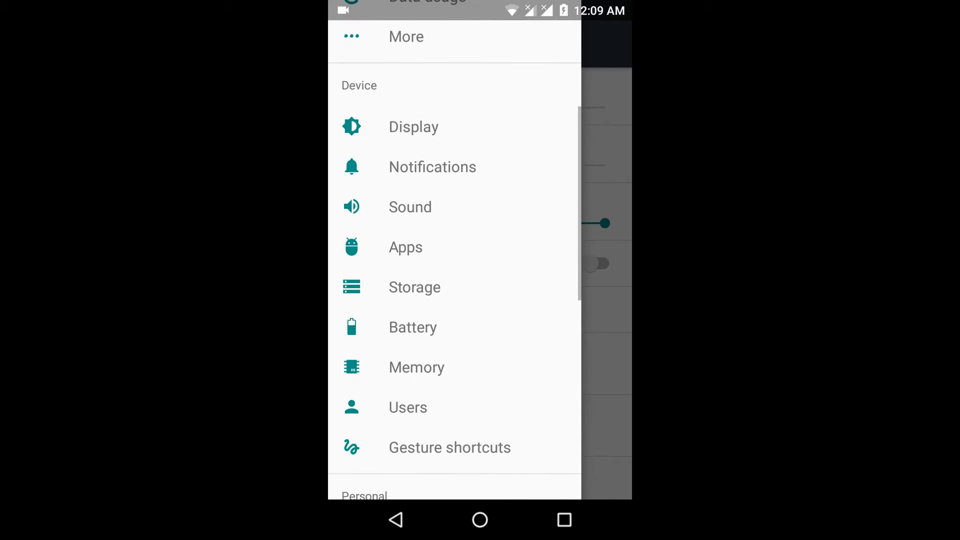
# Check Android Keyboard (AOSP) permissions in Apps, visit Battery, and reopen the sections list.
pyautogui.click(406, 247)
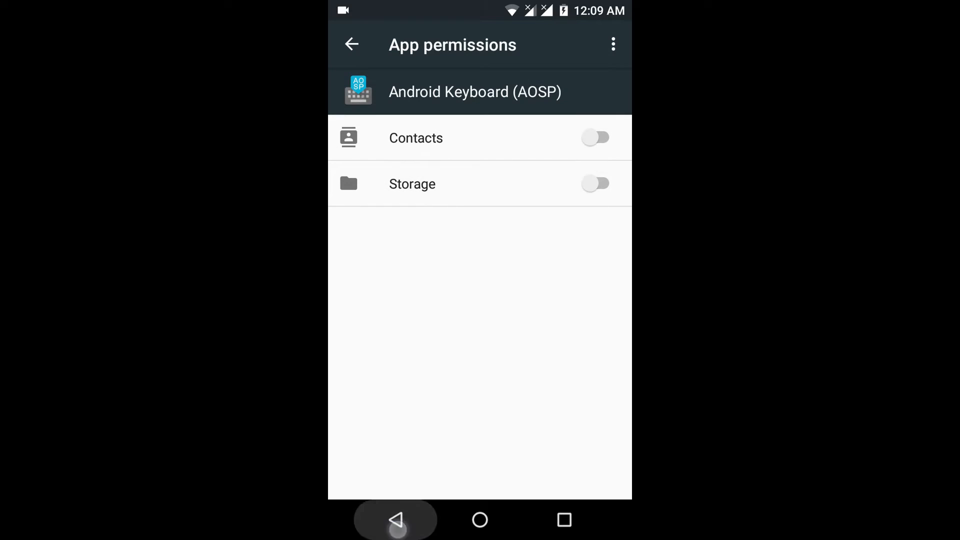
pyautogui.click(351, 44)
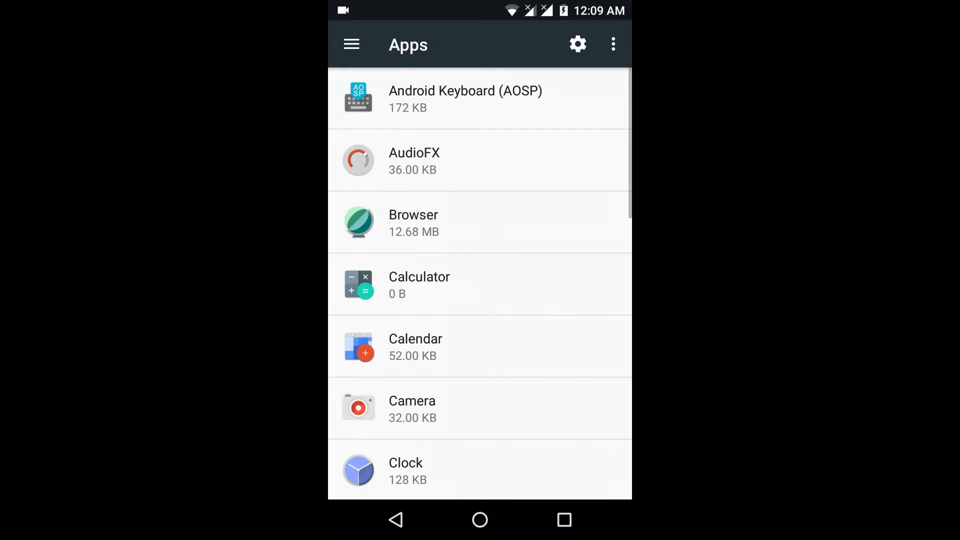
pyautogui.click(352, 44)
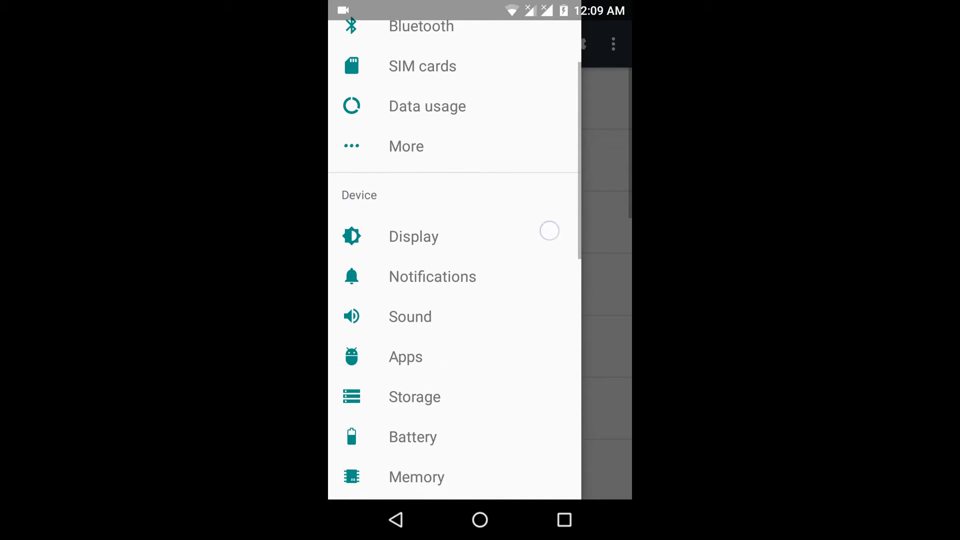
pyautogui.click(406, 357)
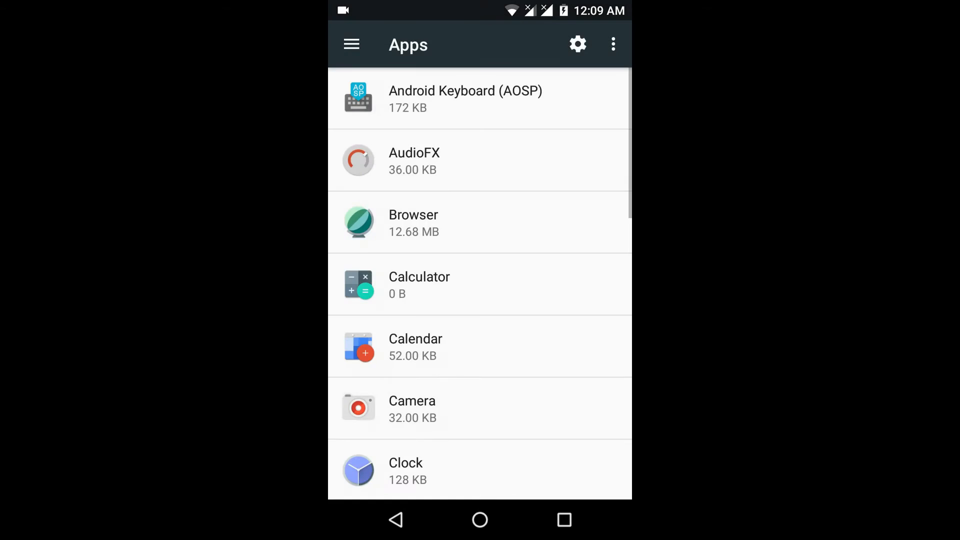
pyautogui.click(351, 44)
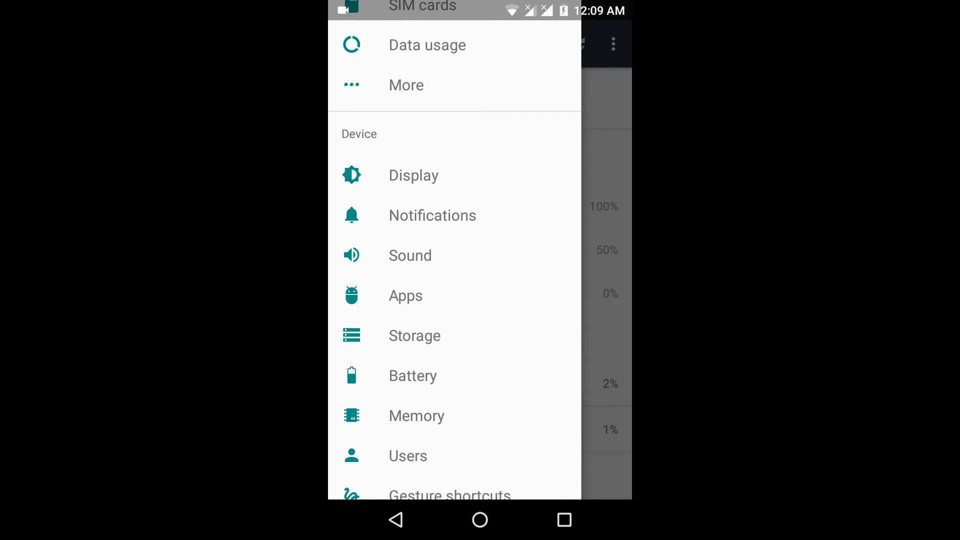
# View Storage: 1.07 GB of 11.92 GB used internally plus a portable card.
pyautogui.click(415, 336)
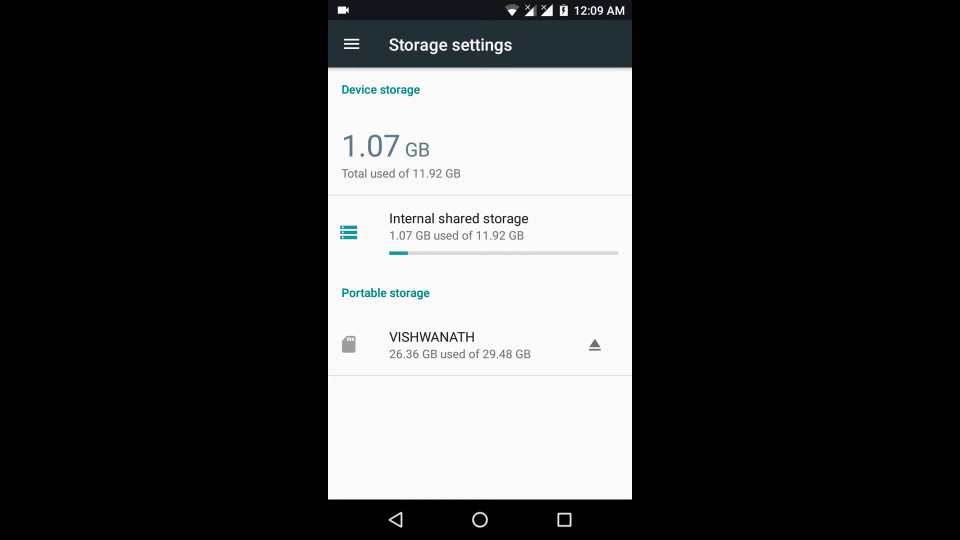
pyautogui.click(351, 44)
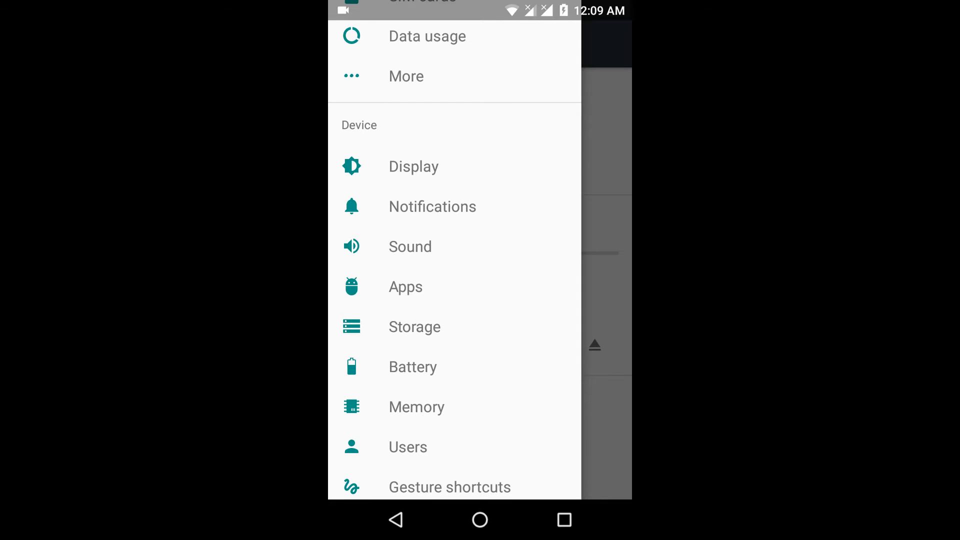
# Turn Battery saver on and back off, keeping automatic turn-on at 5%.
pyautogui.click(413, 366)
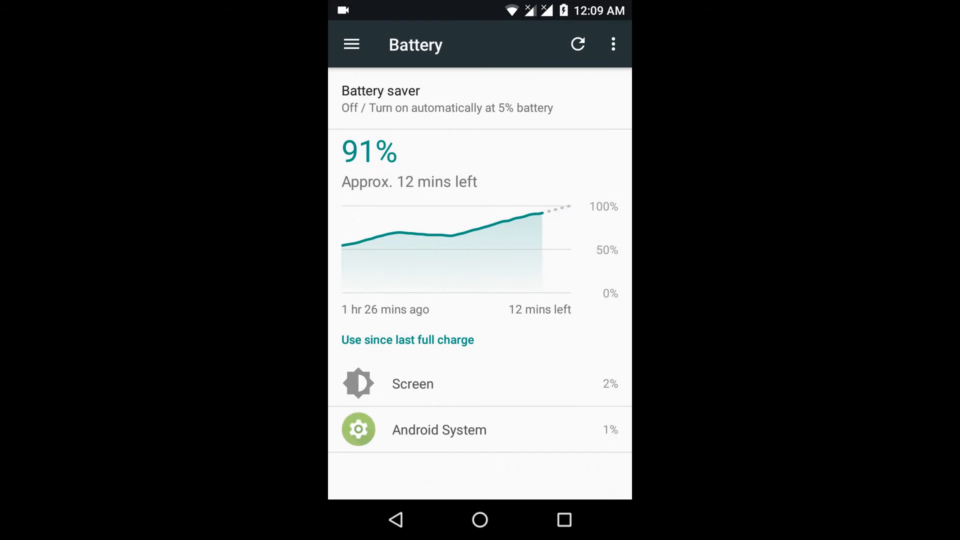
pyautogui.click(447, 99)
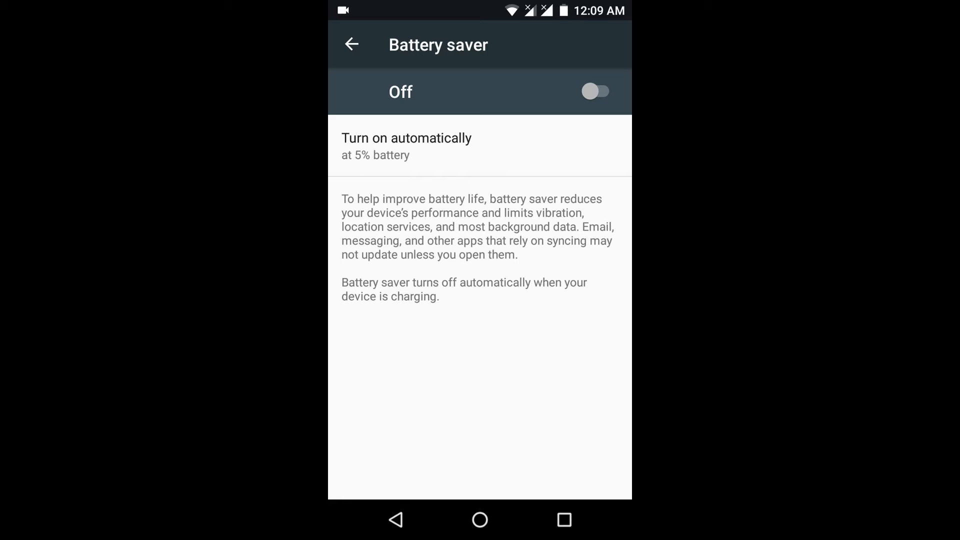
pyautogui.click(596, 91)
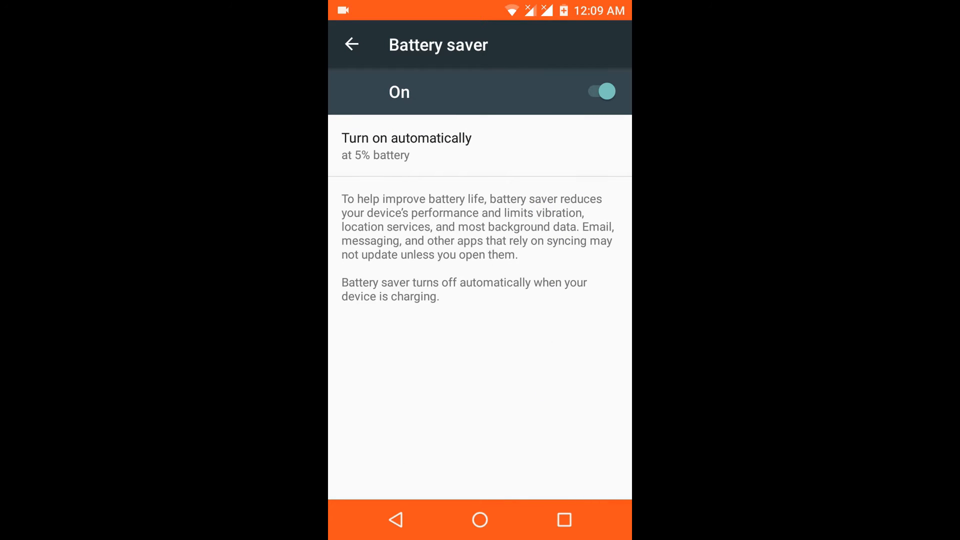
pyautogui.click(480, 519)
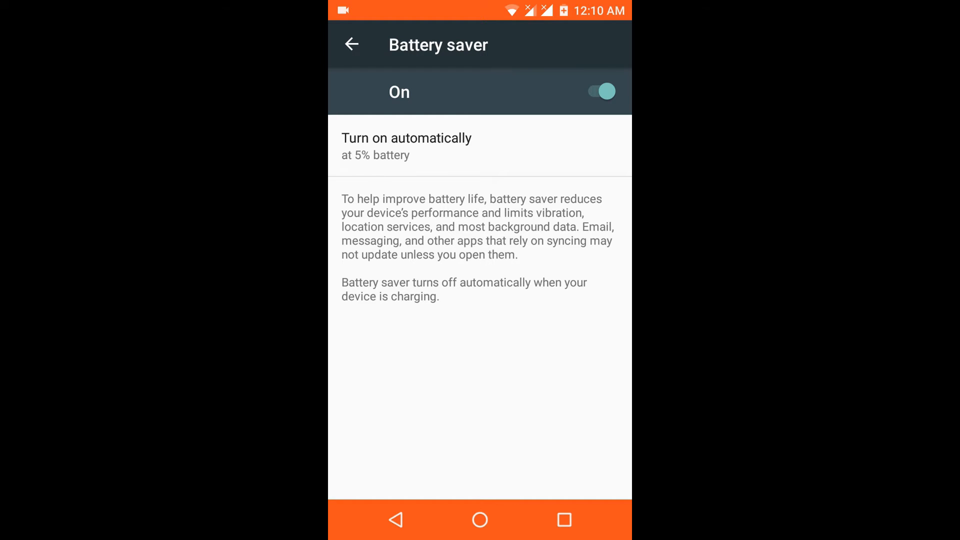
pyautogui.click(599, 91)
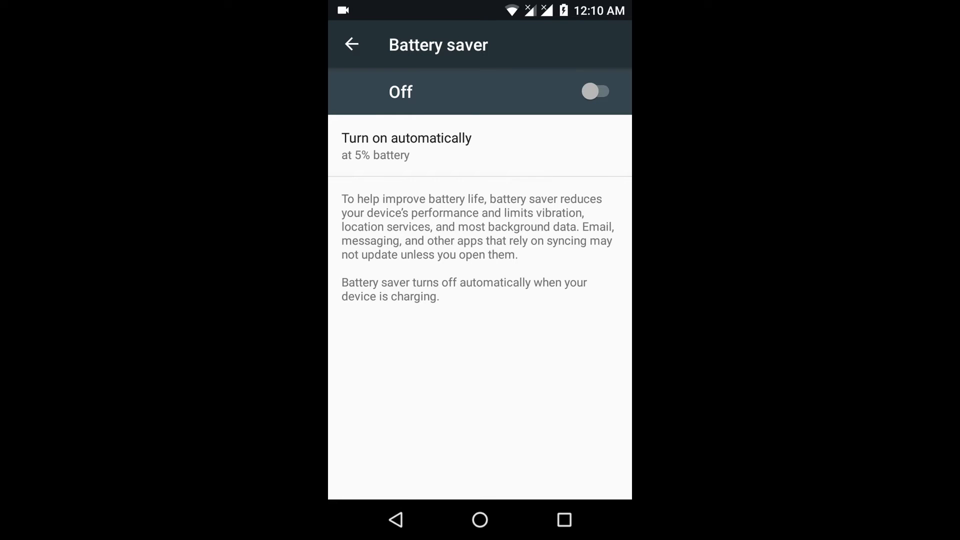
pyautogui.click(406, 146)
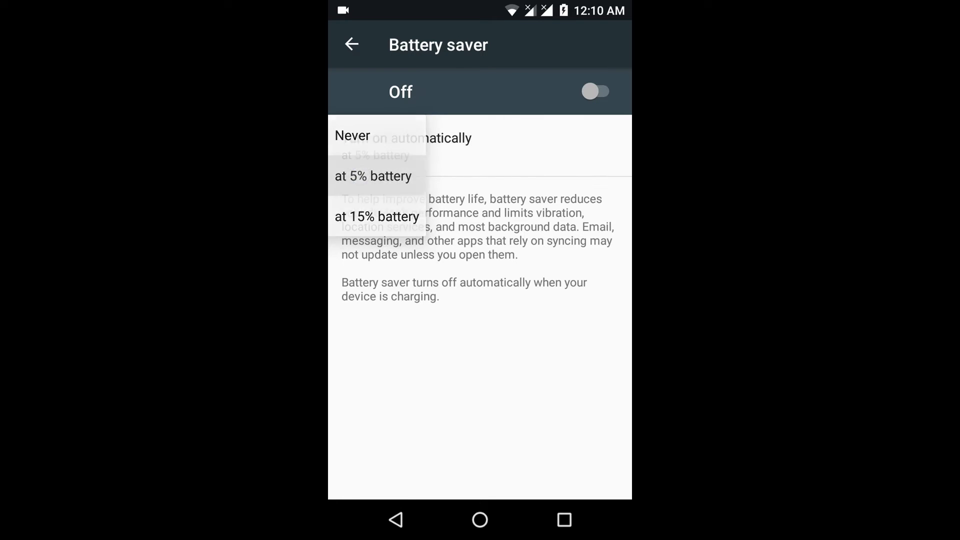
pyautogui.click(373, 177)
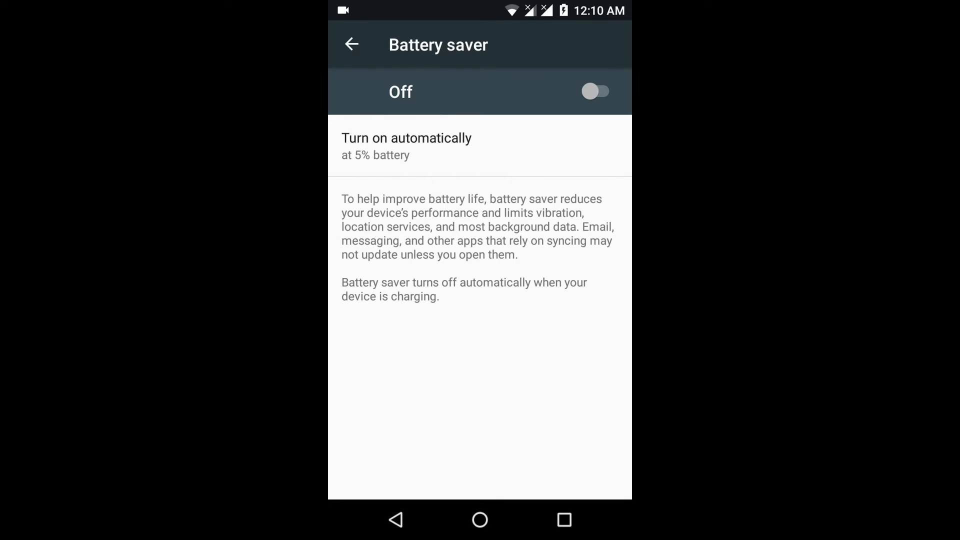
pyautogui.click(351, 44)
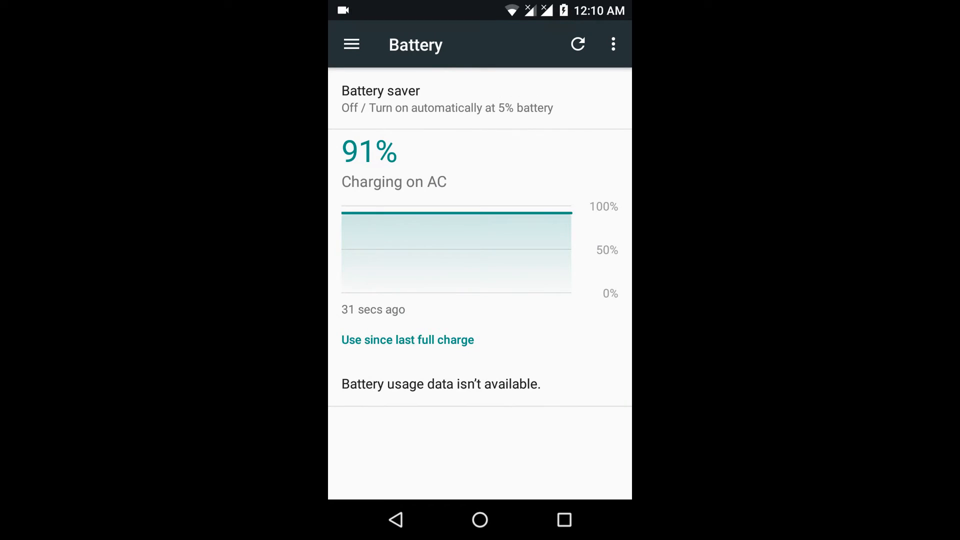
# Look through the detailed battery history, then leave it.
pyautogui.click(456, 251)
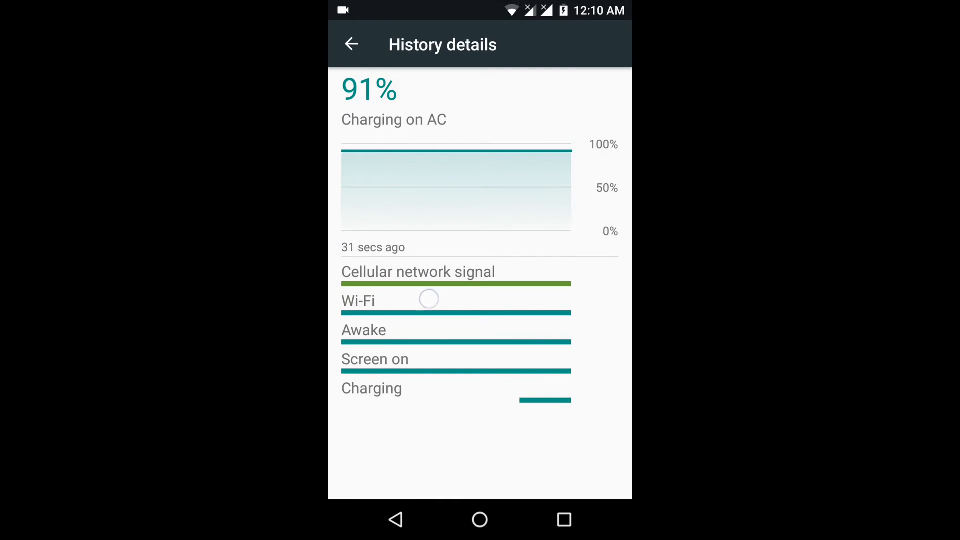
pyautogui.click(395, 520)
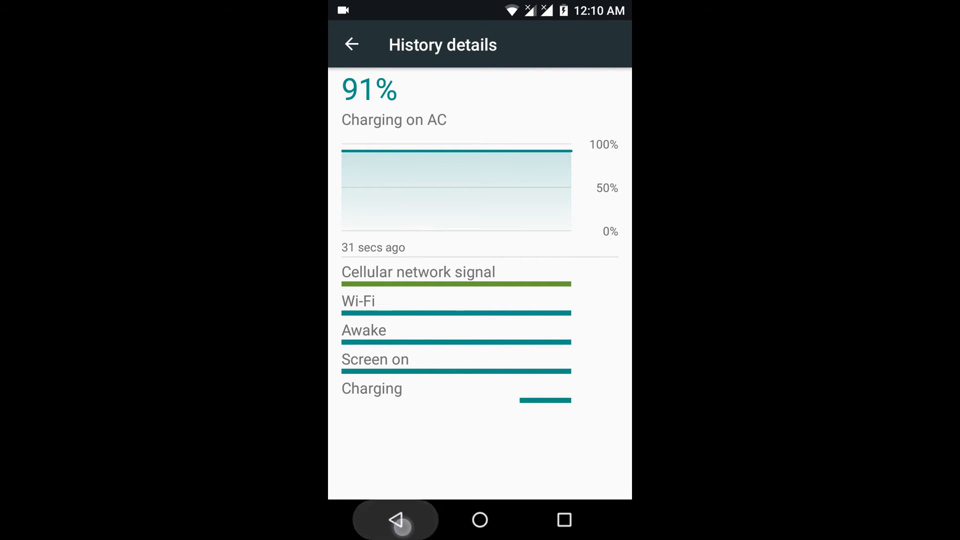
pyautogui.click(395, 520)
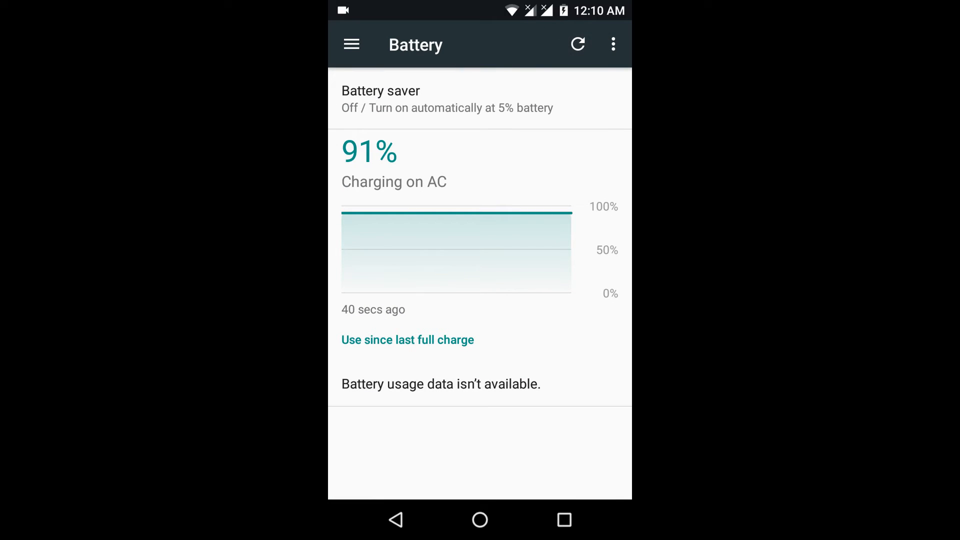
# View Memory (605 MB average of 1.9 GB over 3 hours), then reopen the sections list.
pyautogui.click(351, 44)
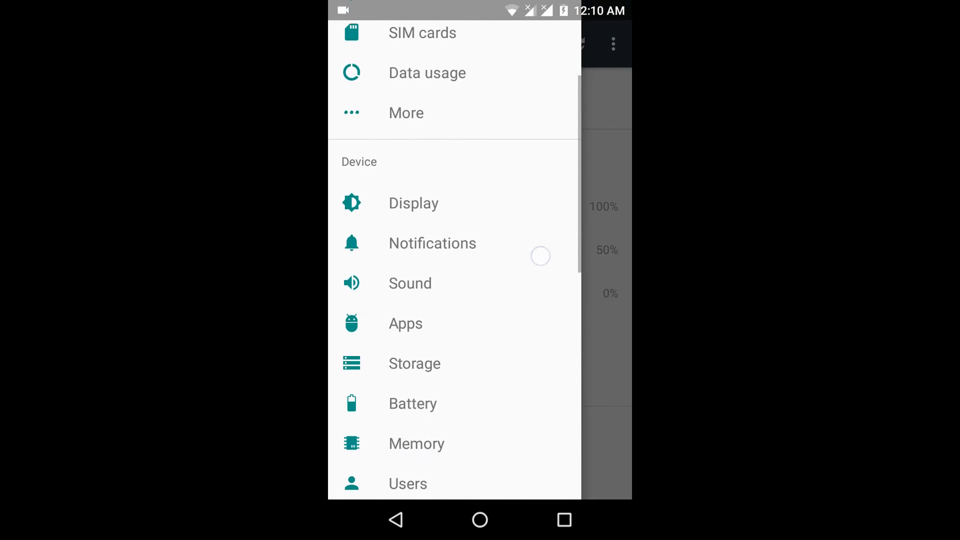
pyautogui.click(416, 444)
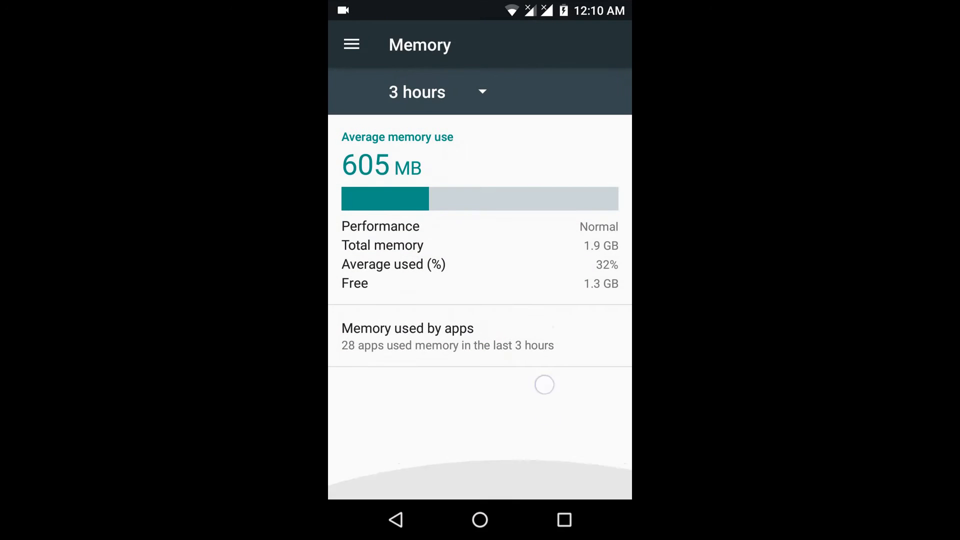
pyautogui.click(351, 44)
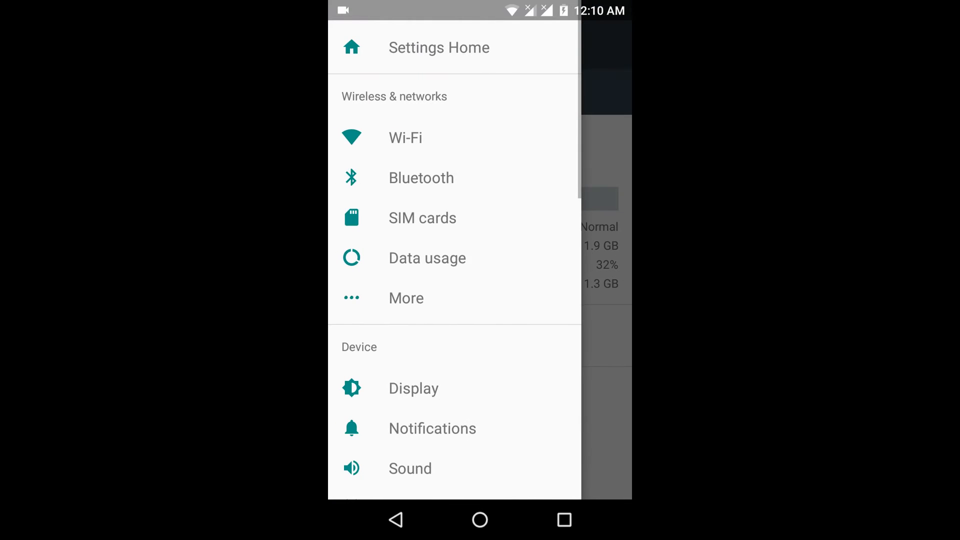
pyautogui.scroll(3)
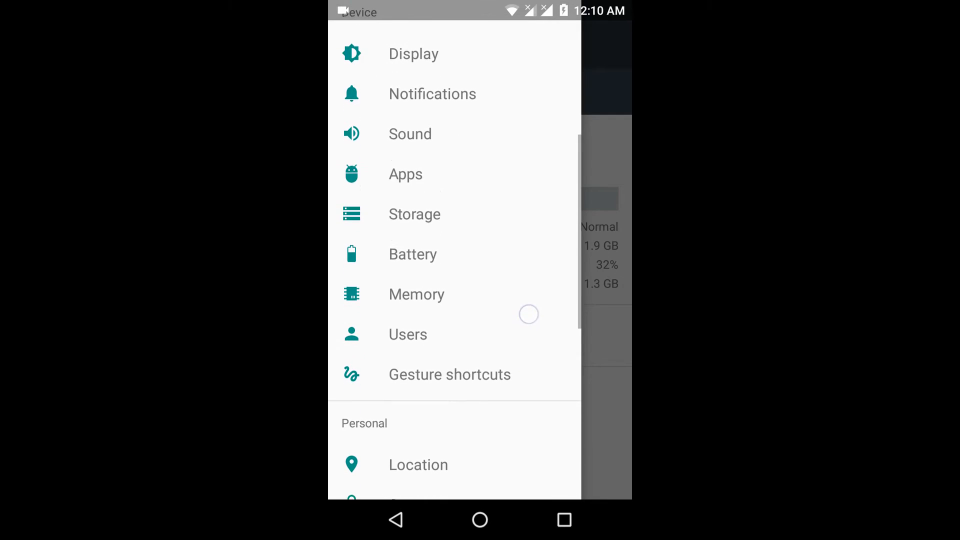
# View the Guest user page with phone calls off and dismiss the cell broadcast alert.
pyautogui.click(416, 294)
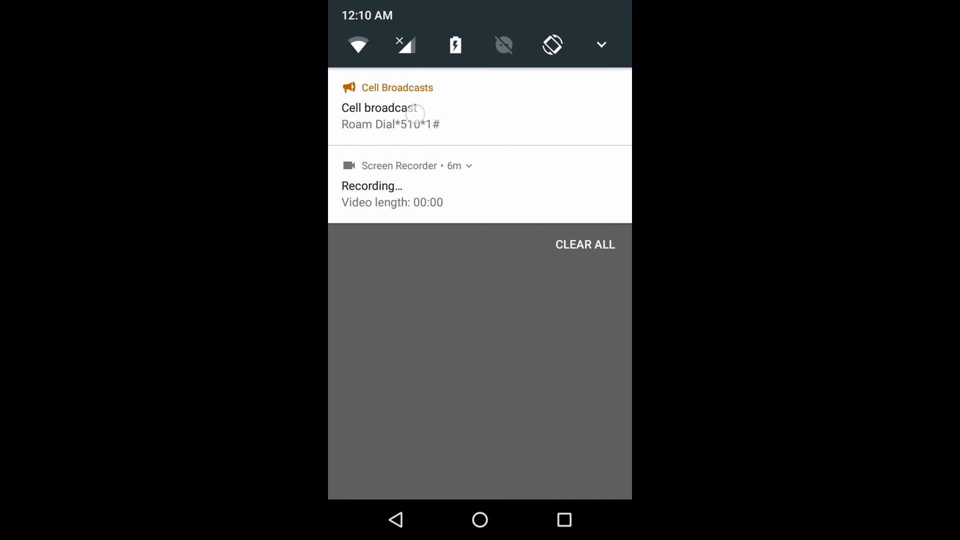
pyautogui.click(391, 116)
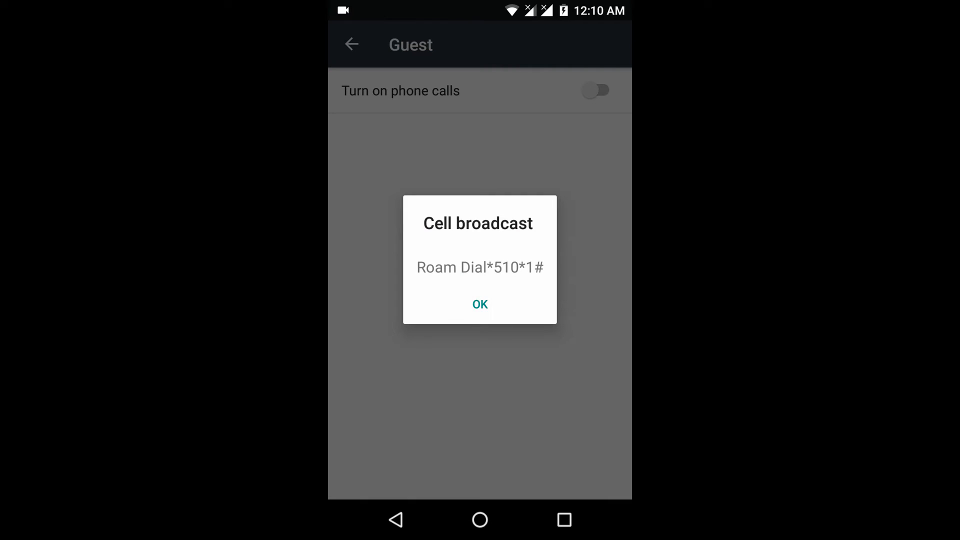
pyautogui.click(480, 305)
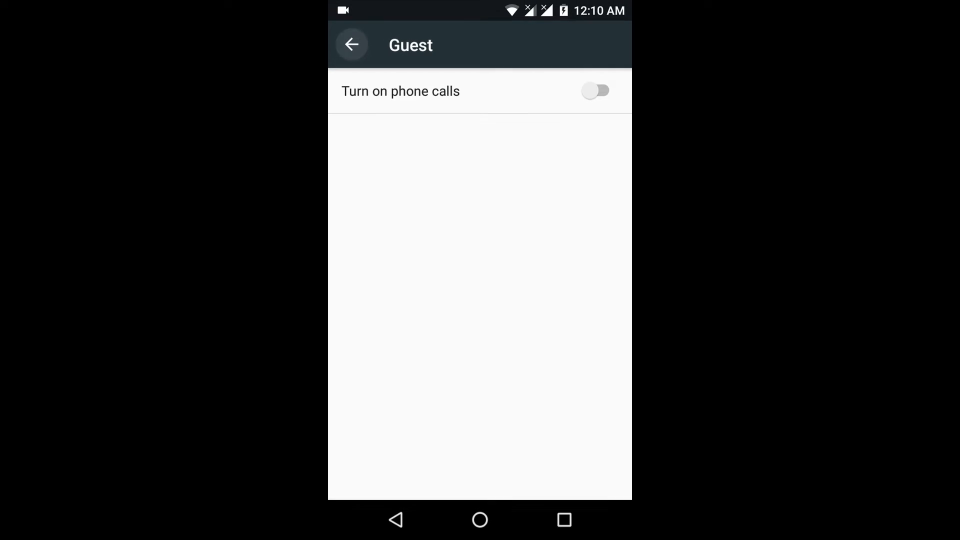
pyautogui.click(352, 44)
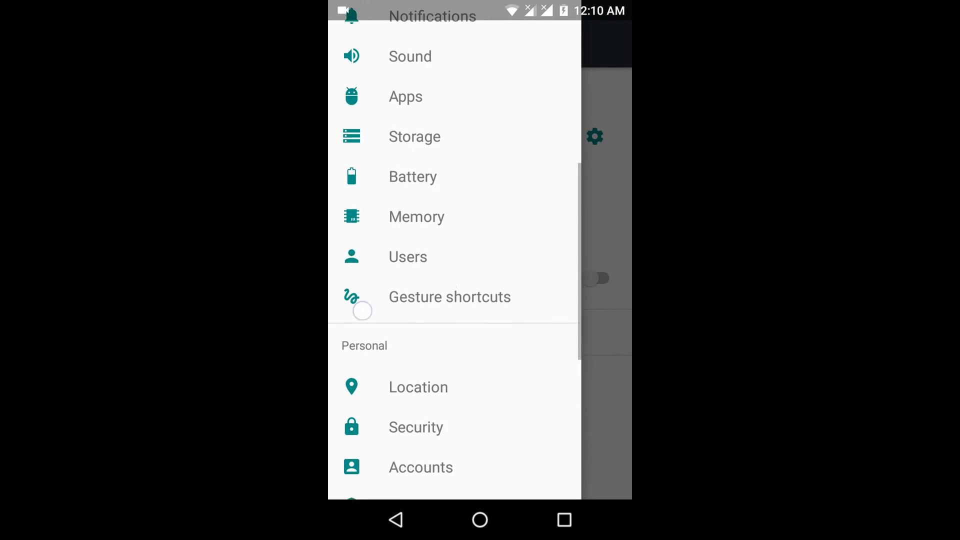
# Browse Gesture shortcuts without changing anything, then head to the Security page.
pyautogui.click(450, 297)
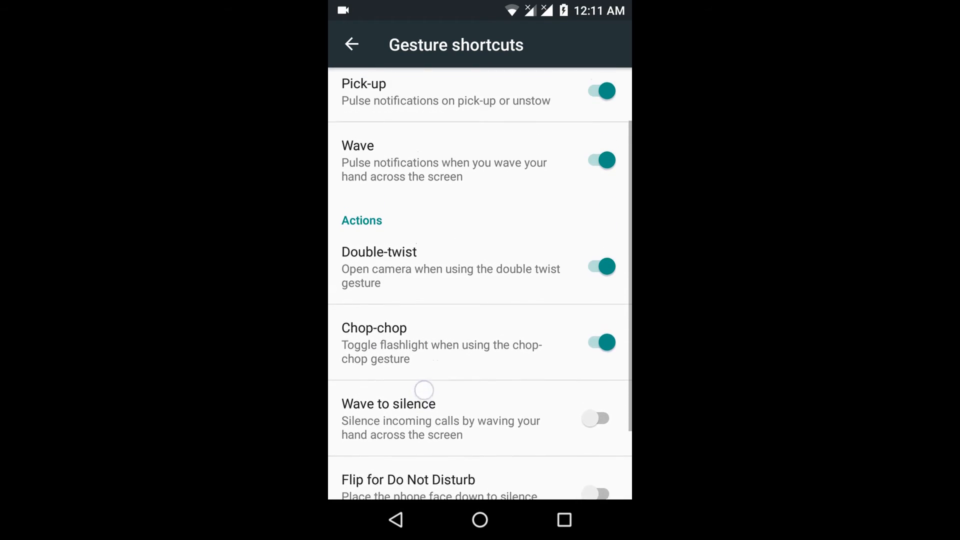
pyautogui.scroll(3)
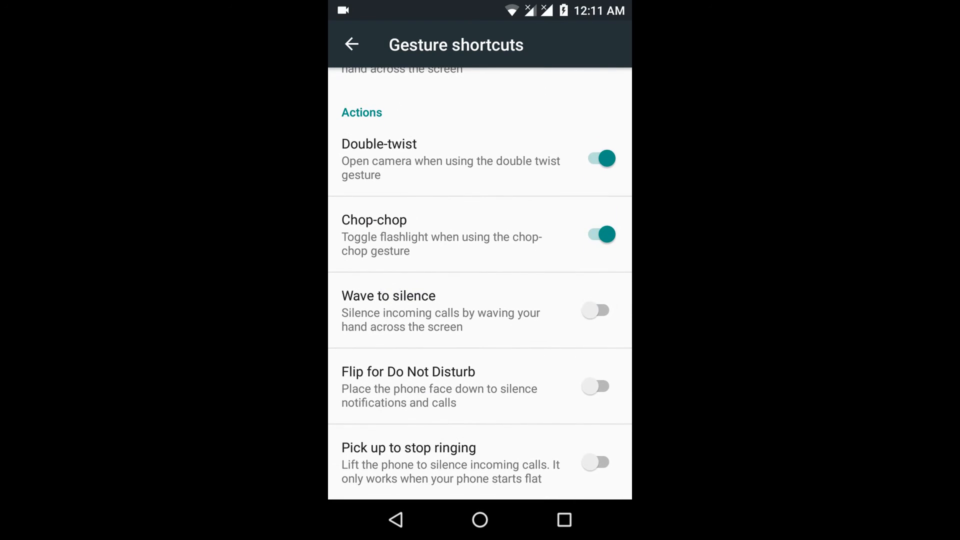
pyautogui.click(351, 44)
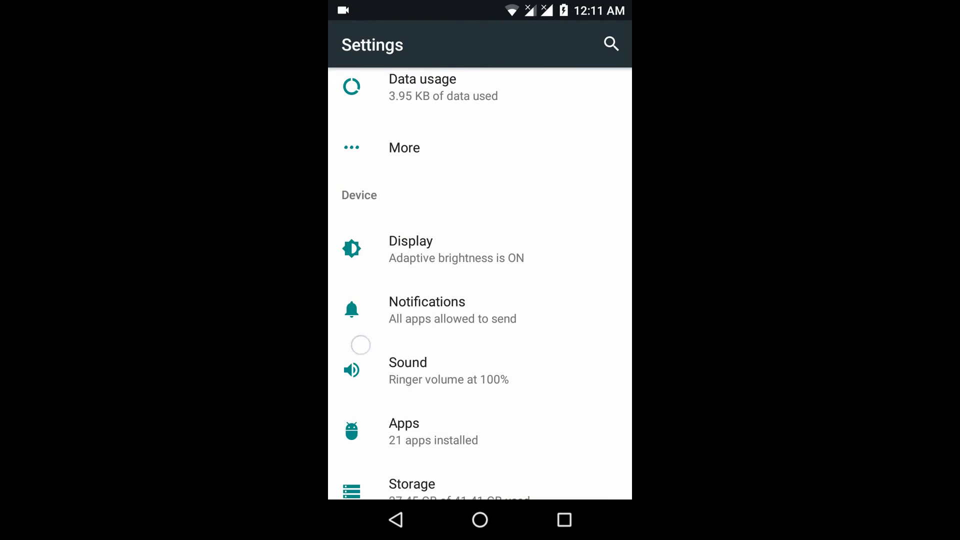
pyautogui.scroll(-3)
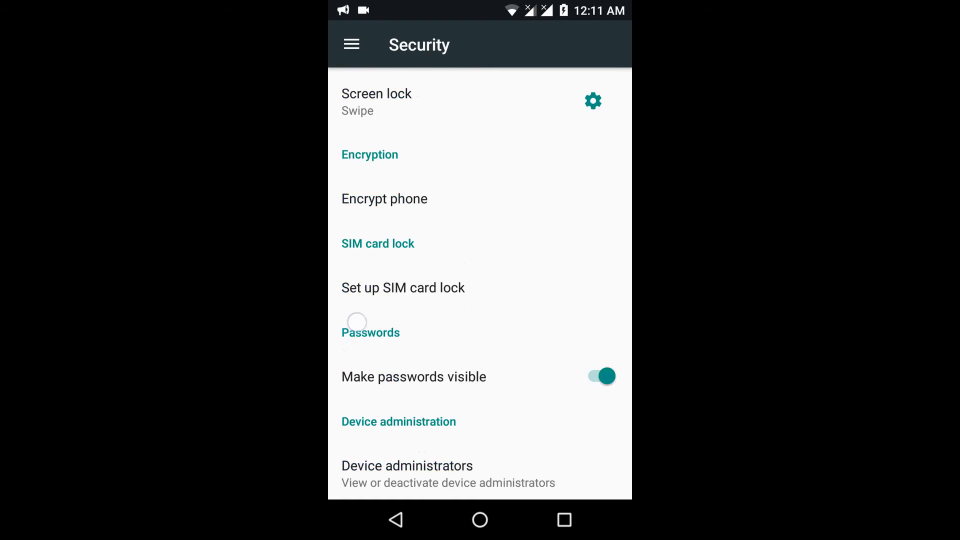
# Reopen the sections drawer over Security and scroll to the System entries.
pyautogui.click(352, 44)
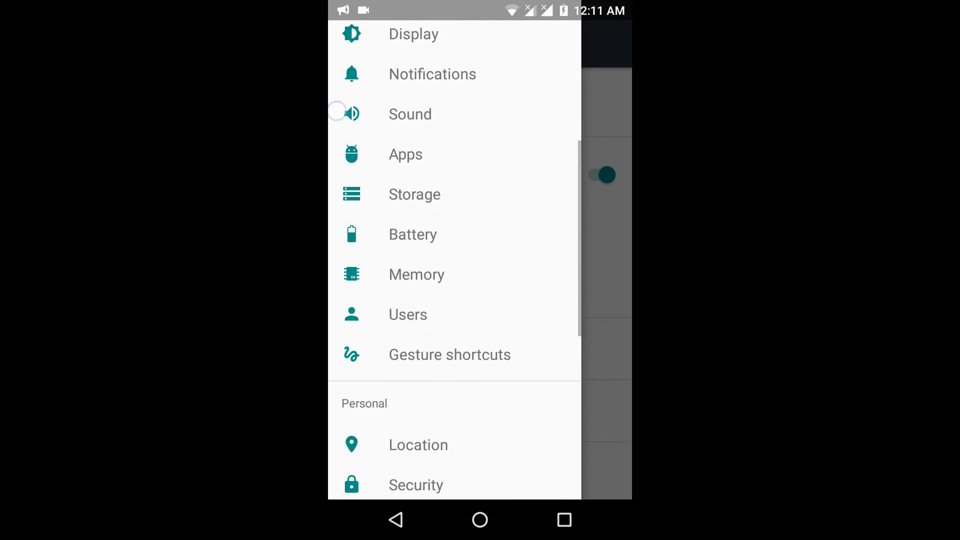
pyautogui.scroll(3)
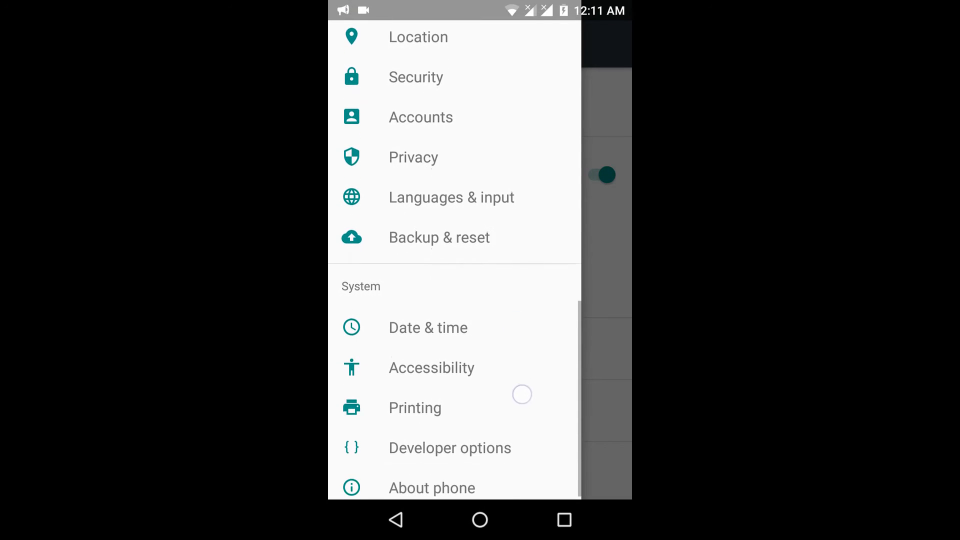
pyautogui.scroll(3)
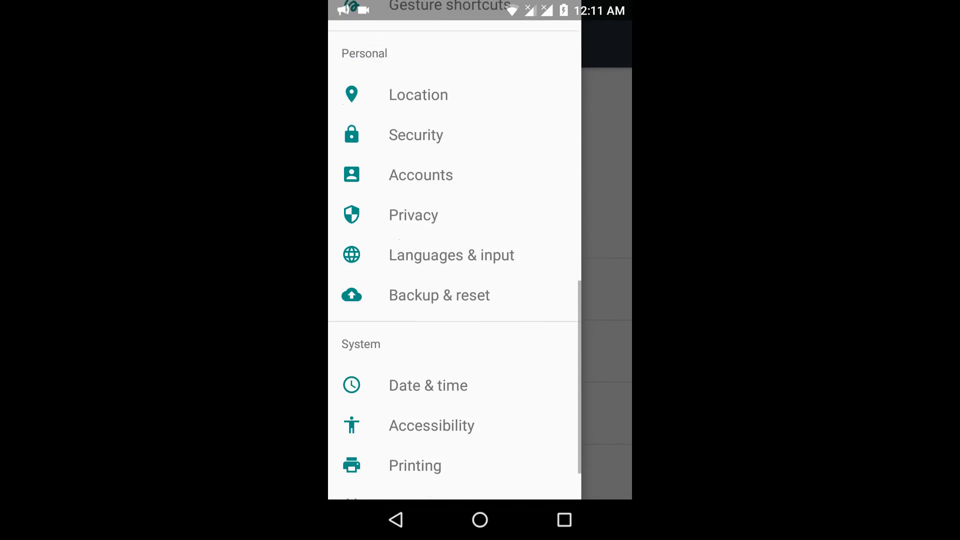
pyautogui.scroll(-3)
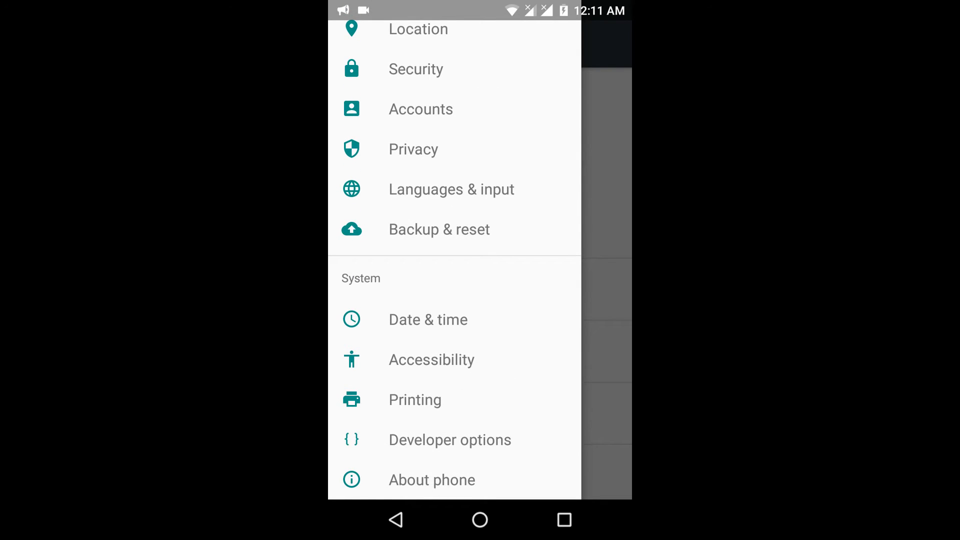
# Open Developer options and scroll down through its settings.
pyautogui.click(450, 440)
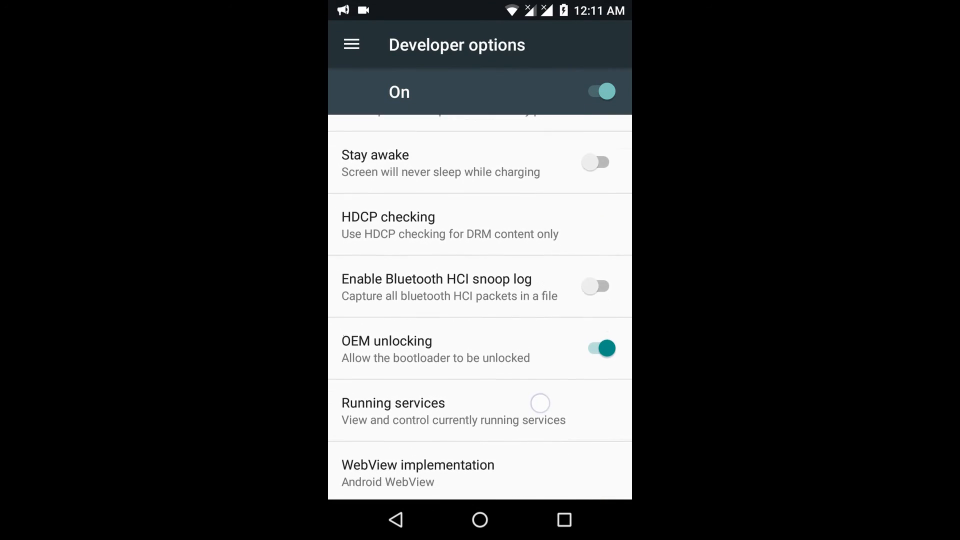
pyautogui.scroll(-3)
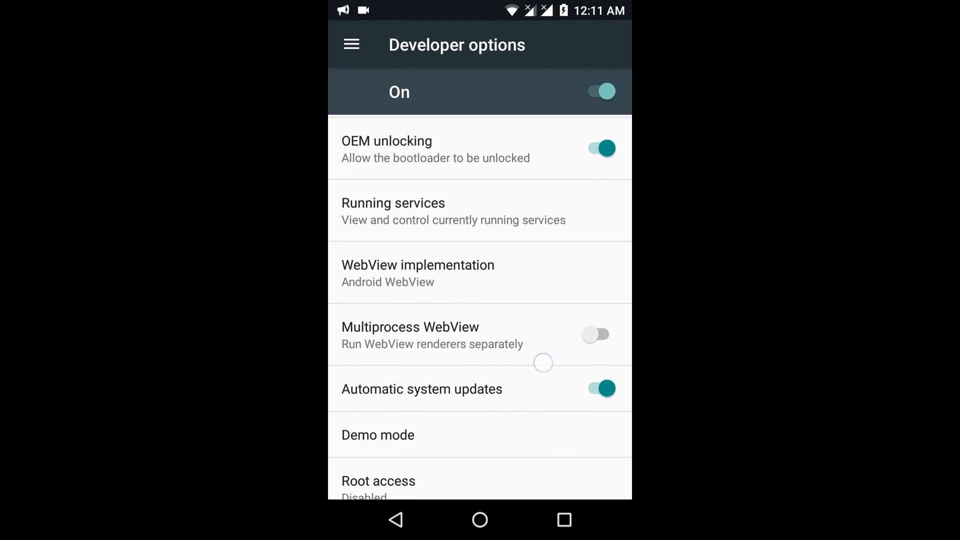
pyautogui.scroll(-3)
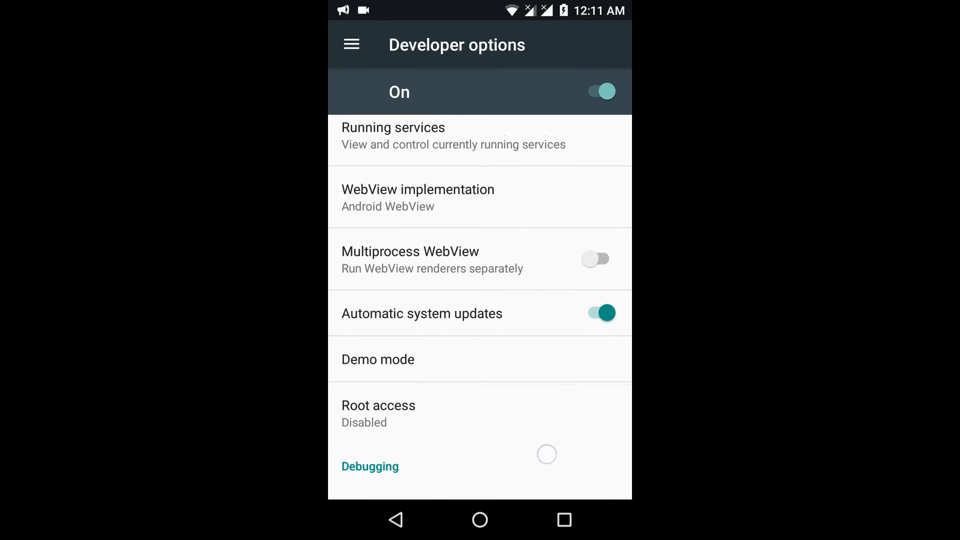
pyautogui.scroll(-3)
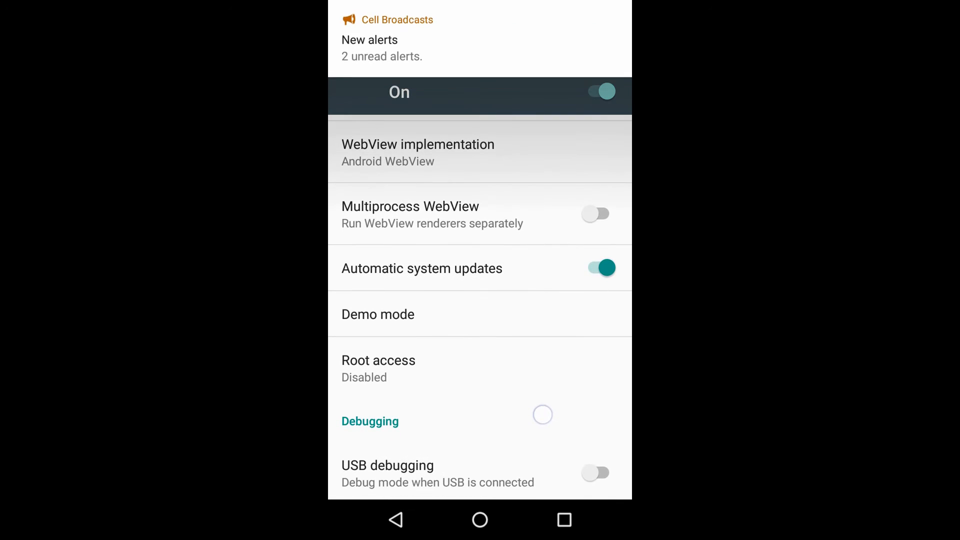
pyautogui.scroll(-3)
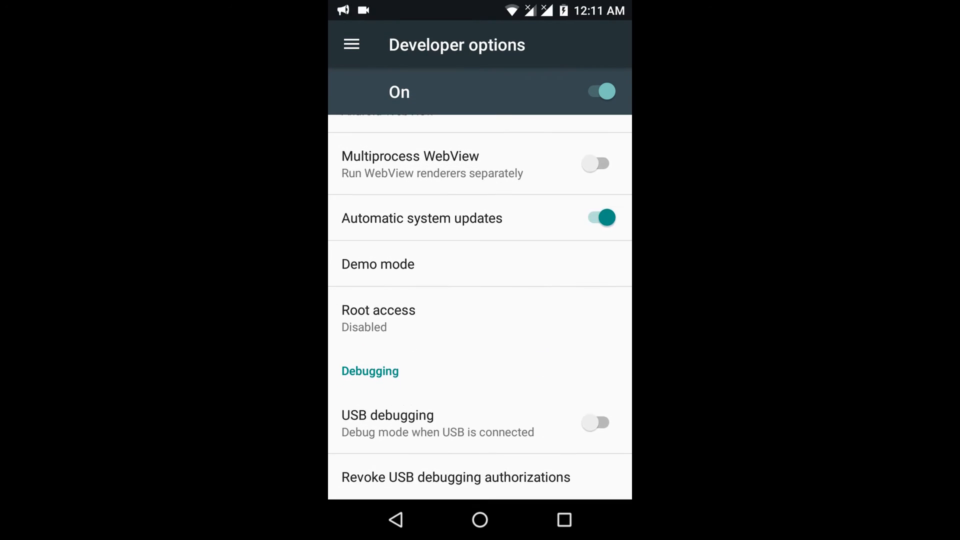
pyautogui.scroll(-3)
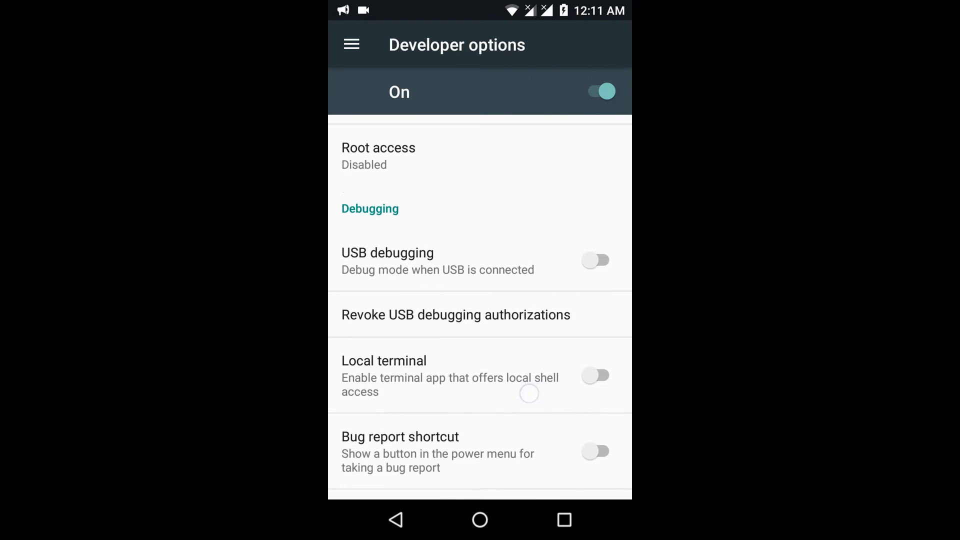
# Turn on USB debugging, accept the confirmation prompt, and keep browsing the options.
pyautogui.click(595, 259)
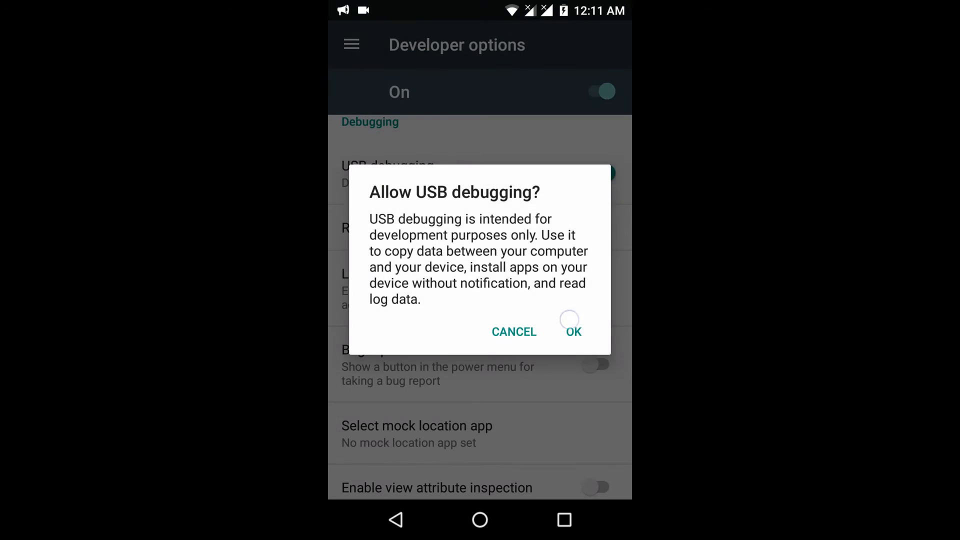
pyautogui.click(573, 331)
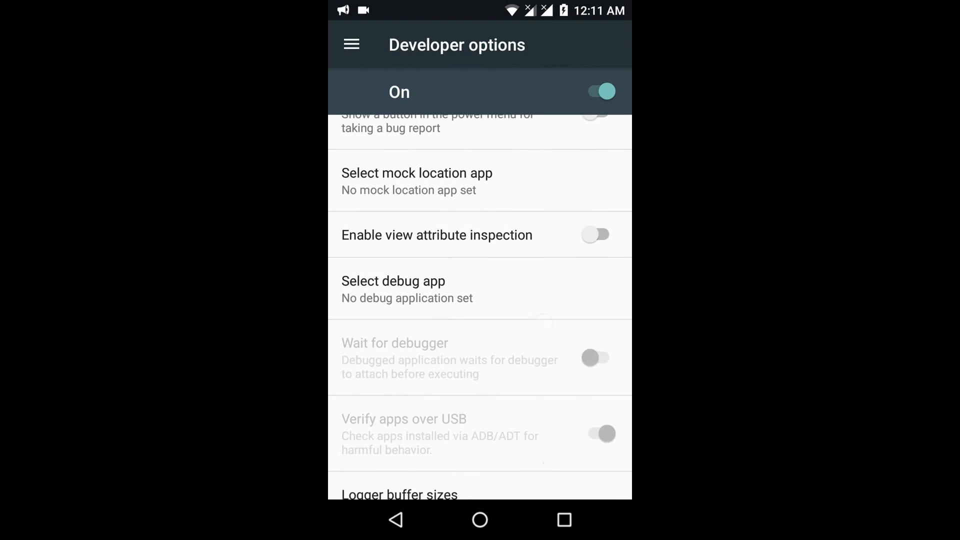
pyautogui.scroll(-3)
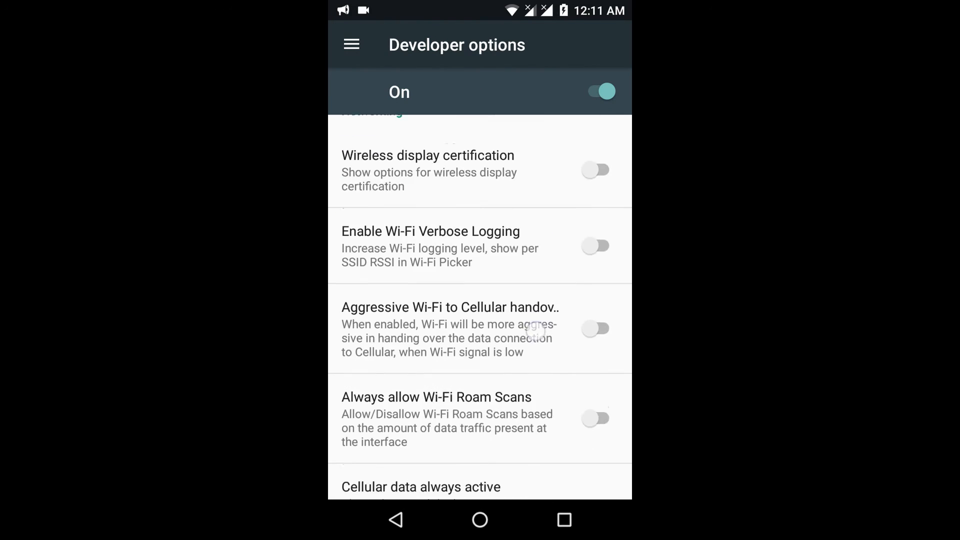
pyautogui.scroll(-3)
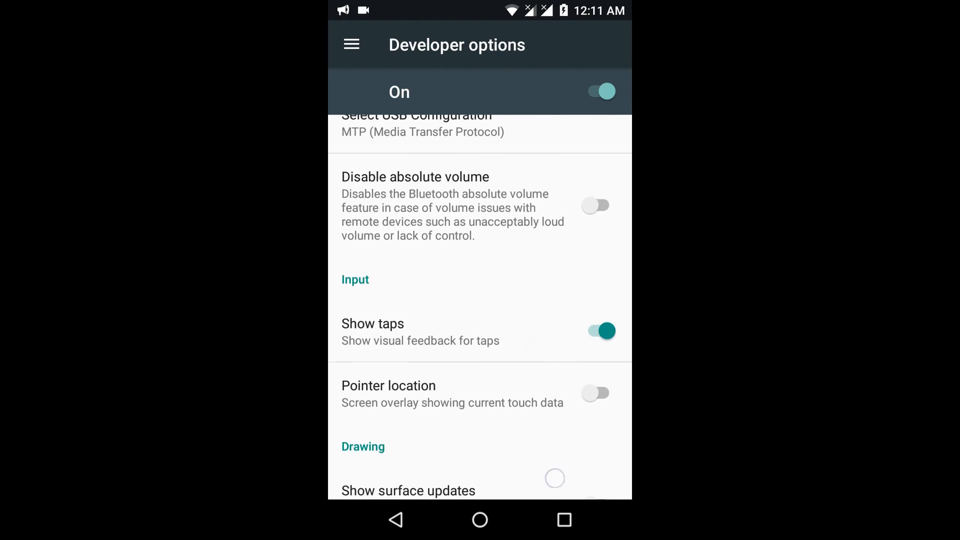
pyautogui.scroll(-3)
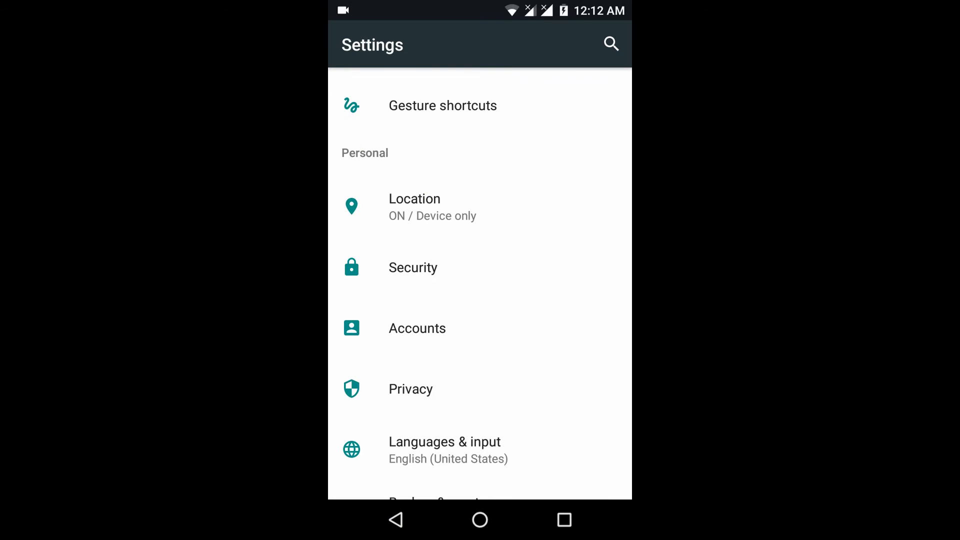
# Briefly open AudioFX from the app drawer and leave it.
pyautogui.click(480, 519)
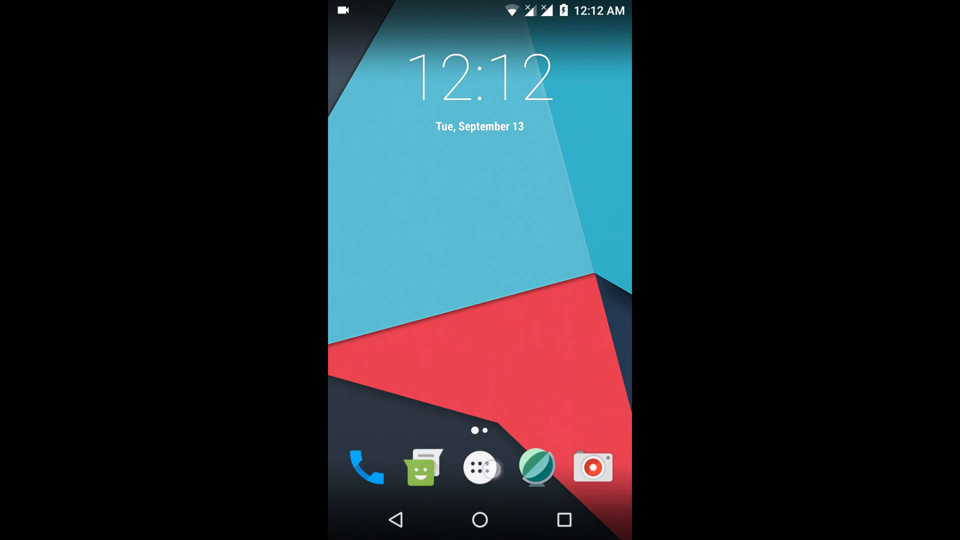
pyautogui.click(480, 467)
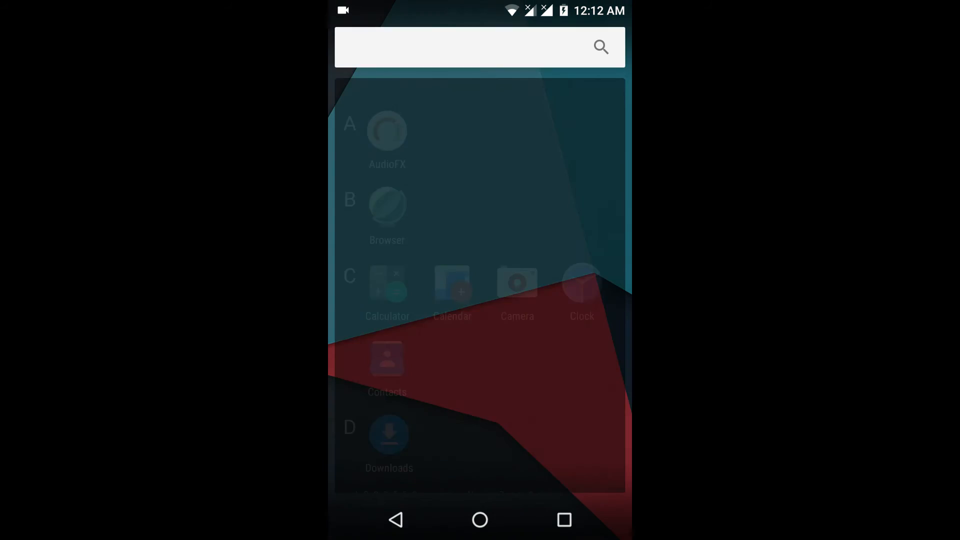
pyautogui.click(387, 130)
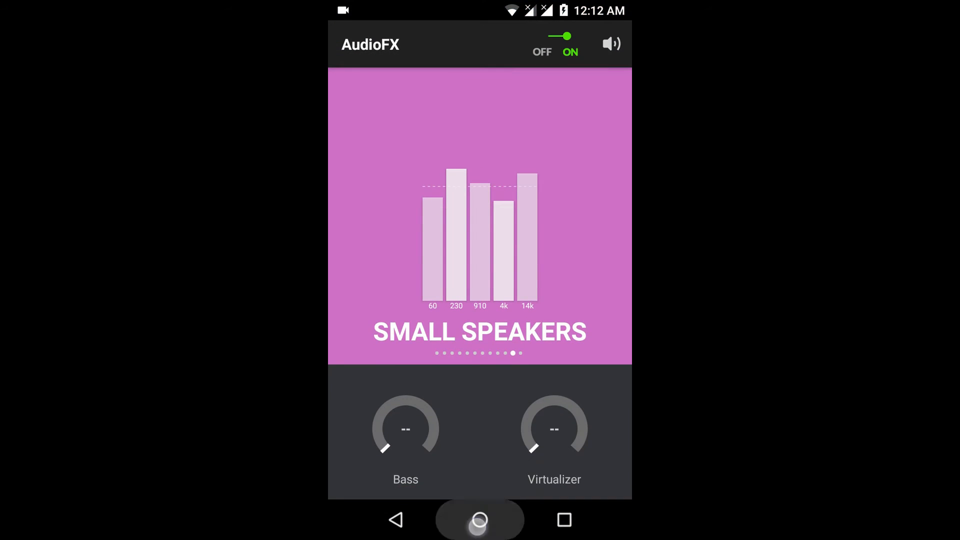
# Launch the Browser, landing on Google with a location permission prompt.
pyautogui.click(480, 520)
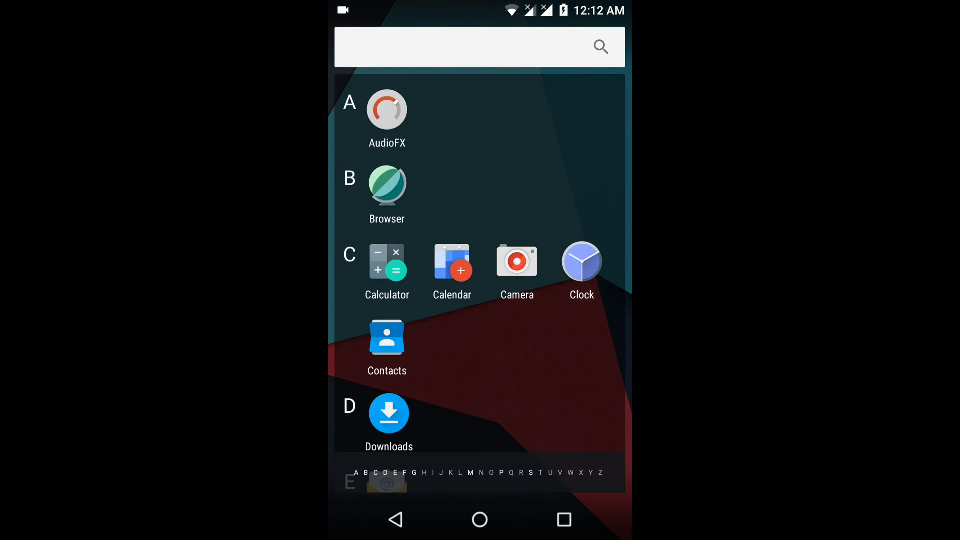
pyautogui.click(386, 111)
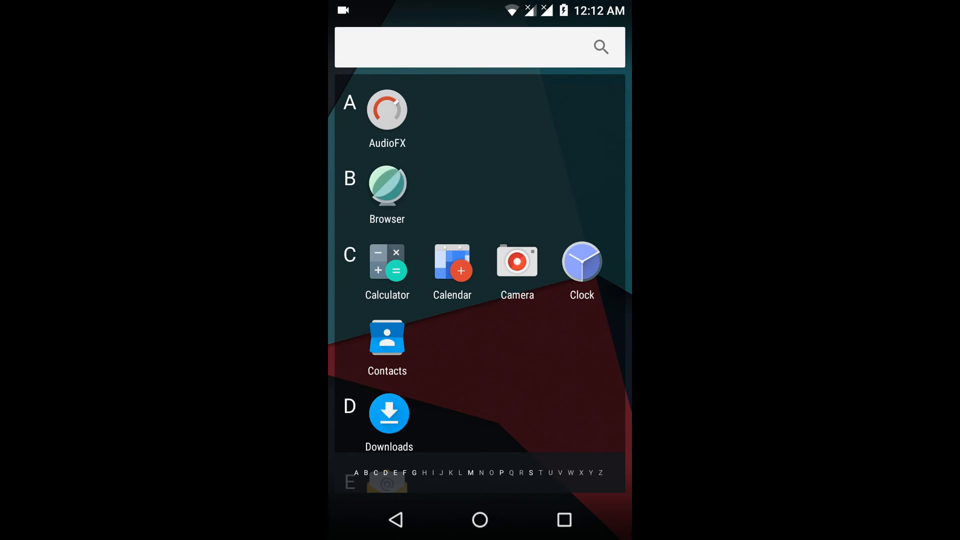
pyautogui.click(387, 183)
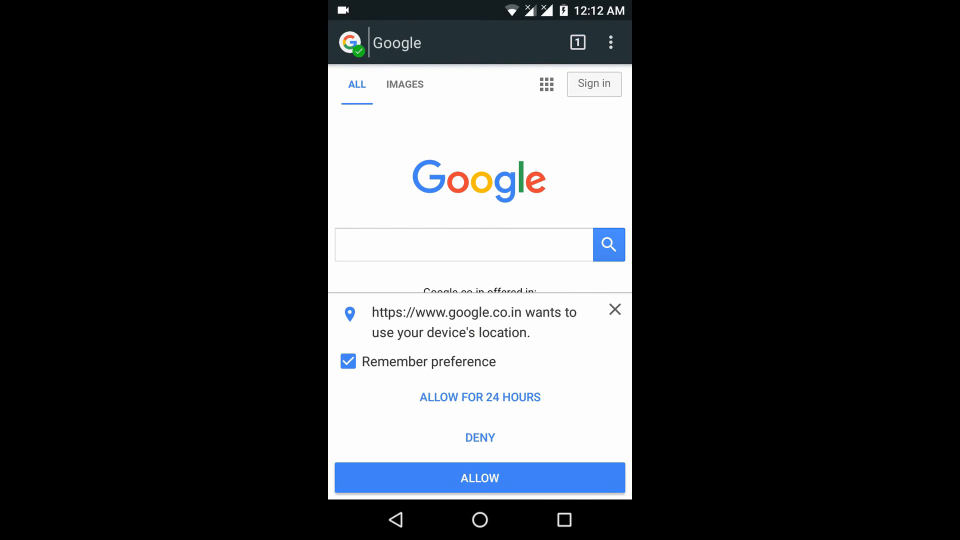
# Briefly open Phone, then Camera (can't-connect error), returning to the home screen.
pyautogui.click(479, 519)
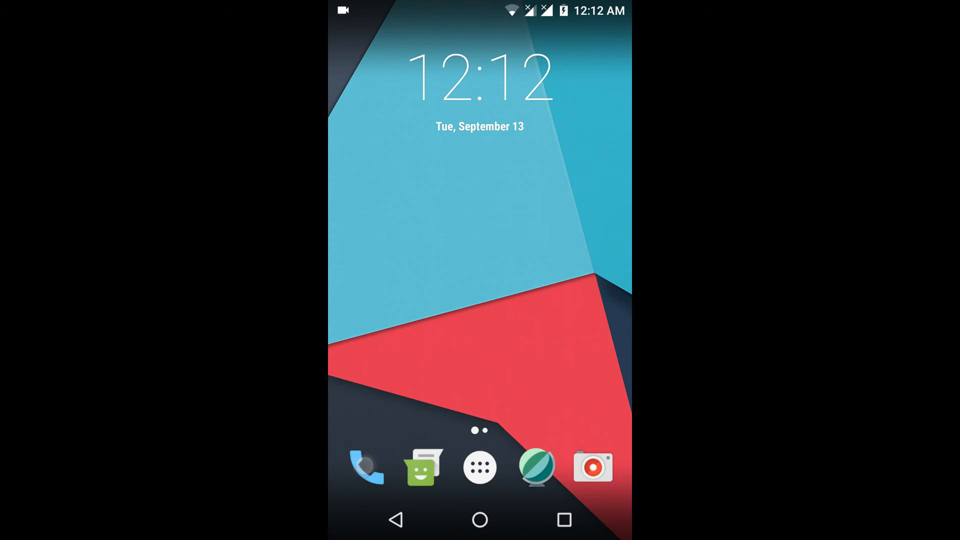
pyautogui.click(365, 469)
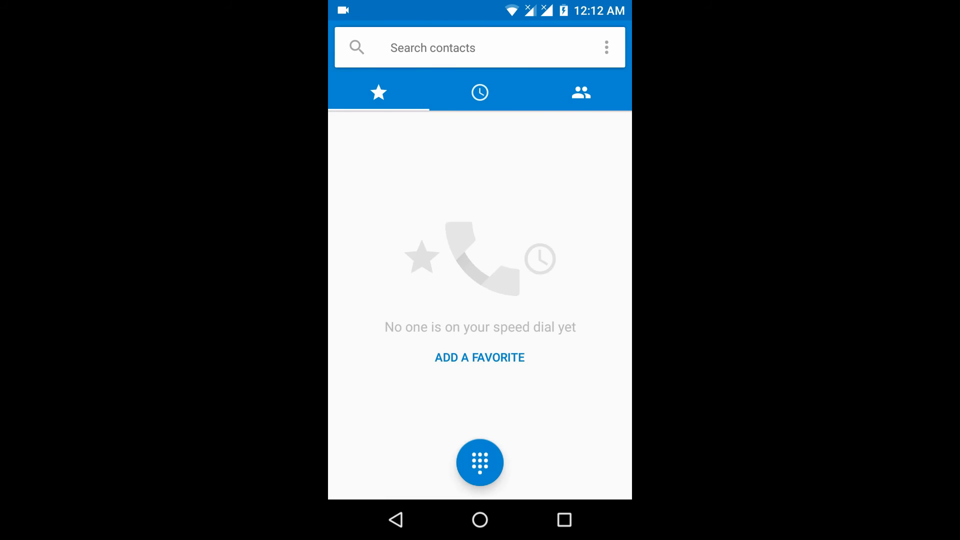
pyautogui.click(479, 519)
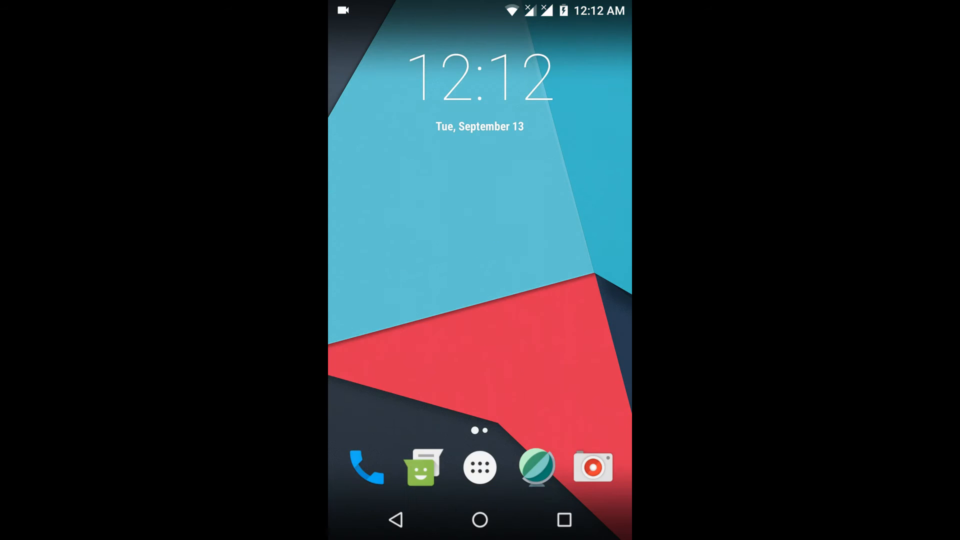
pyautogui.click(421, 467)
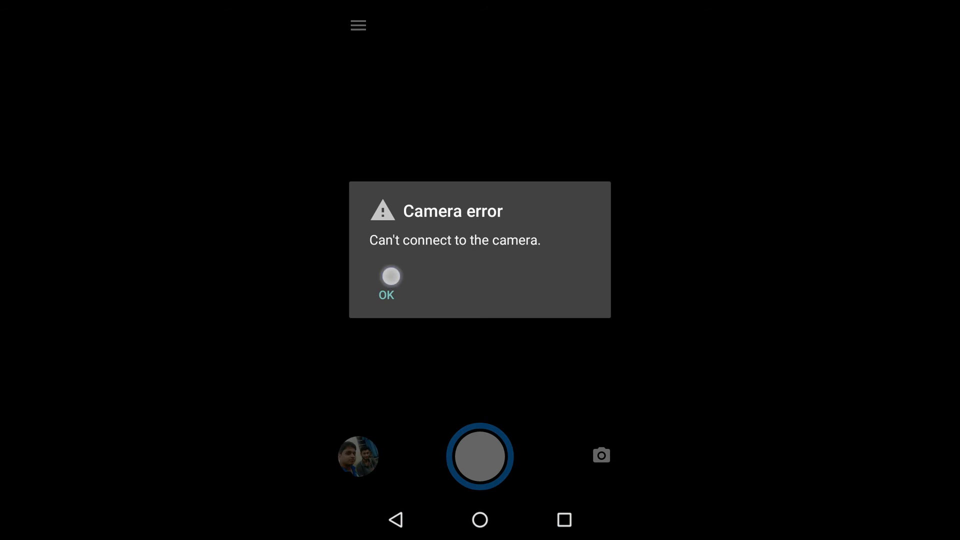
pyautogui.click(385, 295)
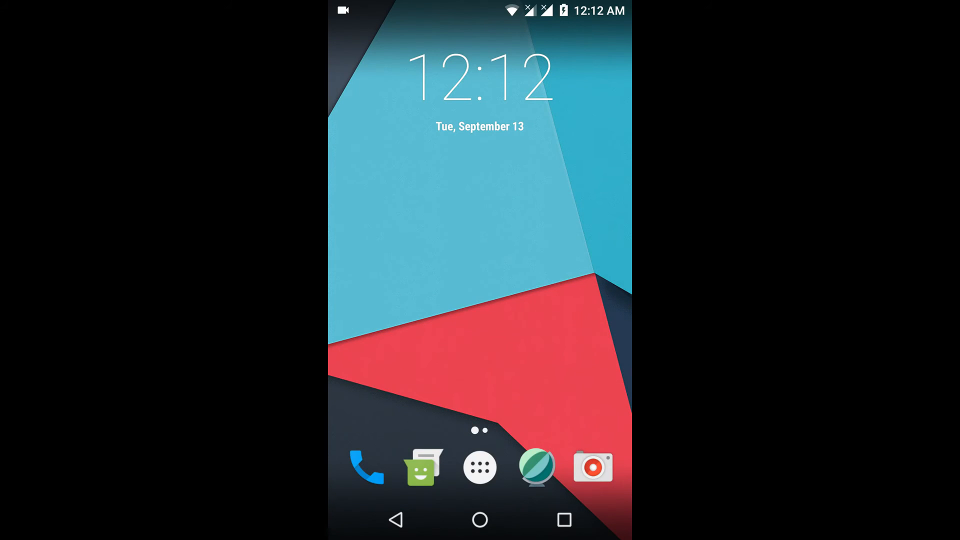
# Launch File Manager from the app drawer.
pyautogui.click(480, 466)
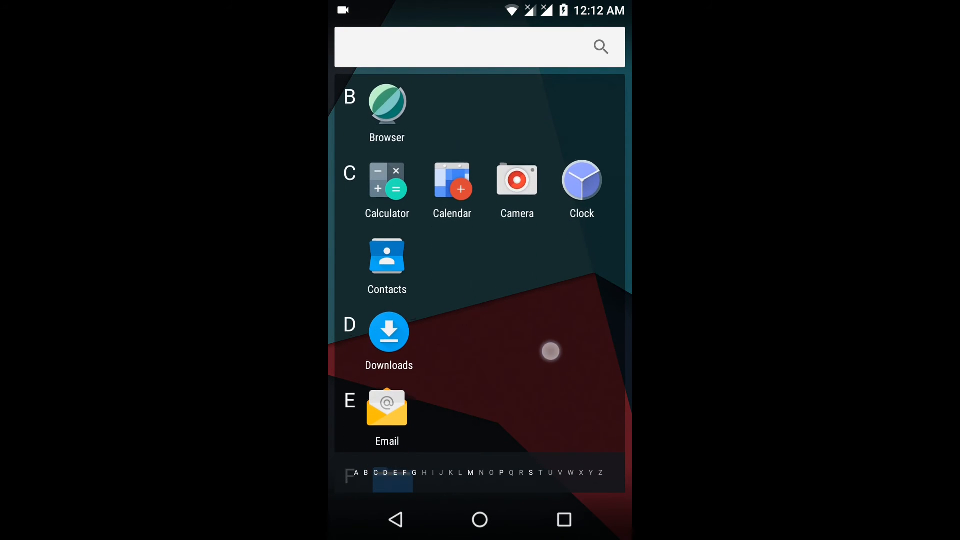
pyautogui.scroll(3)
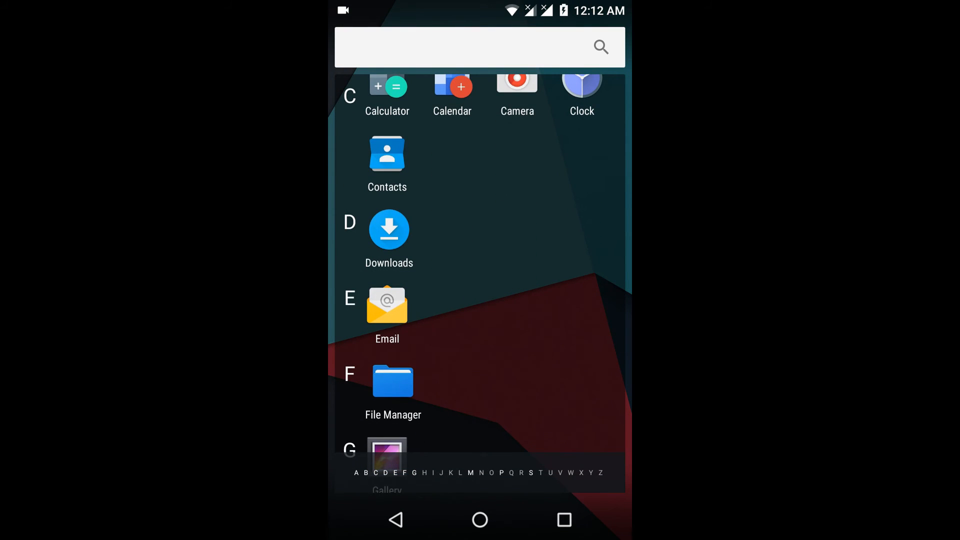
pyautogui.click(393, 381)
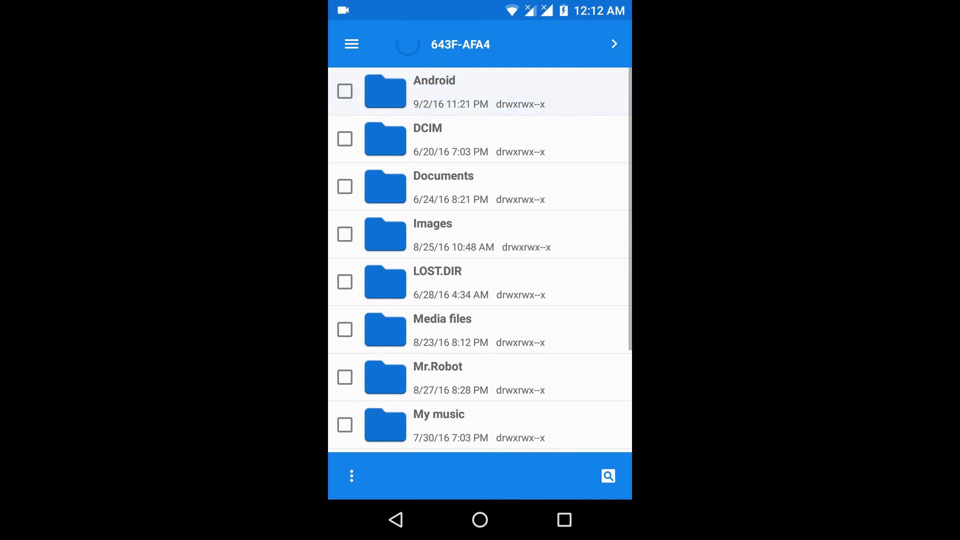
# Browse the SD card's Android > apps folders, then navigate back up to Android.
pyautogui.click(434, 80)
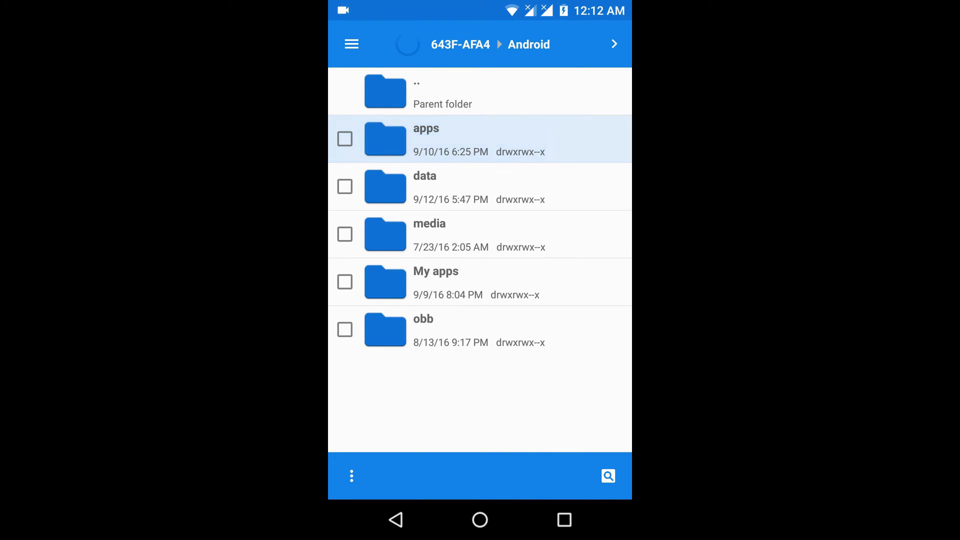
pyautogui.click(425, 139)
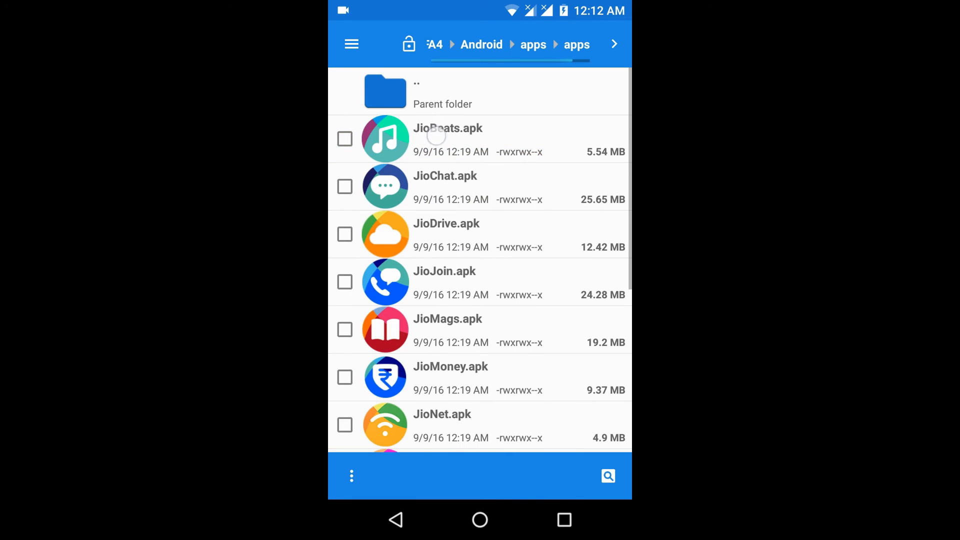
pyautogui.click(448, 140)
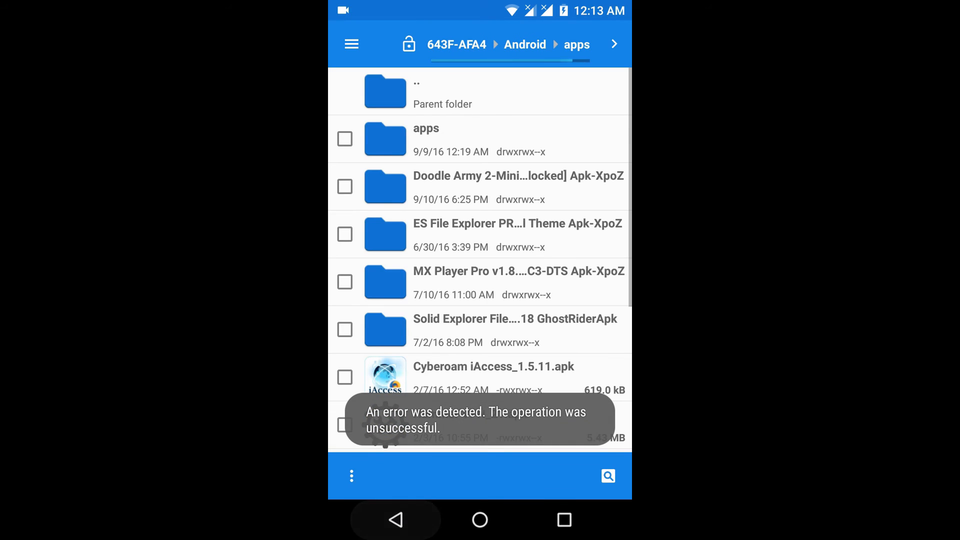
pyautogui.click(480, 520)
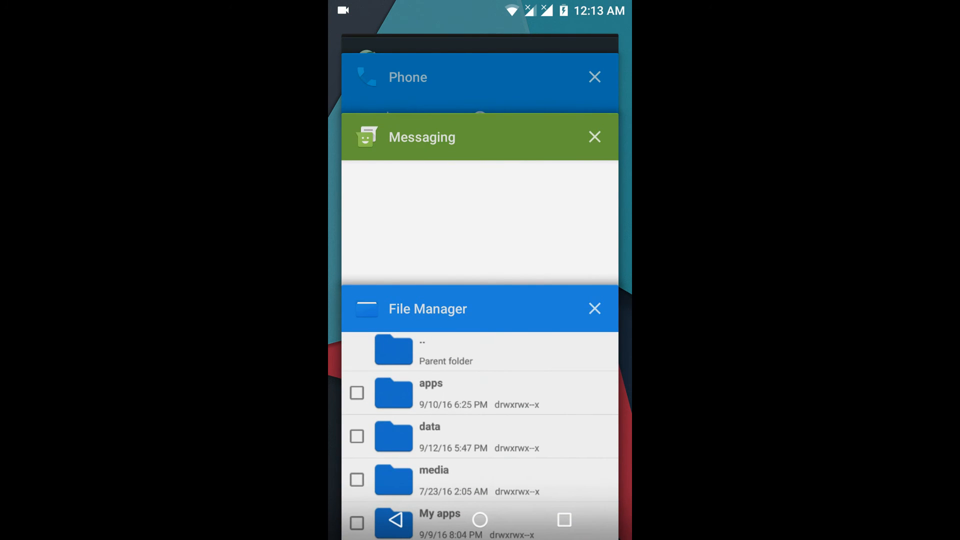
# Split the screen with Messaging on top and File Manager below.
pyautogui.click(480, 519)
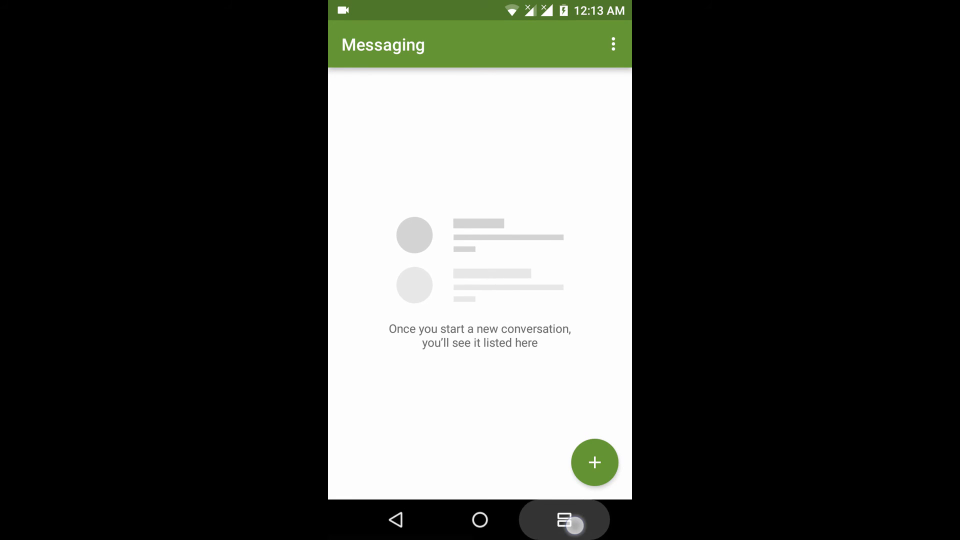
pyautogui.click(563, 519)
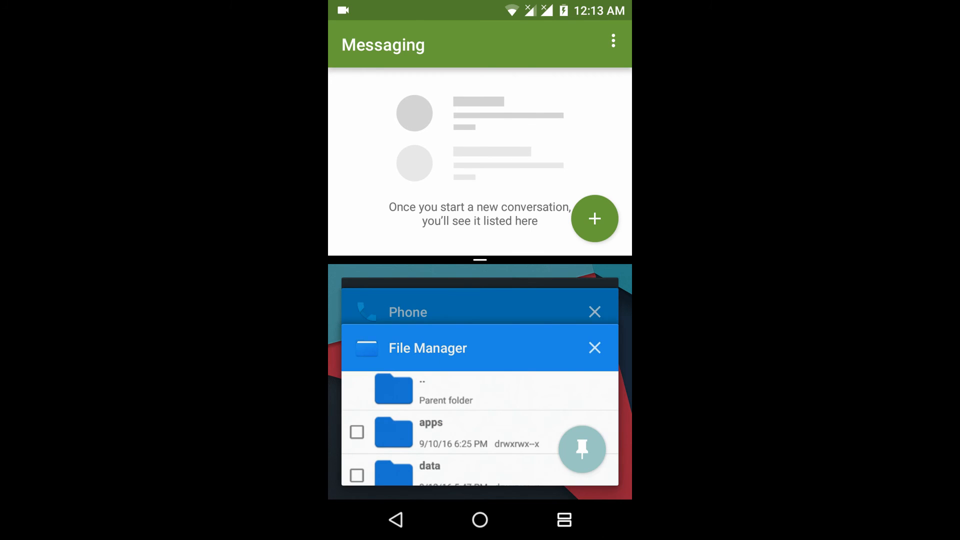
pyautogui.click(581, 448)
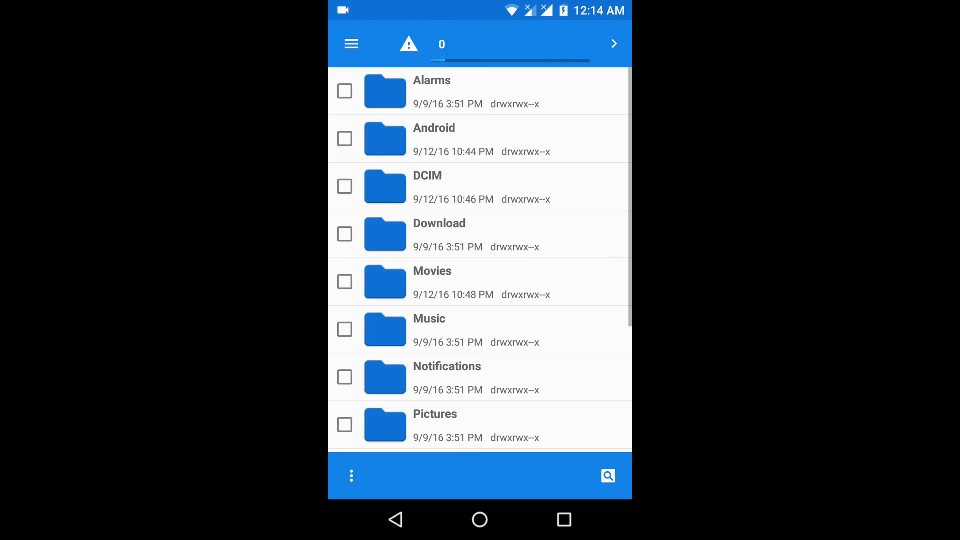
# Pull down the shade over File Manager to show Wi-Fi, Bluetooth, Data Saver and Location tiles.
pyautogui.click(409, 44)
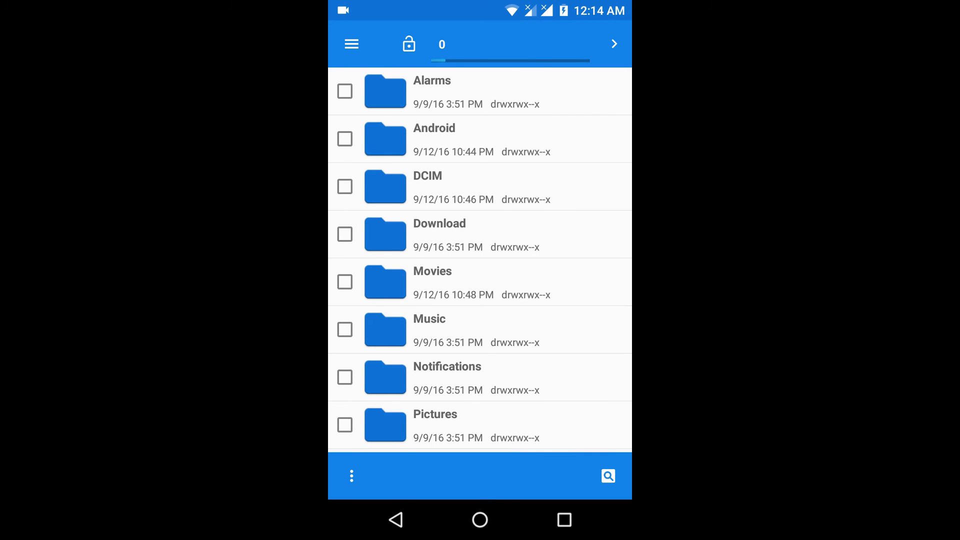
pyautogui.click(479, 519)
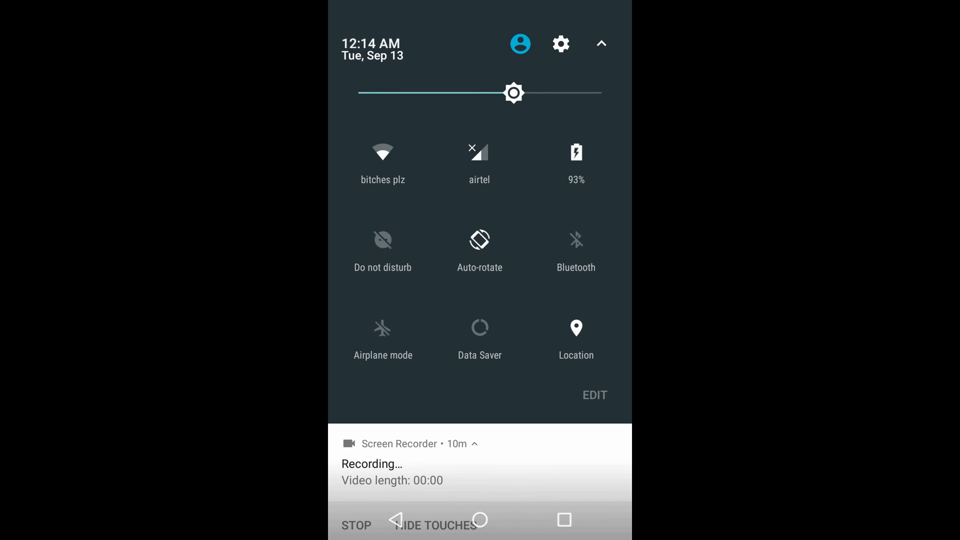
# Briefly open Settings and the app drawer, returning to the CyanogenMod home screen each time.
pyautogui.click(561, 43)
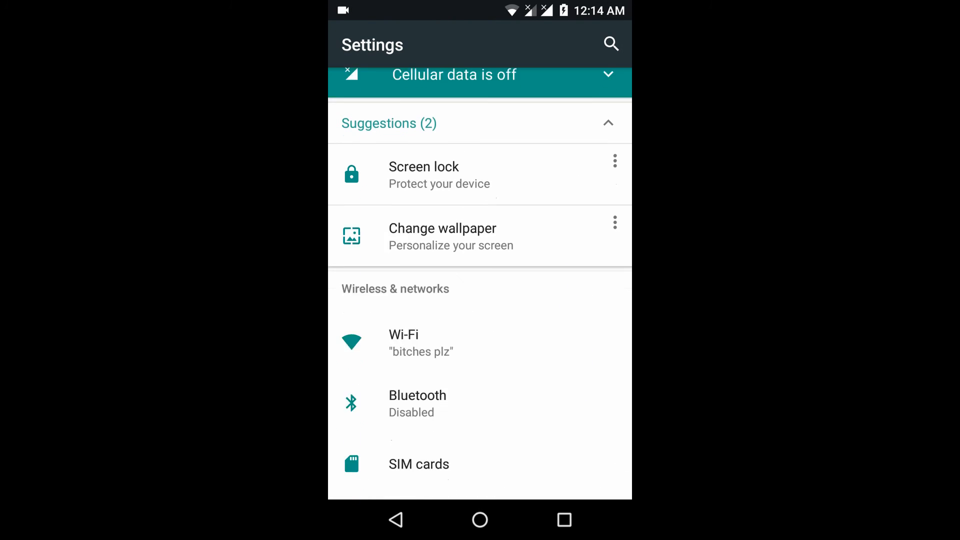
pyautogui.click(480, 520)
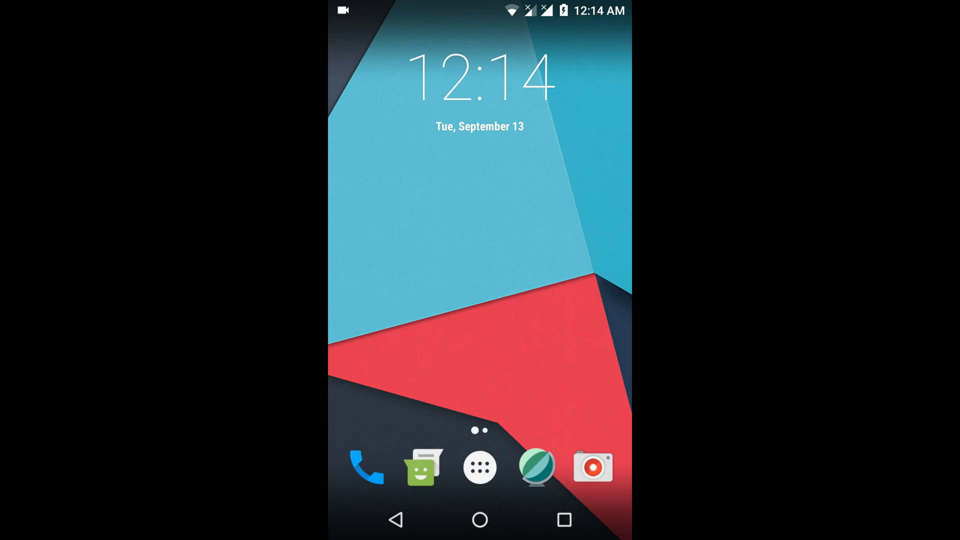
pyautogui.click(479, 466)
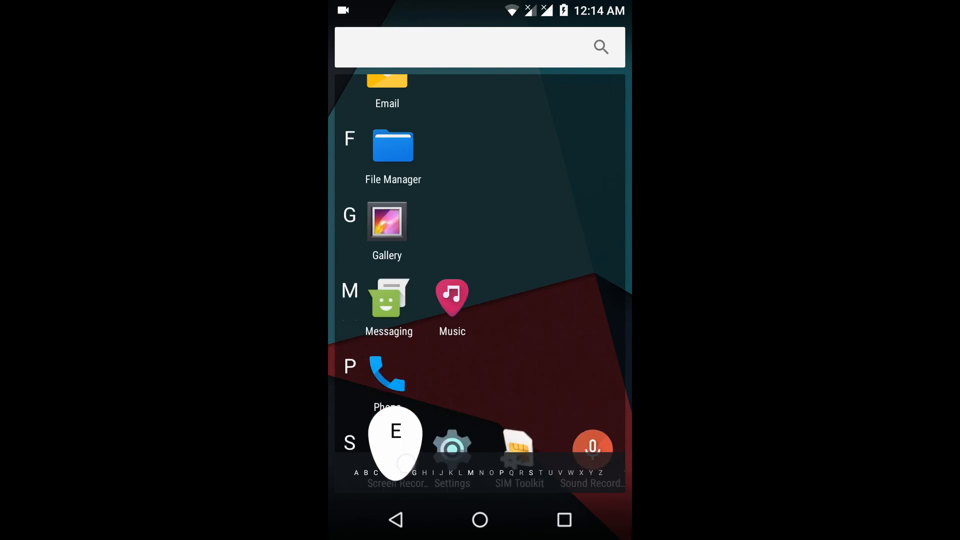
pyautogui.click(480, 519)
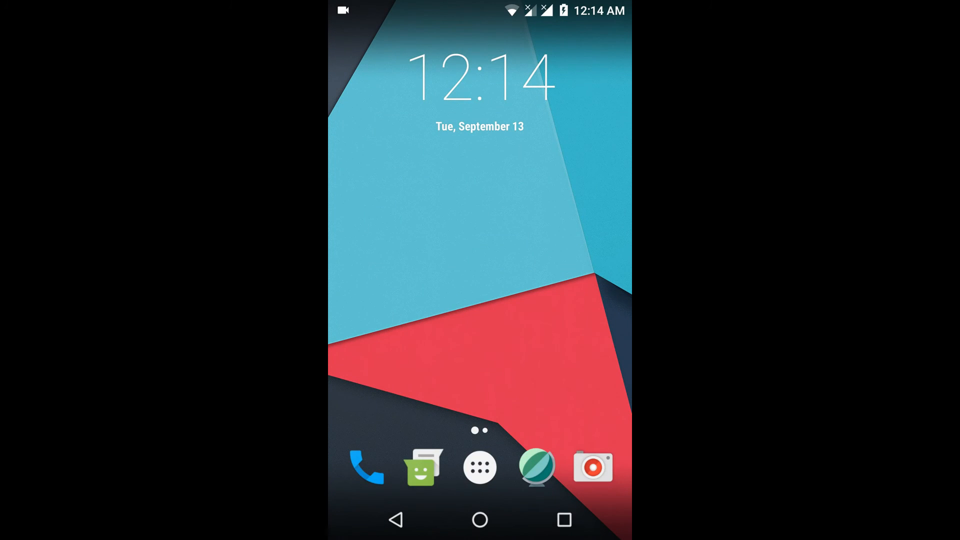